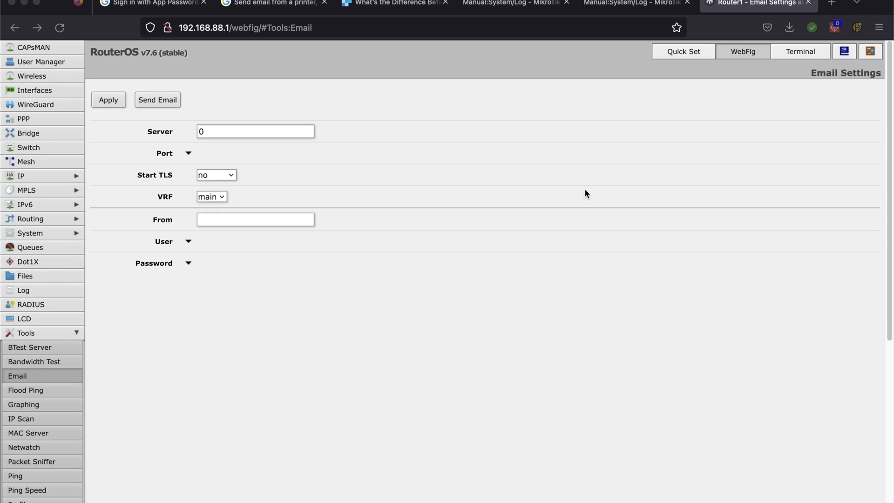
mouse_move(365, 204)
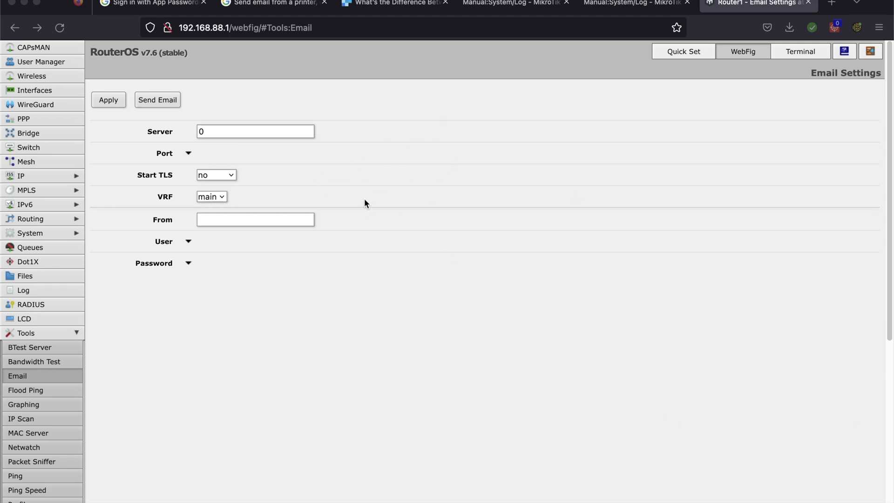
mouse_move(409, 179)
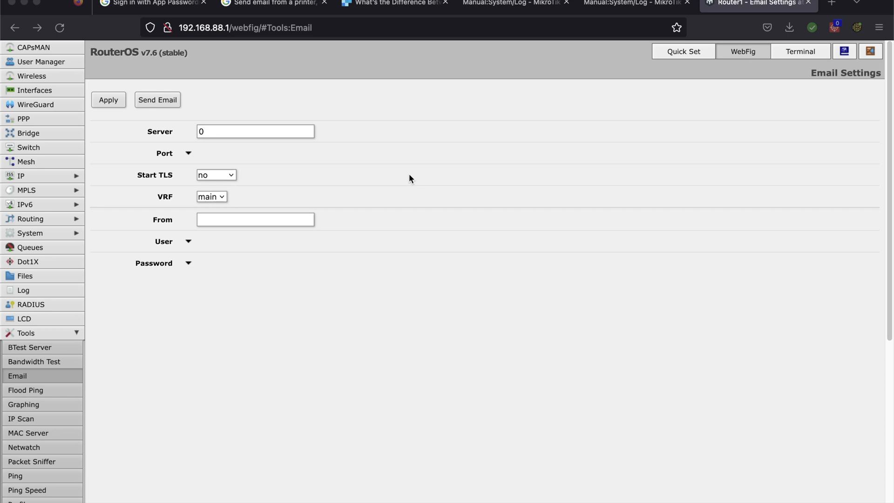
mouse_move(346, 194)
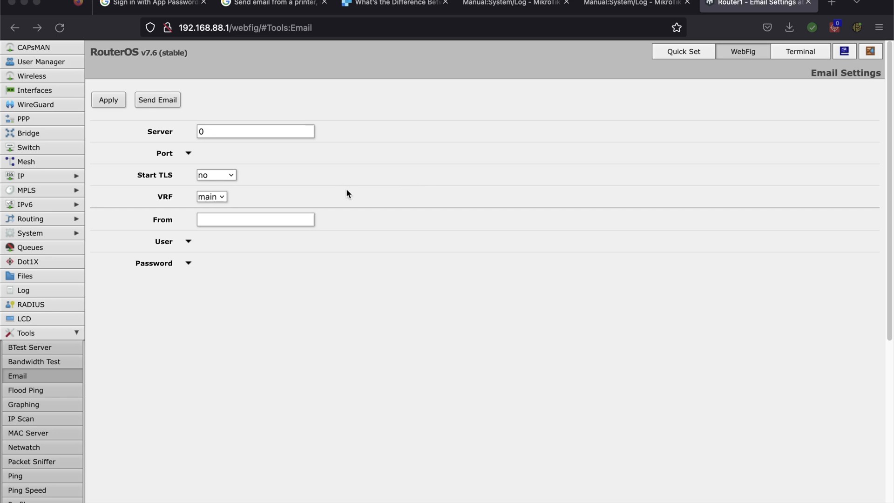
mouse_move(59, 238)
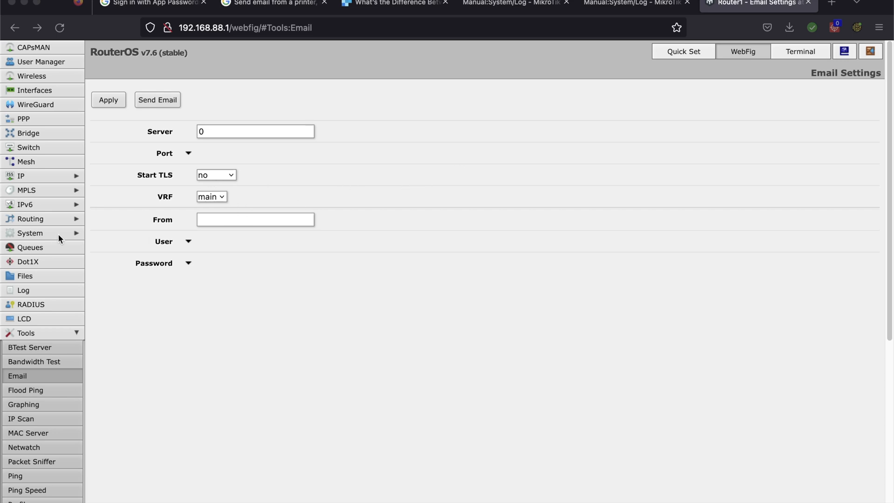
Read Google Help's App Password steps: Security, App Passwords, select app and device, generate.
left_click(151, 3)
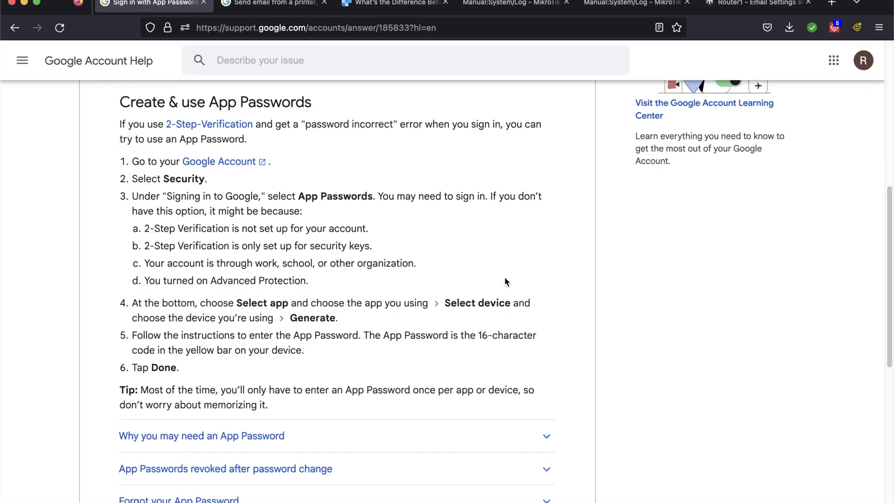
mouse_move(647, 254)
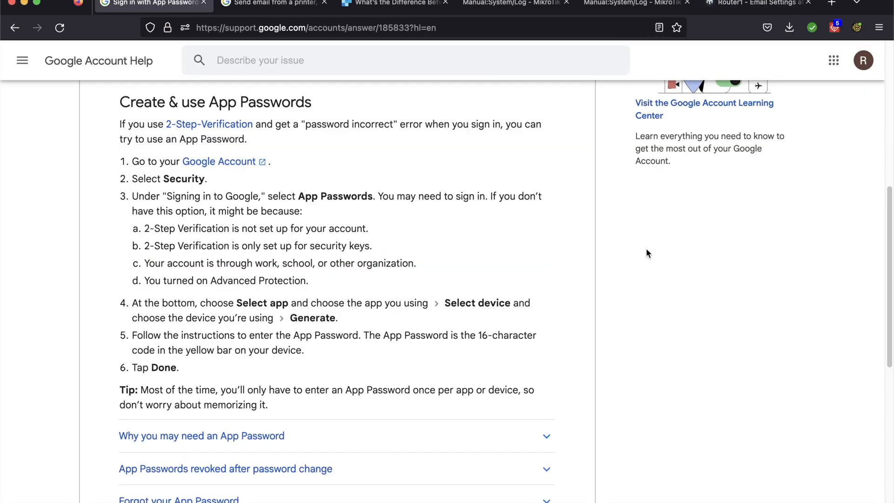
mouse_move(682, 264)
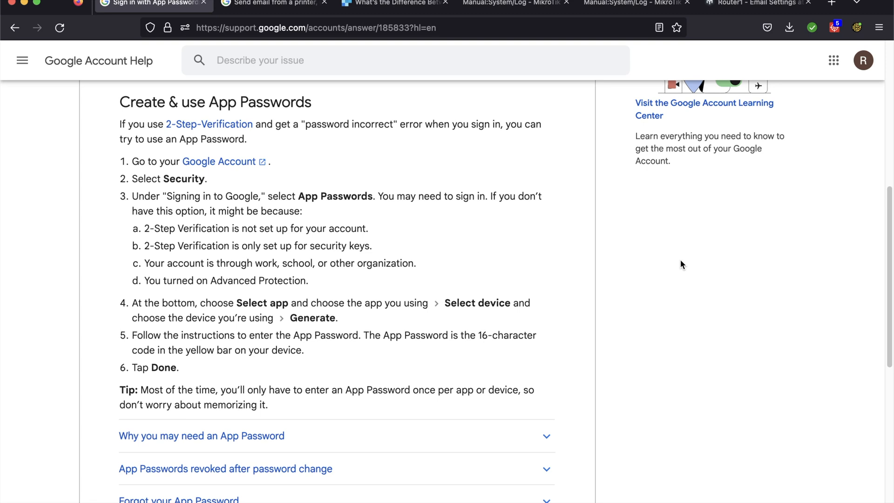
mouse_move(478, 249)
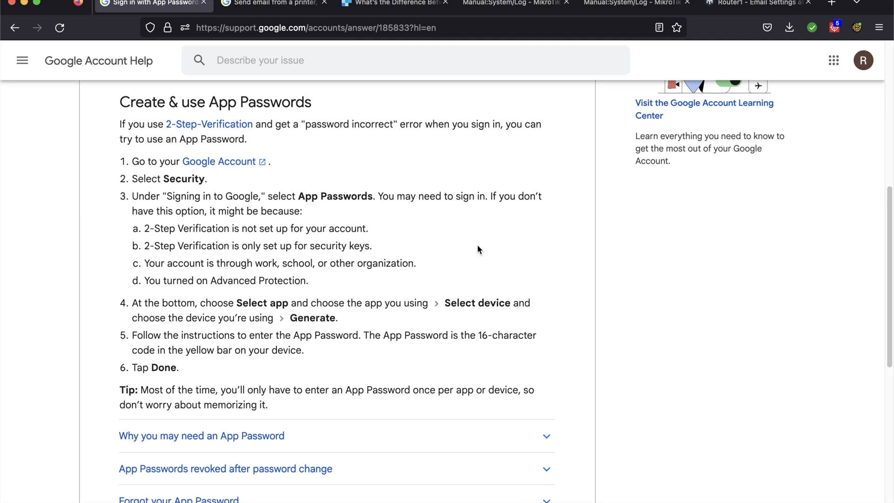
mouse_move(519, 163)
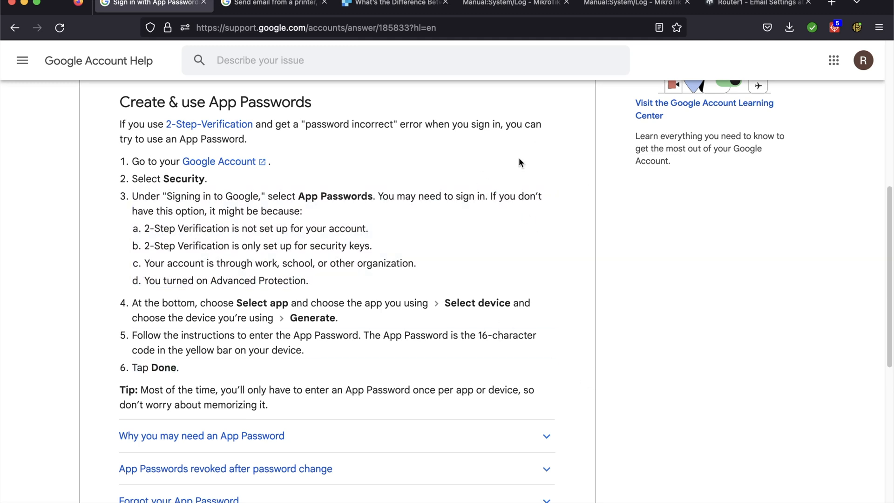
mouse_move(251, 135)
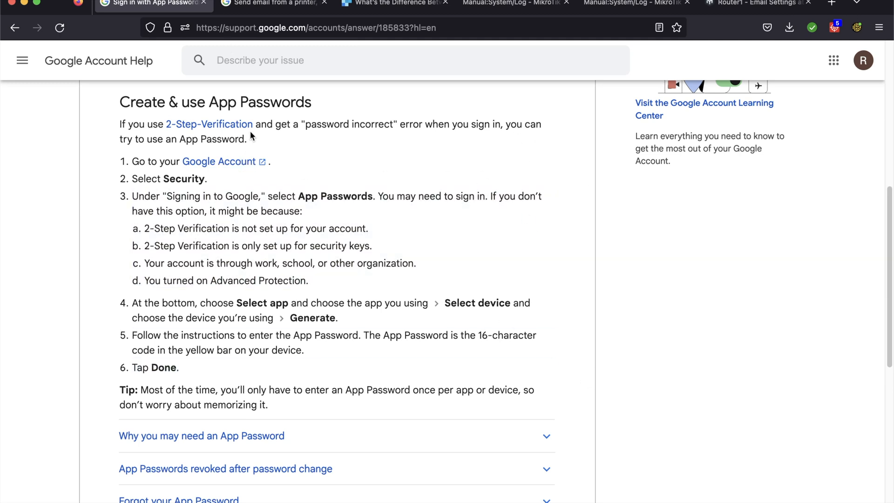
scroll("up", 3)
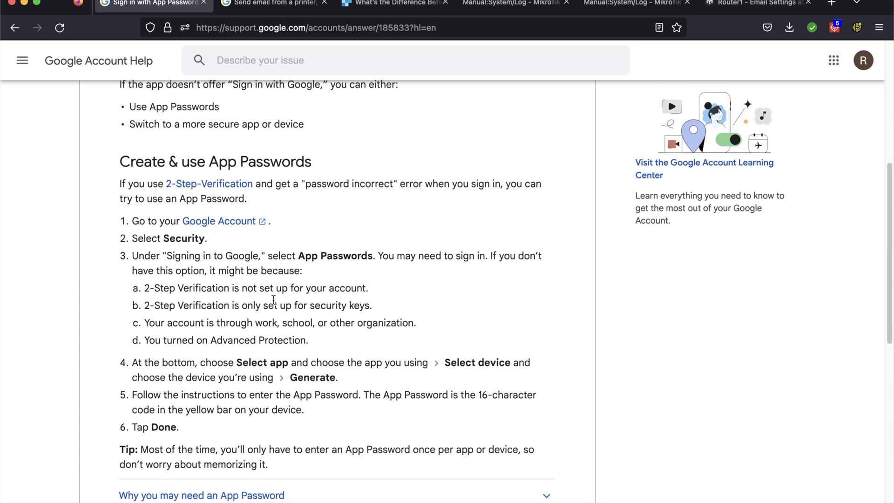
scroll("down", 3)
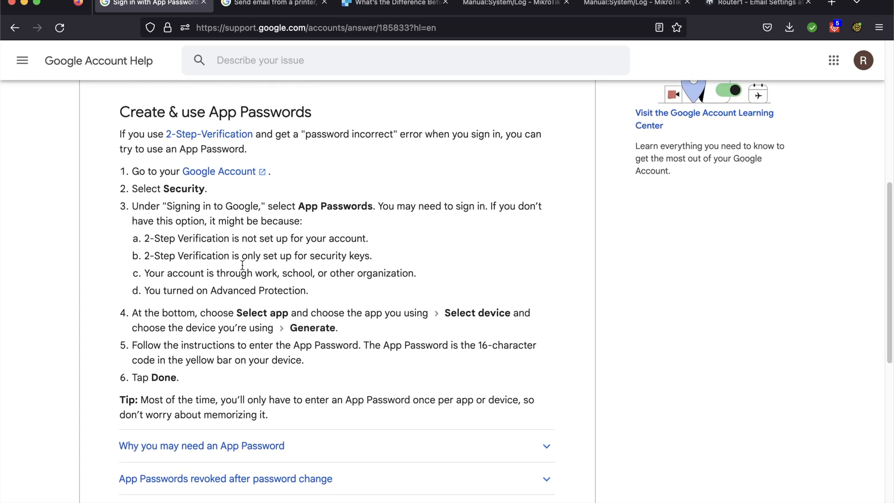
mouse_move(318, 257)
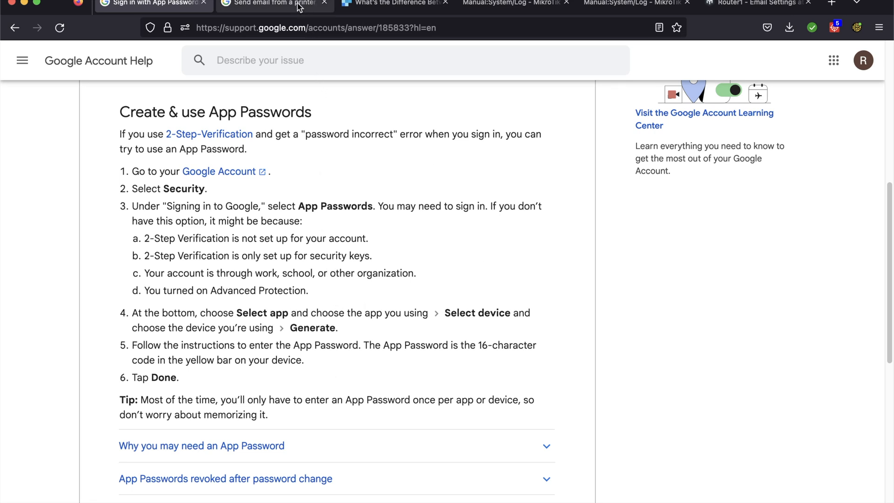
Scroll the Workspace guide to Option 2 setup: smtp.gmail.com, port 465 SSL or 587 TLS.
left_click(274, 3)
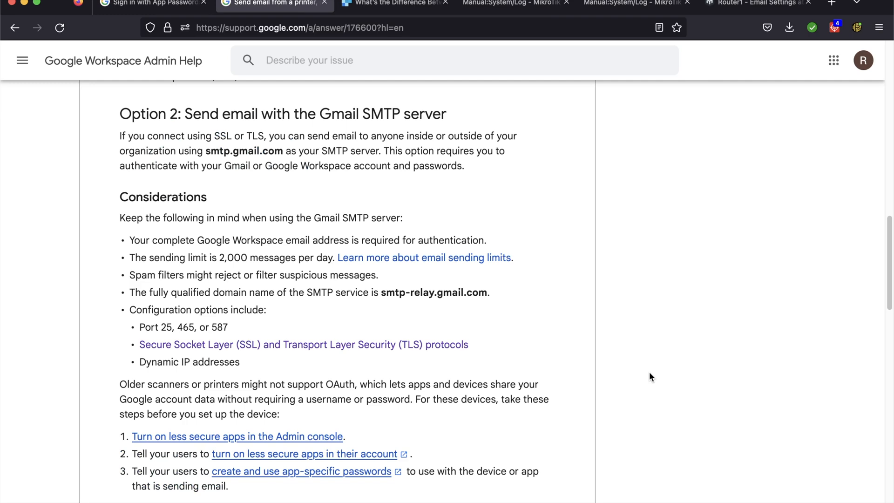
scroll("up", 3)
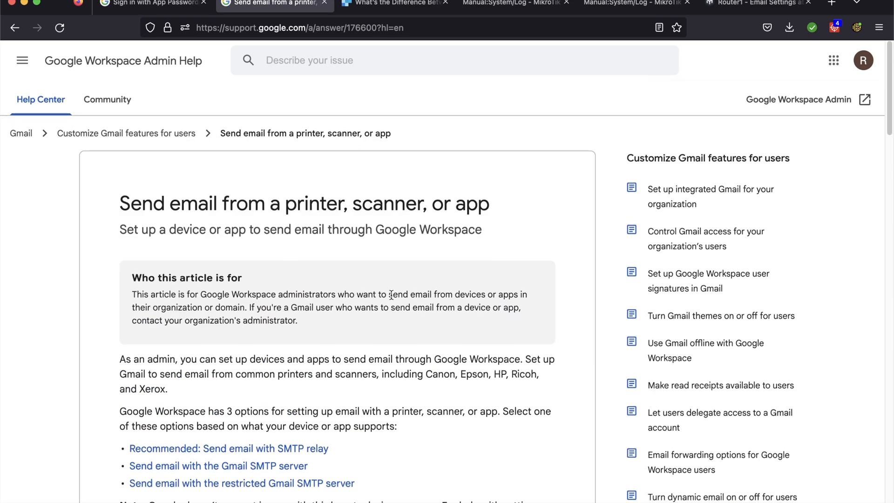
scroll("down", 3)
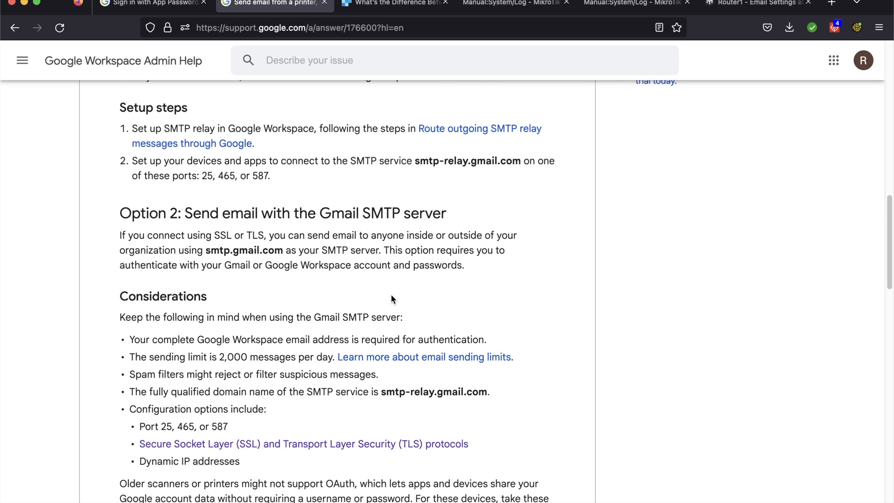
scroll("down", 3)
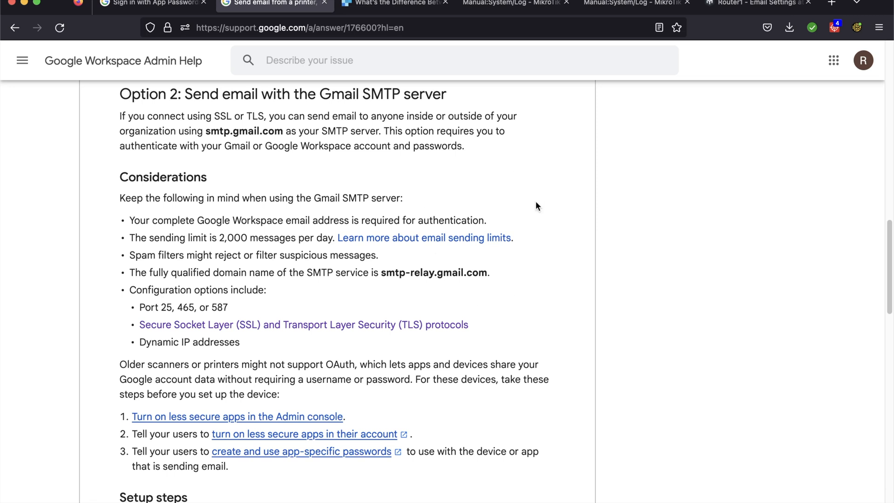
mouse_move(419, 157)
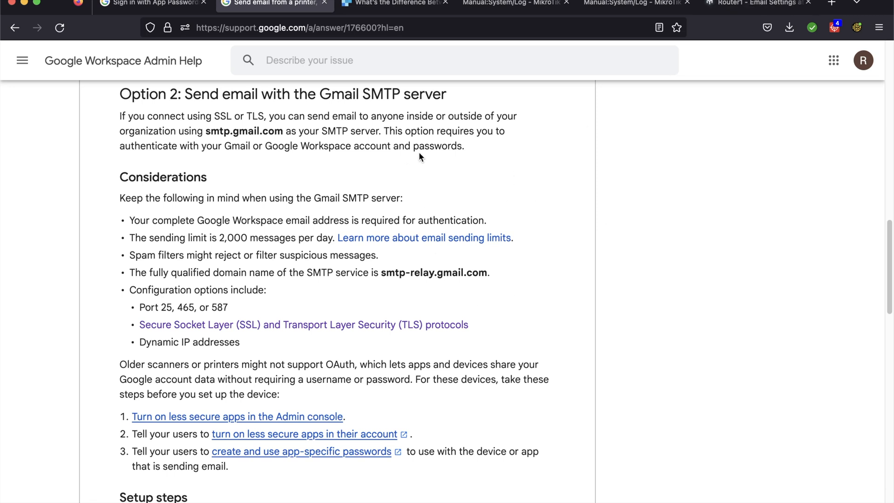
mouse_move(385, 141)
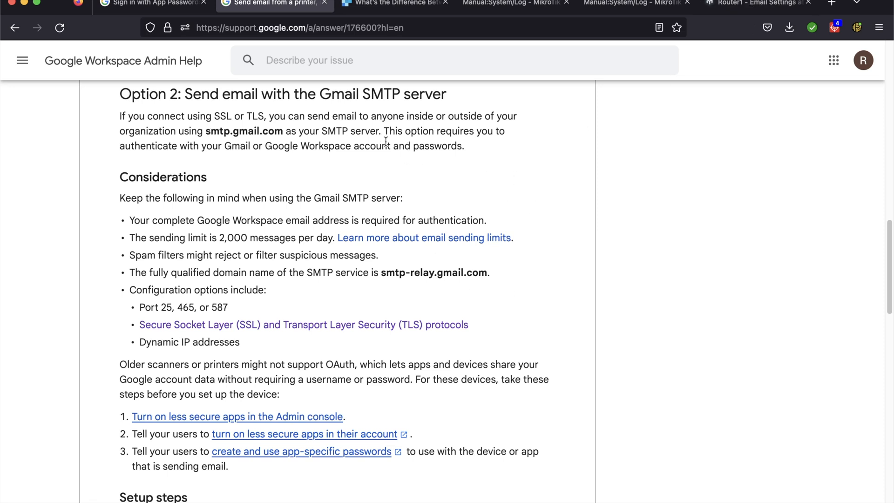
mouse_move(532, 152)
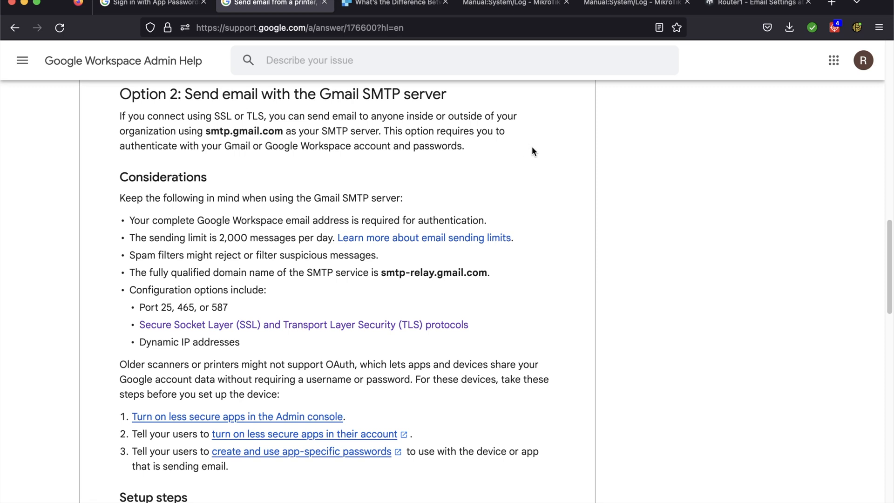
scroll("down", 3)
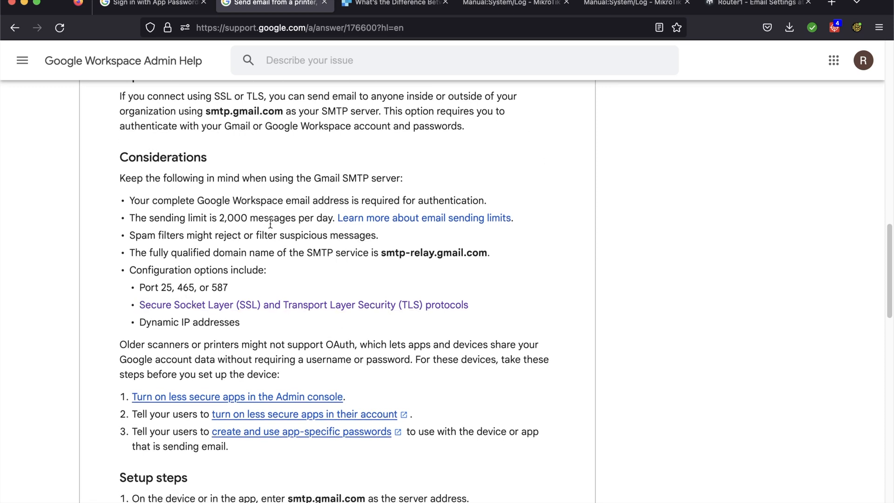
scroll("up", 3)
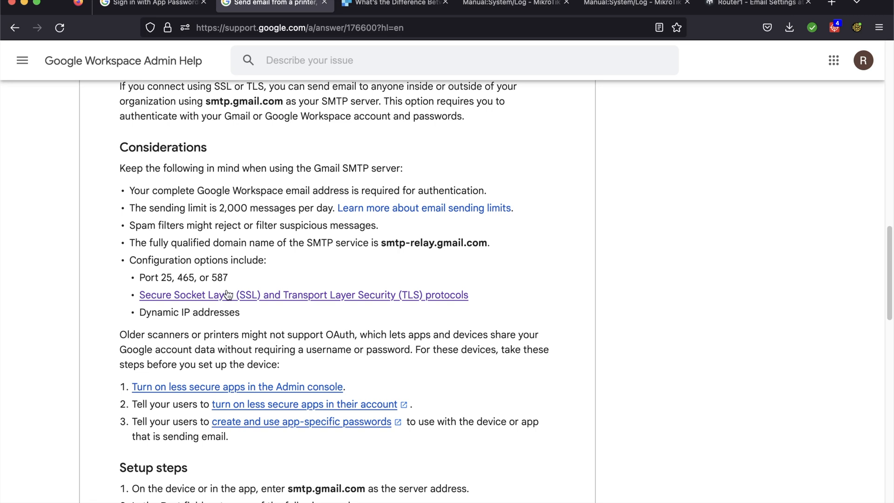
scroll("down", 3)
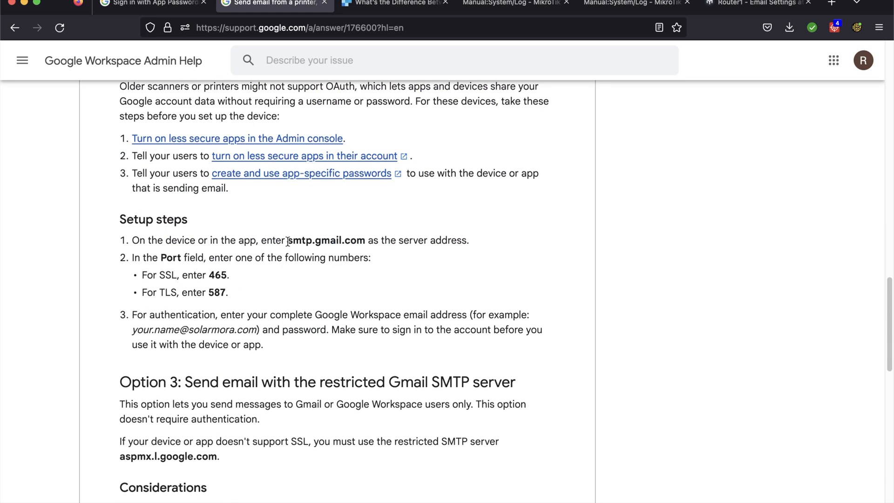
double_click(325, 240)
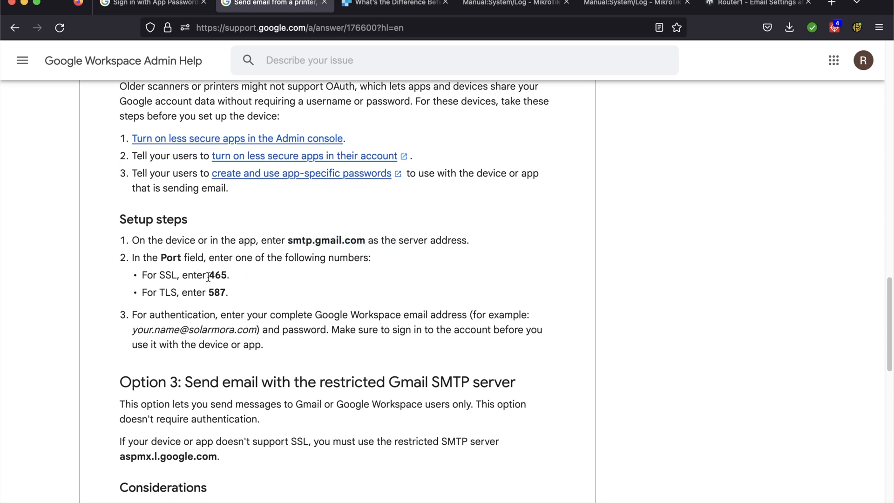
mouse_move(208, 292)
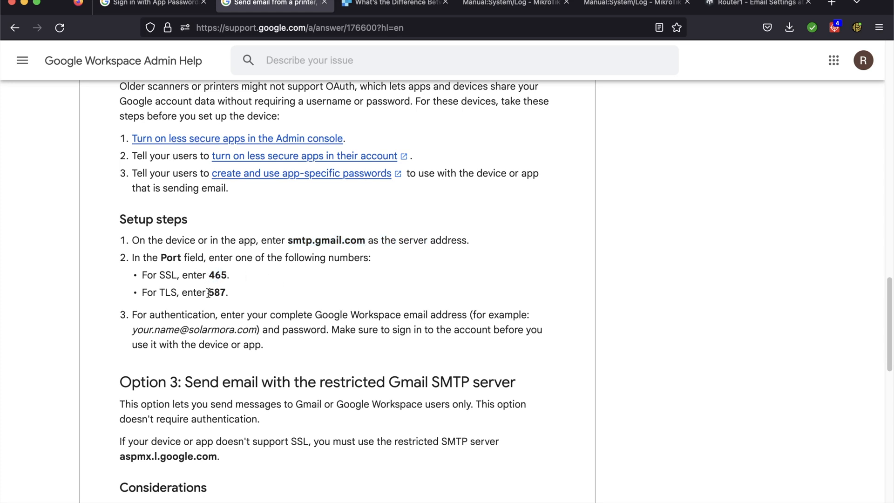
Read SendGrid's article from the port 465 history section down to port 587.
left_click(394, 4)
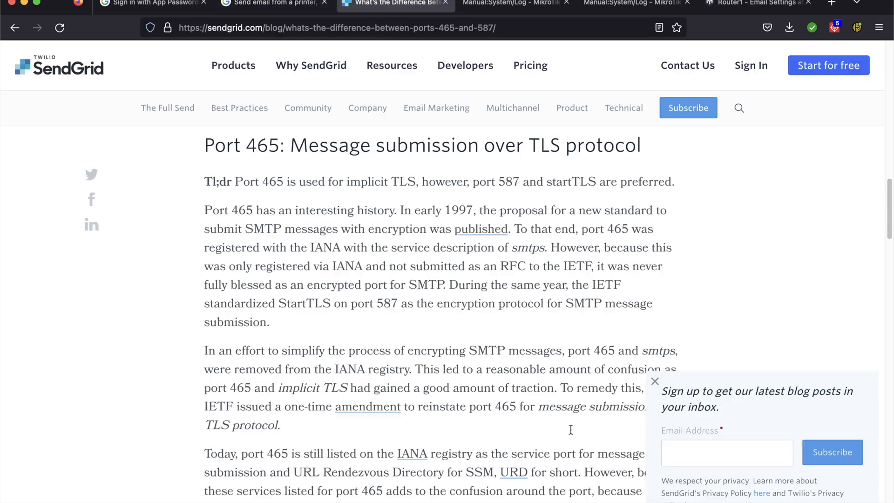
mouse_move(388, 310)
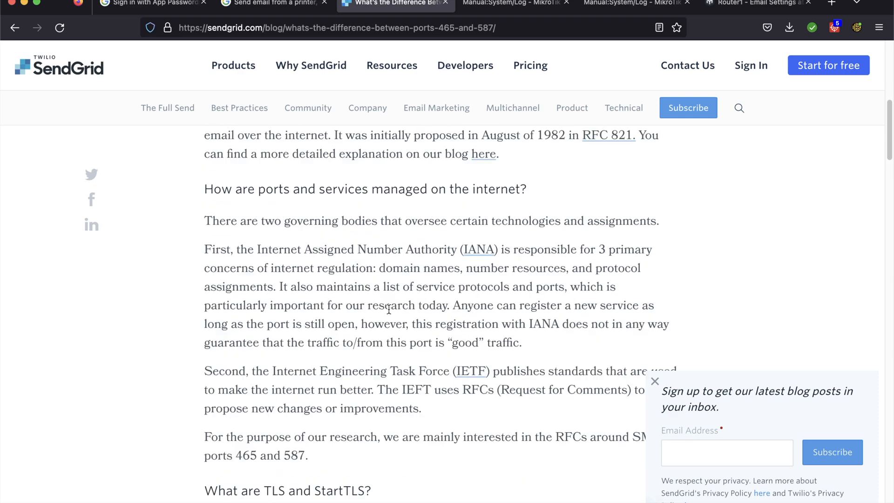
scroll("down", 3)
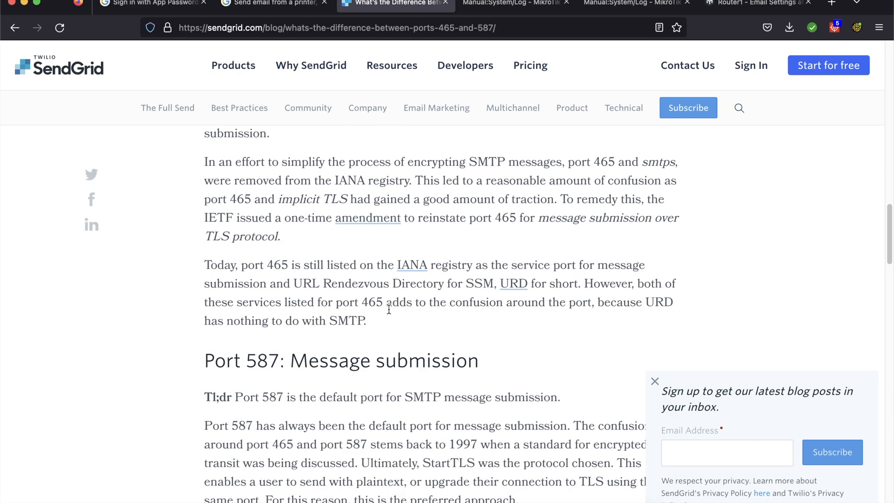
mouse_move(260, 33)
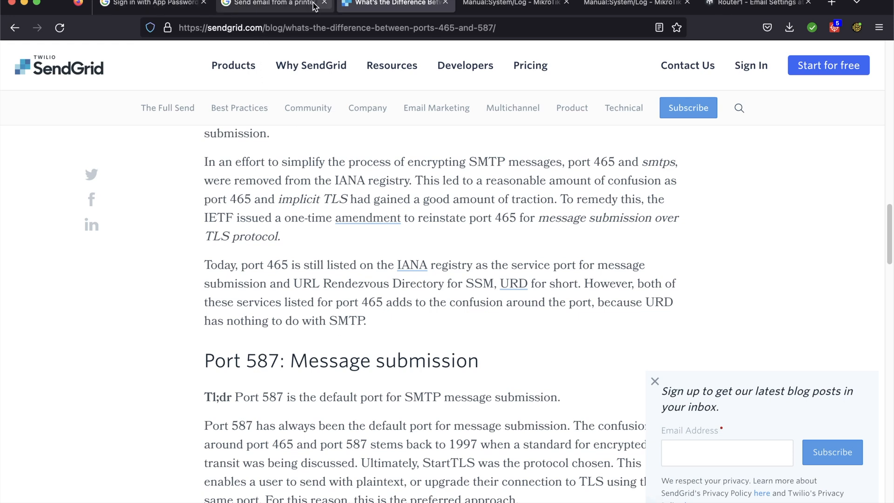
Return to the Workspace setup steps and highlight the smtp.gmail.com server address.
left_click(274, 4)
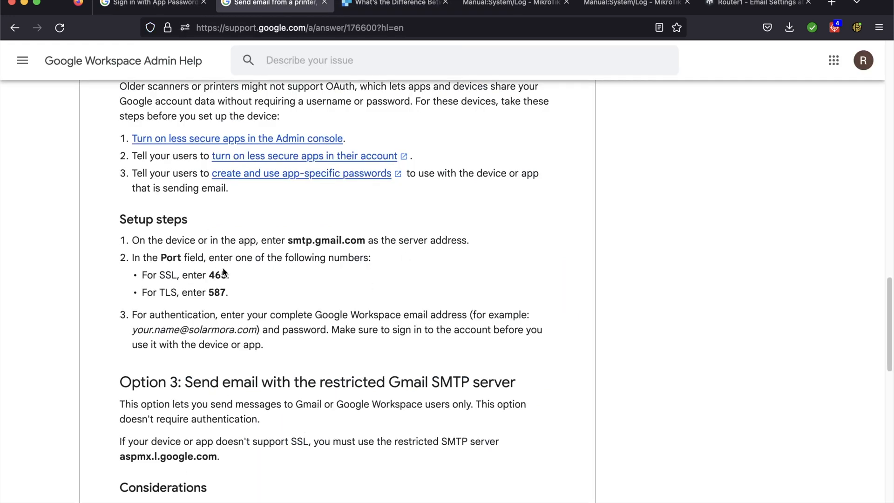
mouse_move(279, 239)
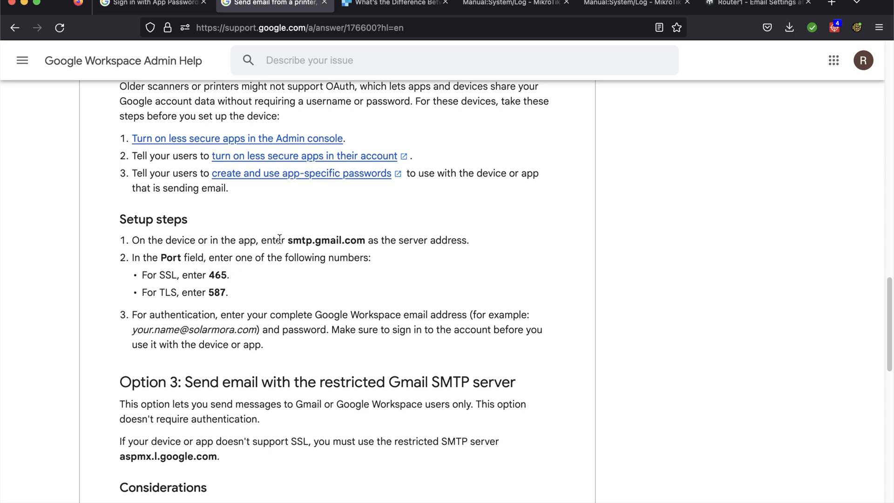
double_click(326, 240)
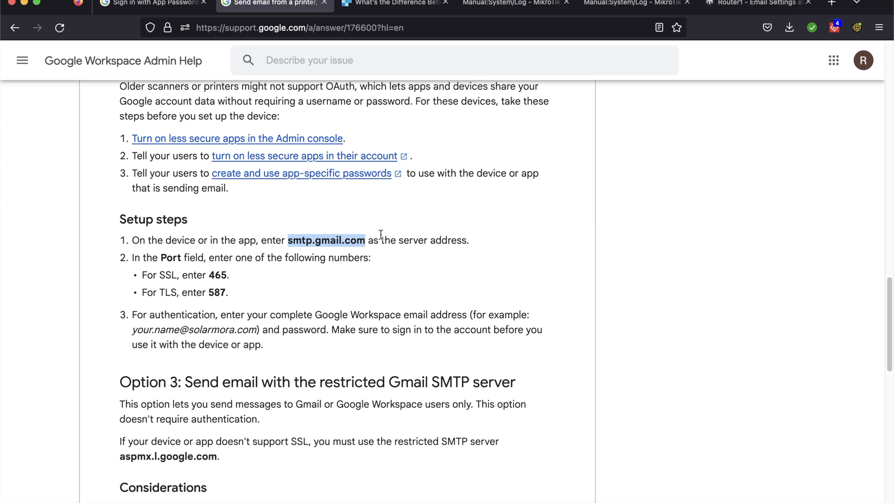
Enter smtp.gmail.com as the Server in the router's Tools > Email settings.
left_click(758, 4)
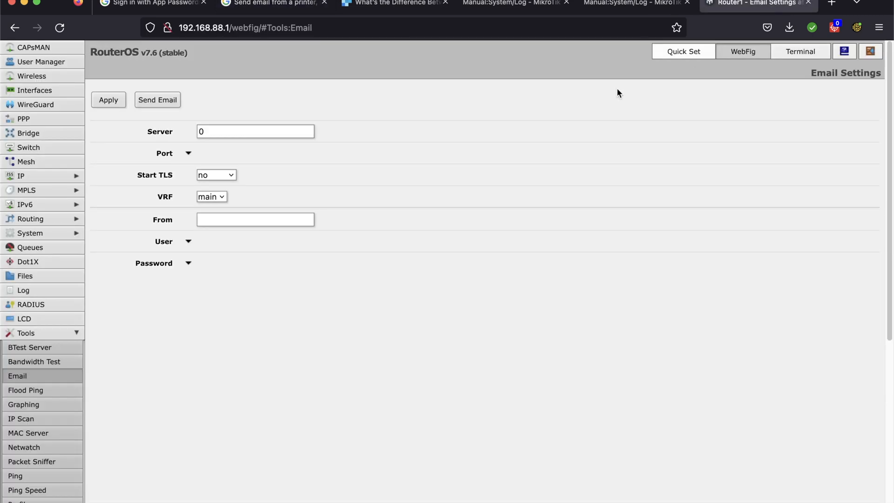
mouse_move(217, 142)
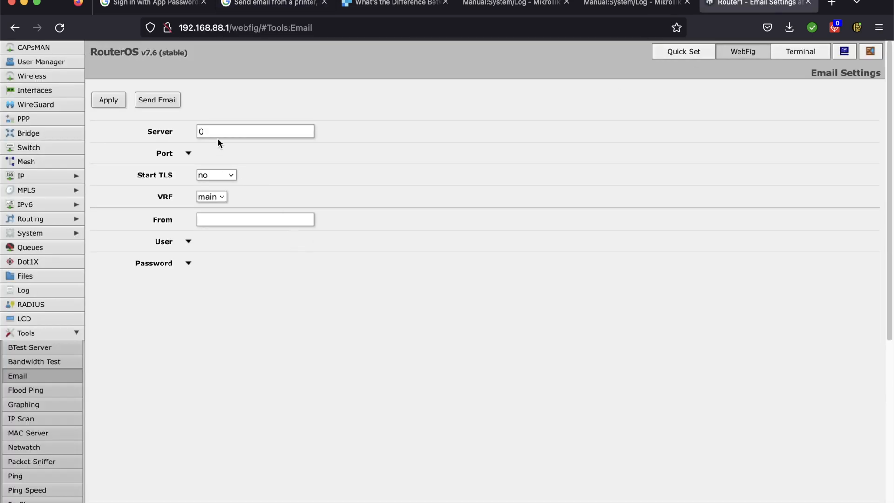
type("smtp.gmail.com")
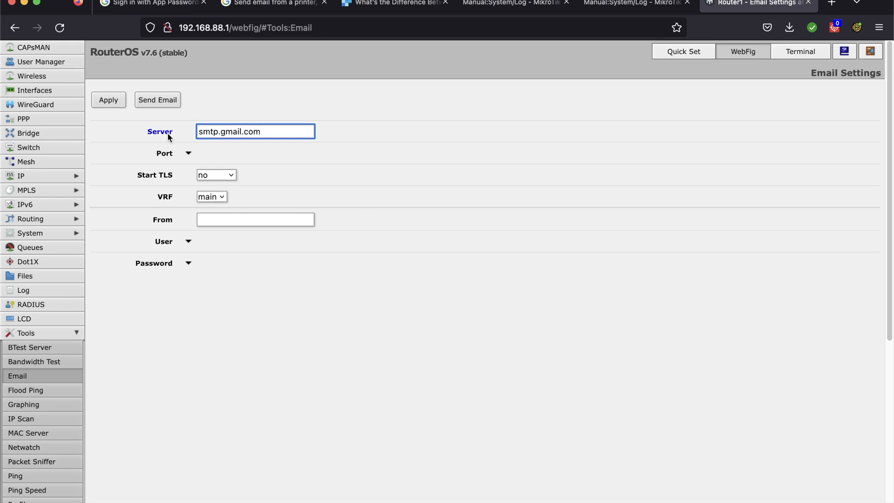
mouse_move(303, 166)
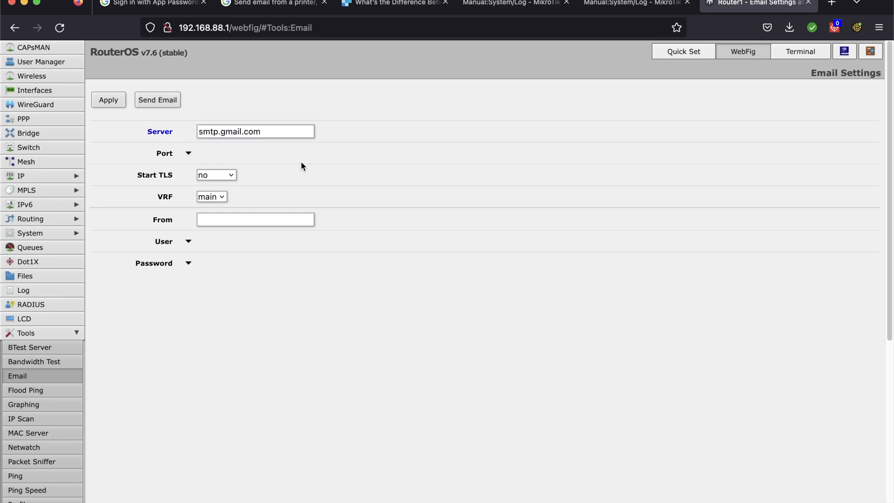
mouse_move(32, 333)
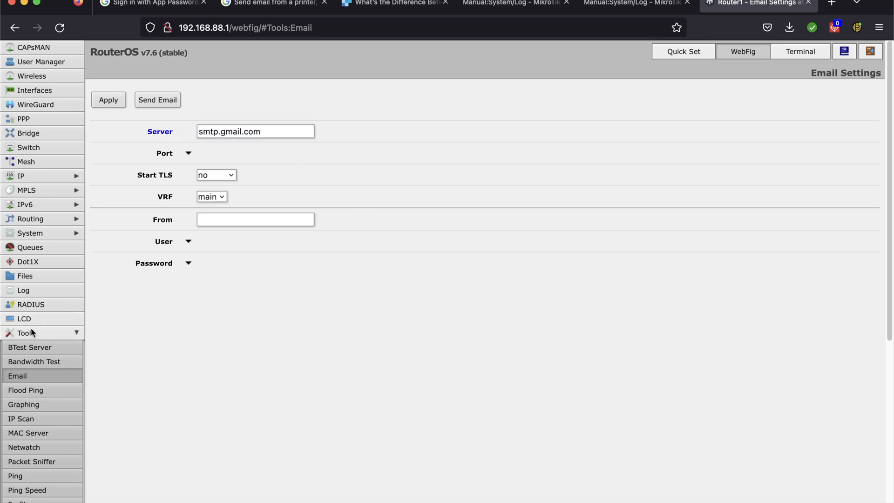
mouse_move(319, 254)
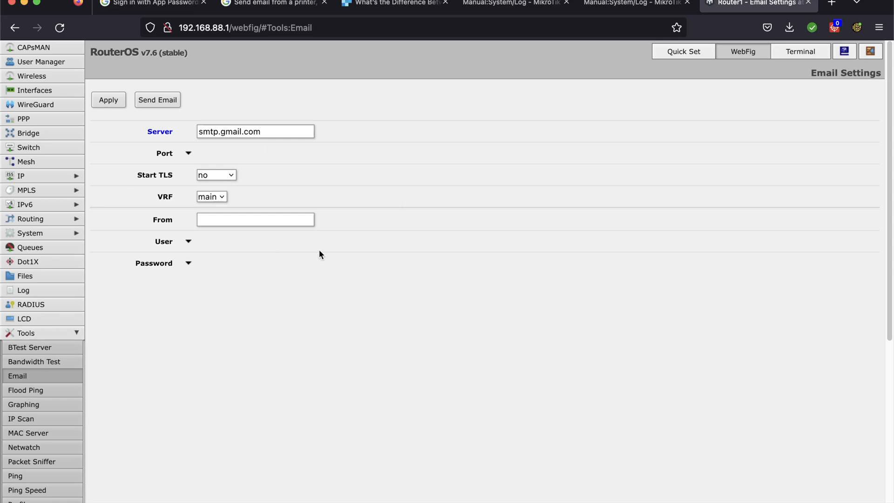
mouse_move(413, 221)
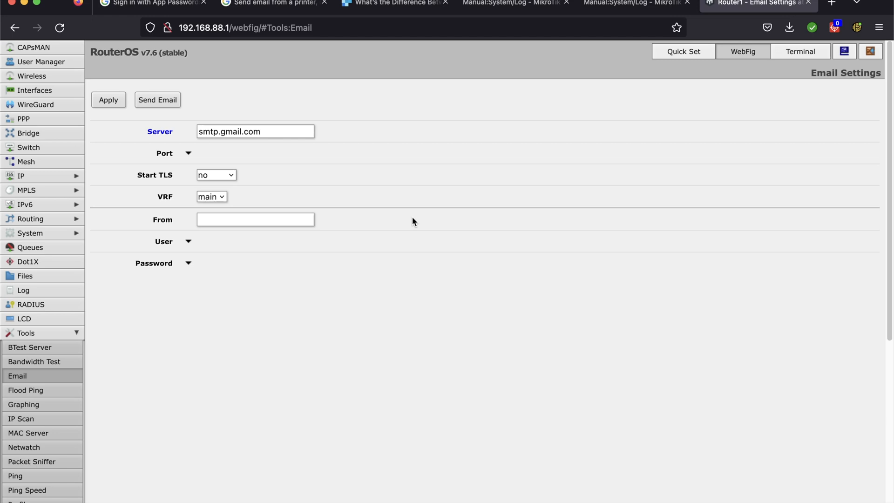
mouse_move(16, 162)
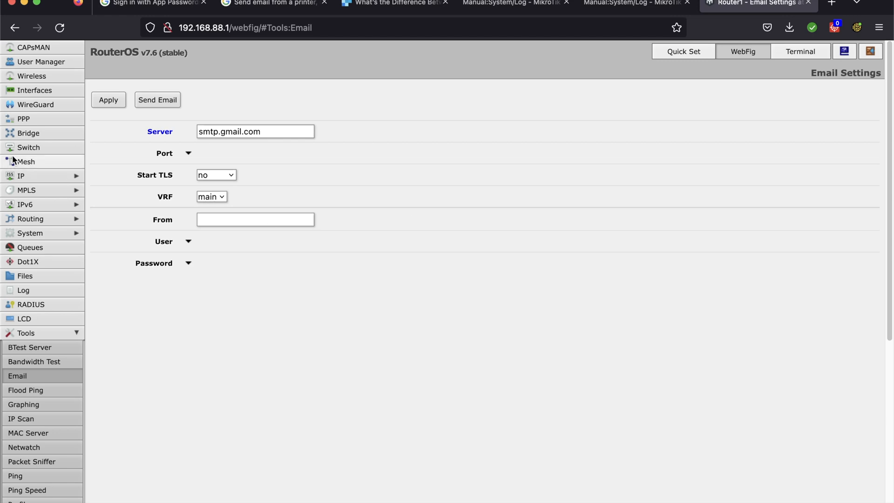
mouse_move(30, 104)
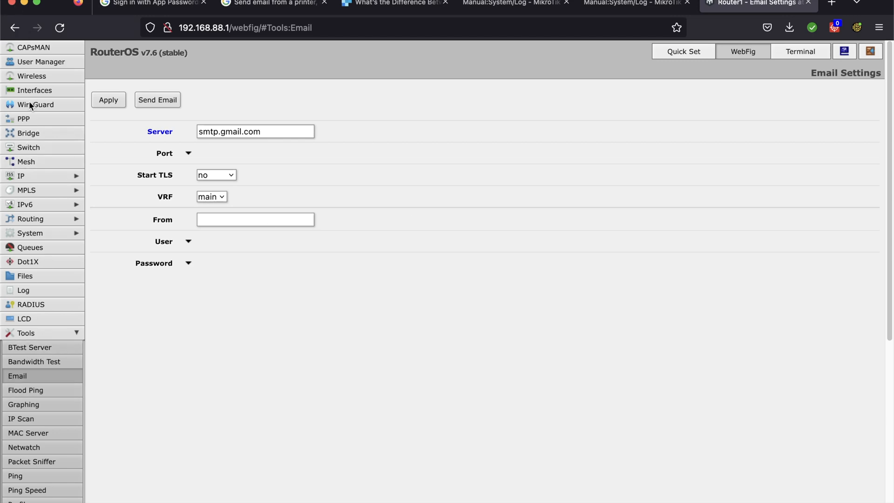
mouse_move(249, 181)
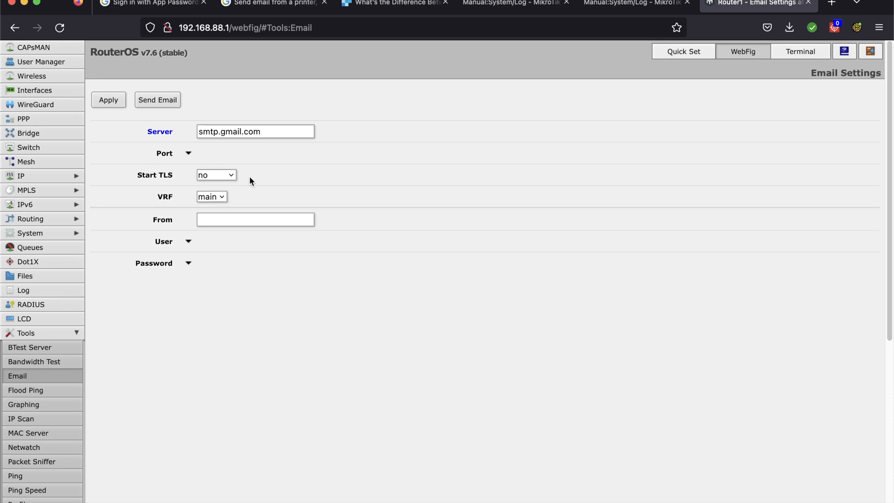
mouse_move(391, 347)
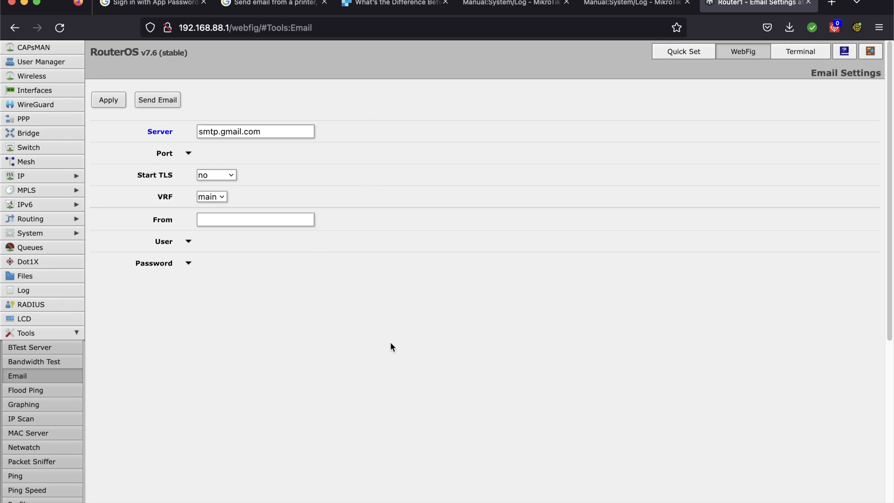
mouse_move(392, 333)
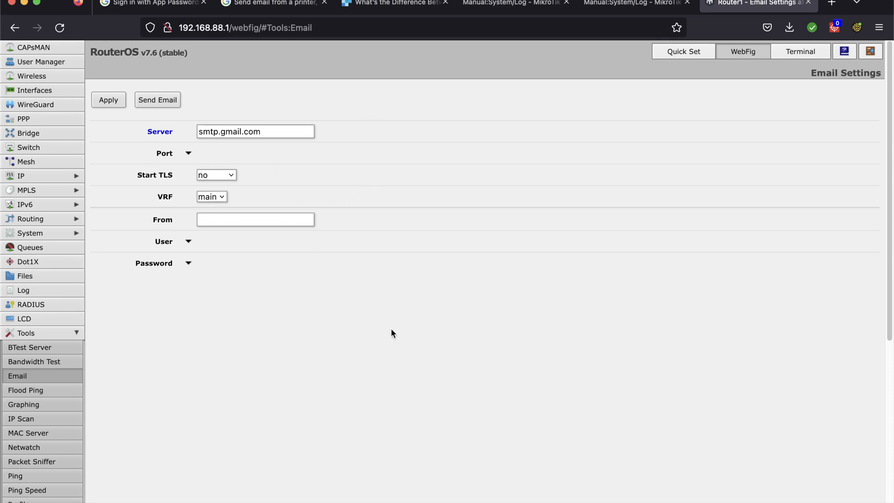
Expand the Port field in Email Settings, showing its default value 0.
left_click(188, 153)
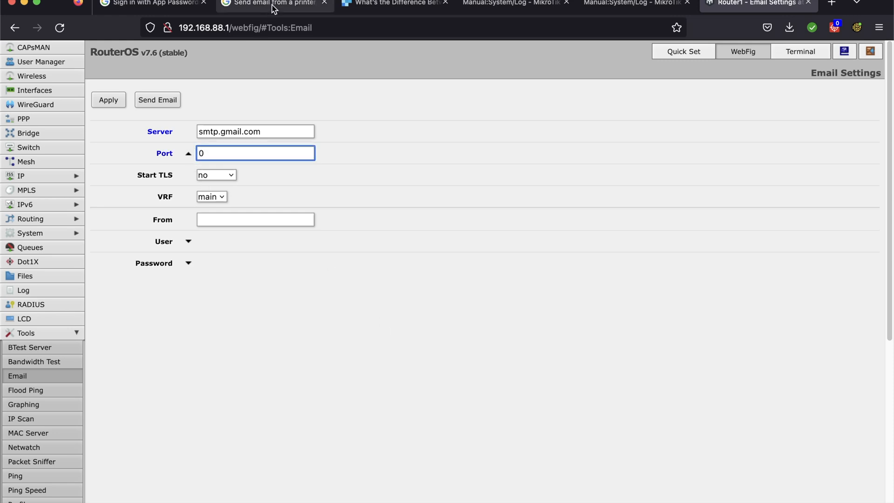
After checking Gmail's guide, set the email Port to 465 and Start TLS to 'tls only'.
left_click(274, 3)
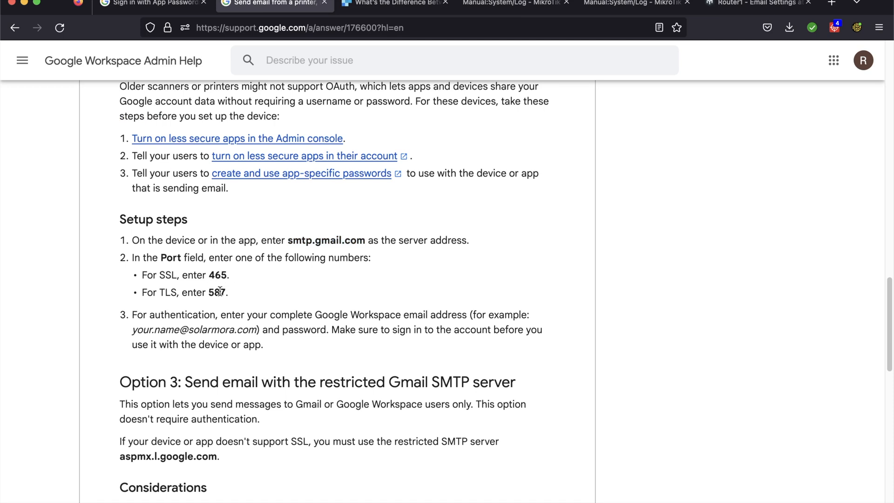
left_click(758, 3)
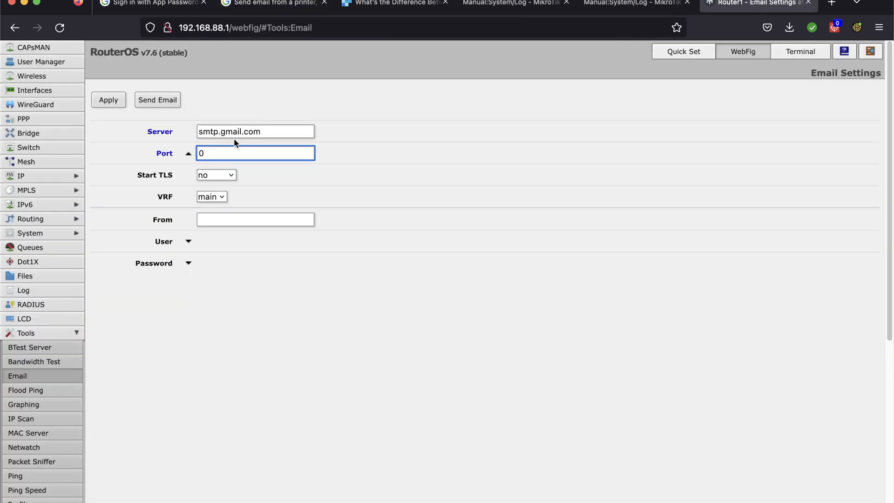
type("465")
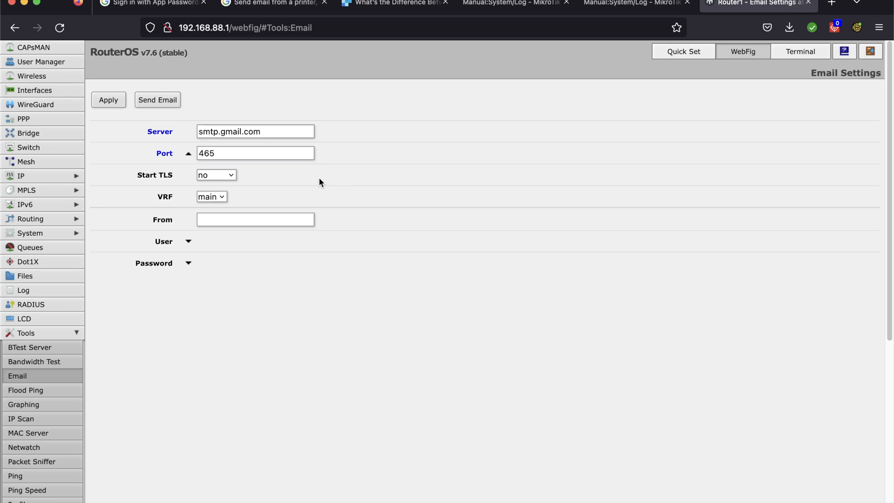
left_click(216, 174)
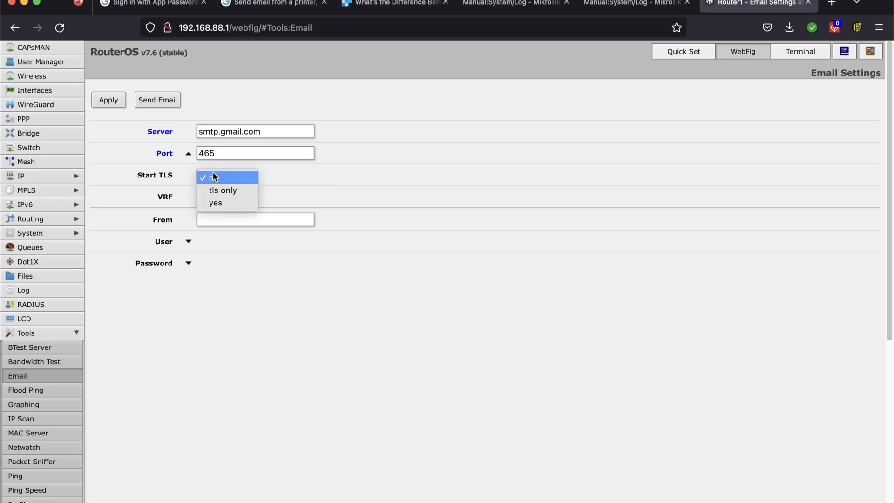
left_click(221, 190)
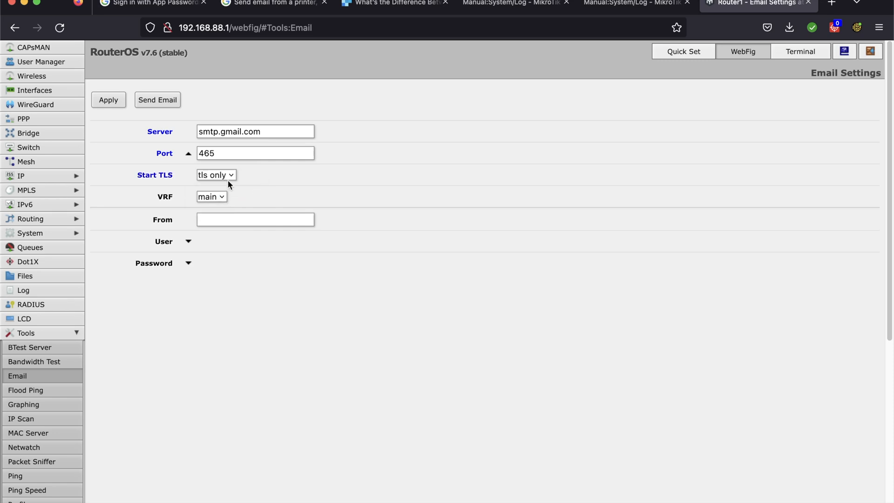
left_click(255, 153)
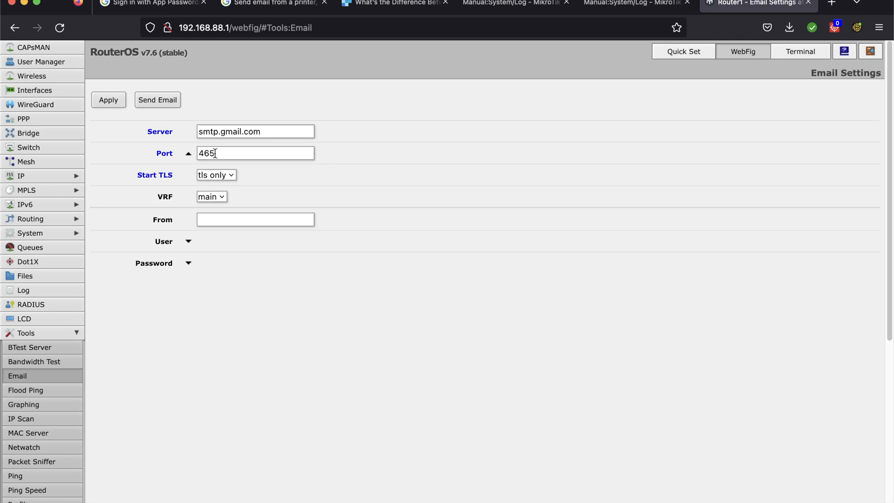
mouse_move(401, 236)
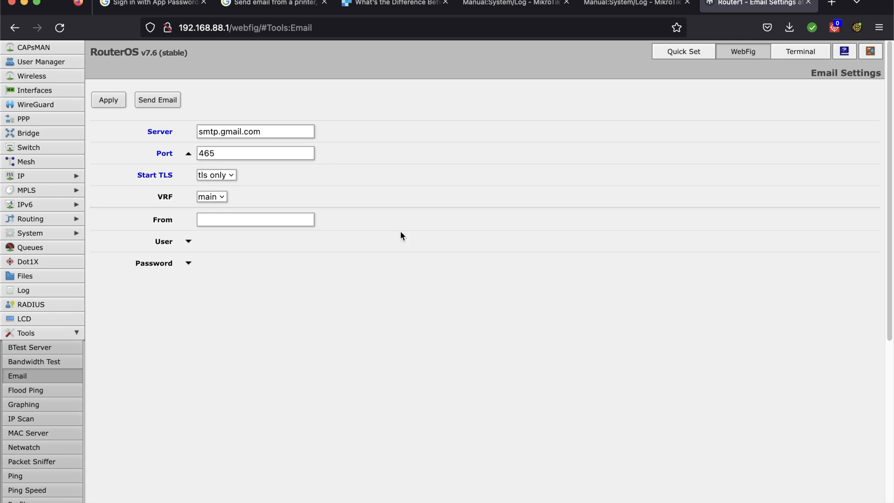
left_click(274, 3)
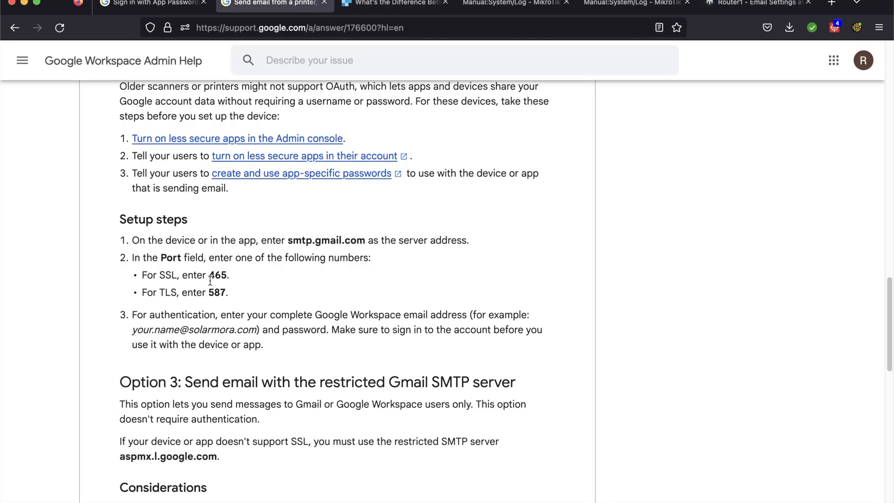
mouse_move(713, 27)
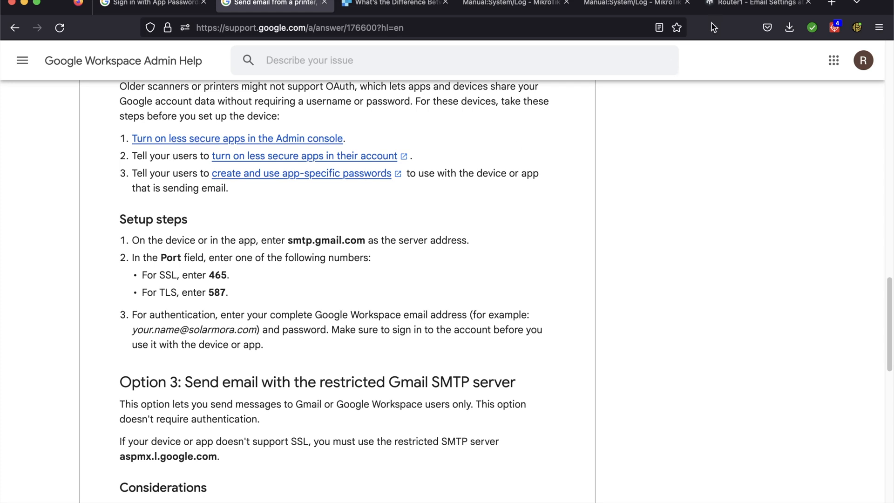
Back in WebFig, switch Start TLS to 'yes' for port 587.
left_click(756, 3)
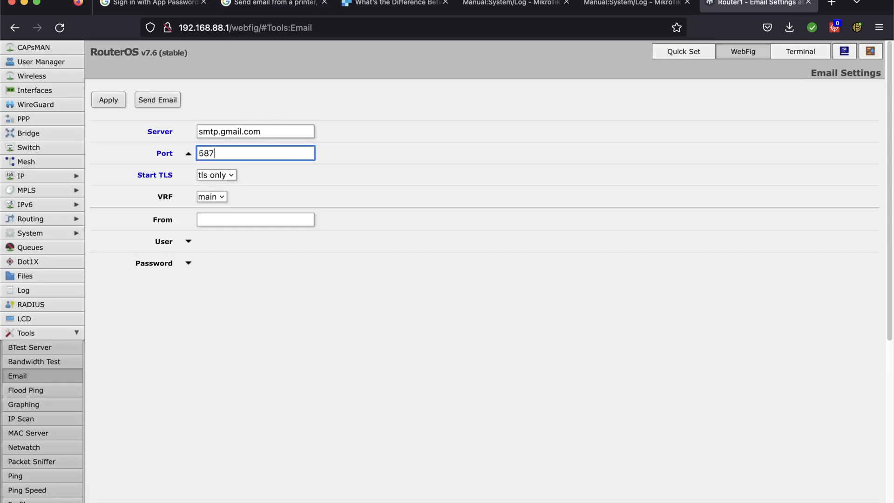
left_click(216, 175)
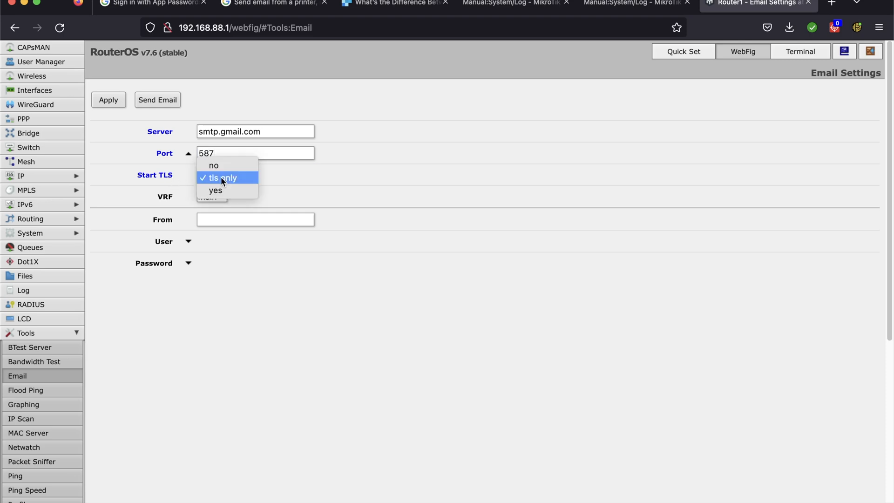
left_click(215, 190)
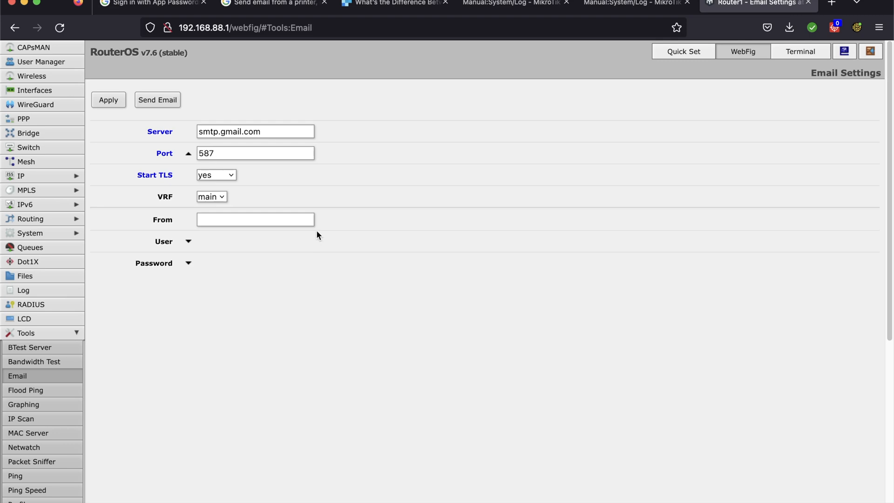
mouse_move(299, 175)
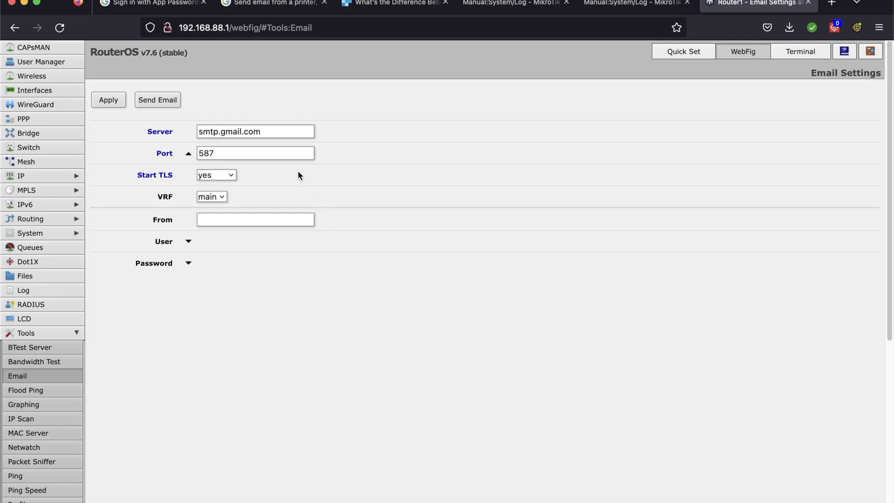
mouse_move(187, 234)
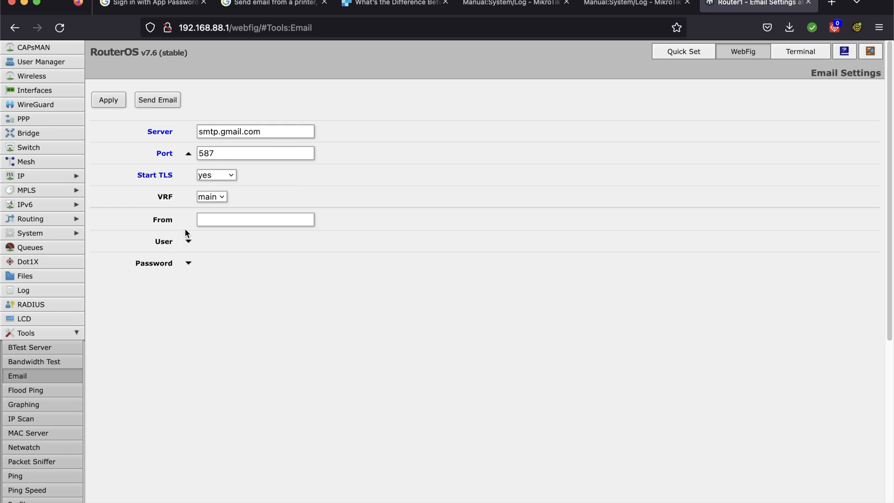
left_click(254, 219)
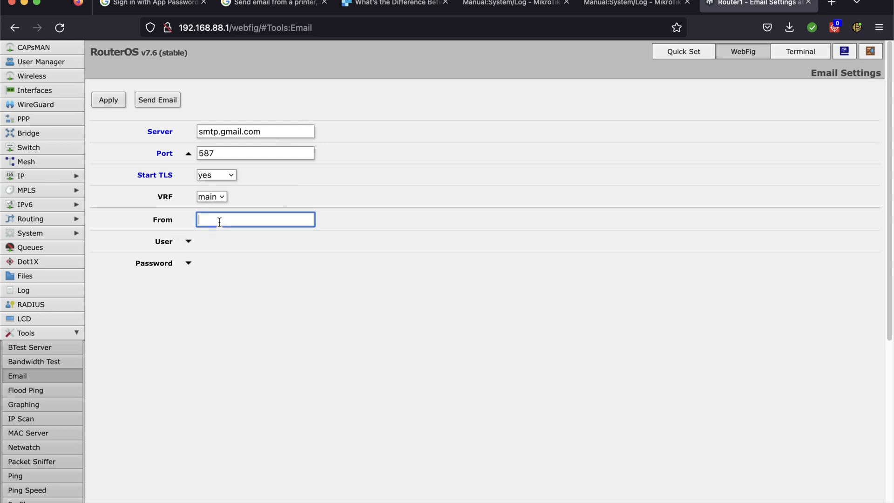
type("Mikroti")
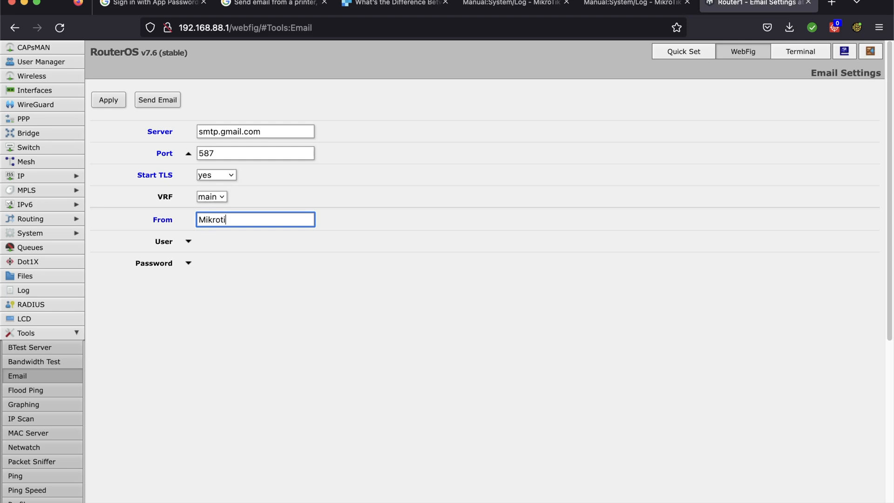
type("k Router")
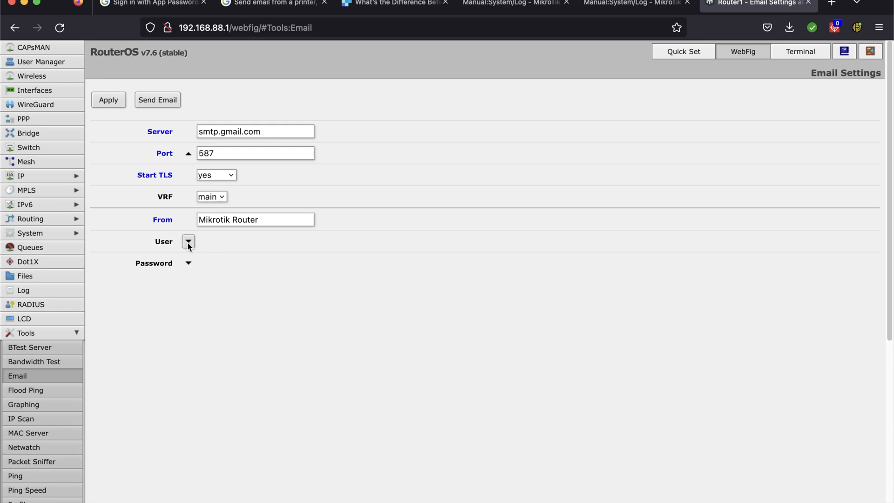
left_click(188, 241)
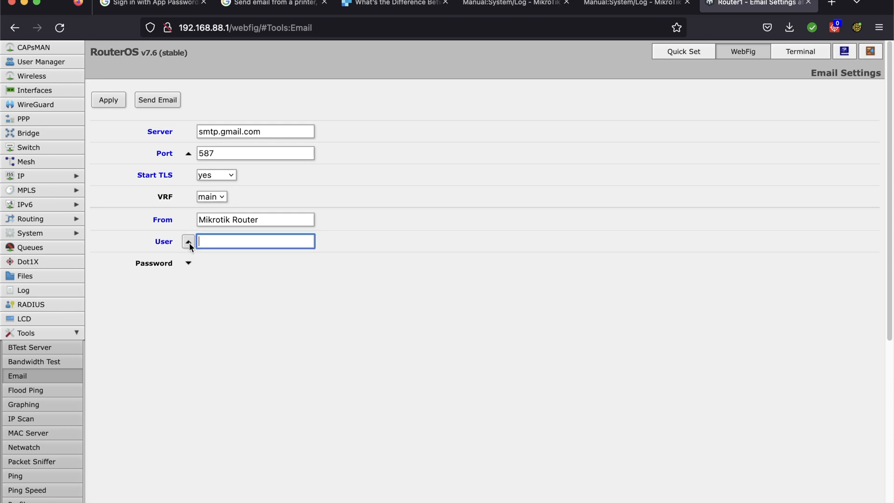
type("example")
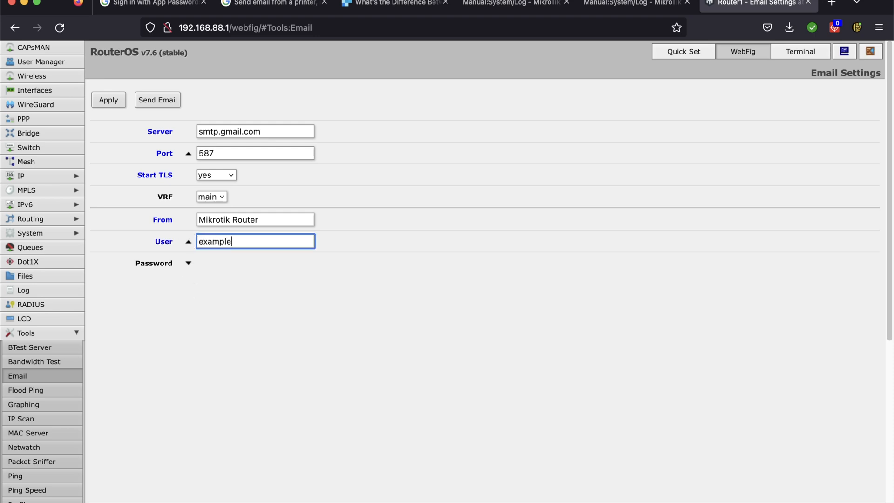
type("@gmail.com")
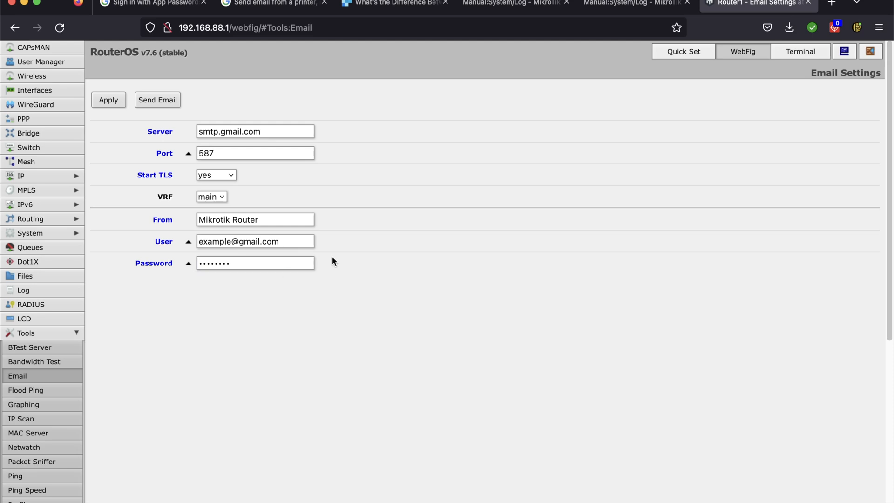
mouse_move(269, 239)
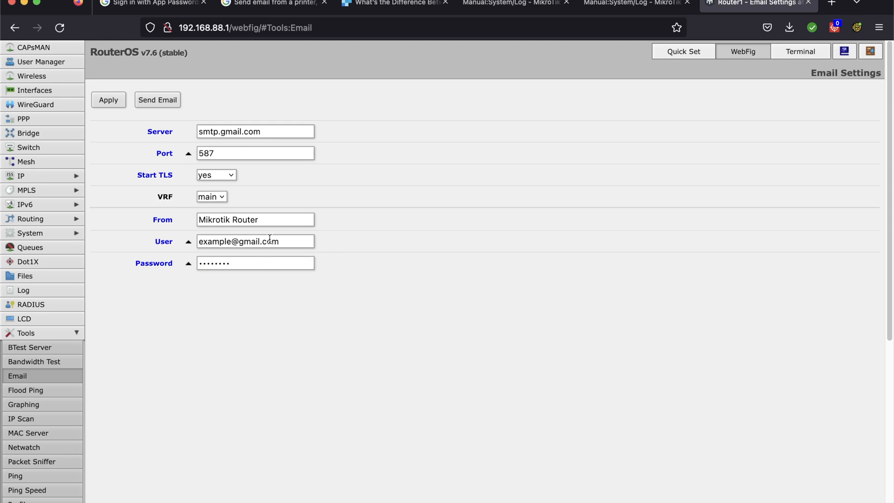
mouse_move(106, 158)
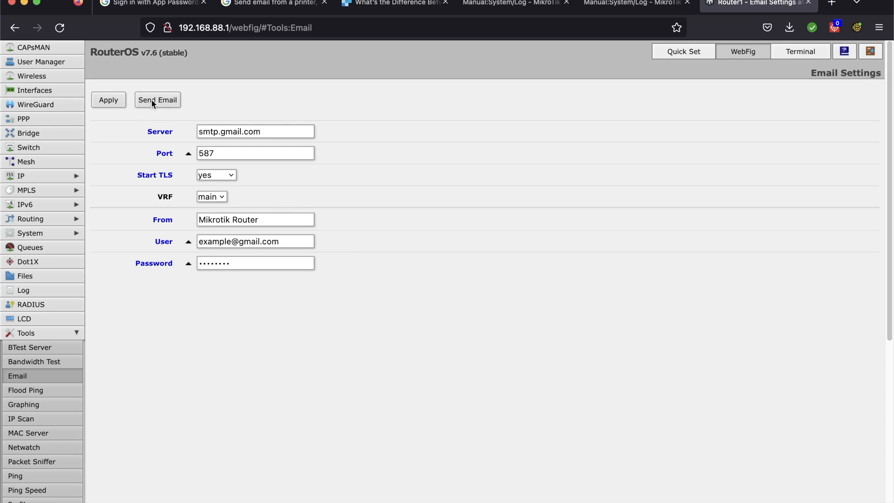
Open the Send Email test form, add a To recipient entry and click into its fields.
left_click(157, 100)
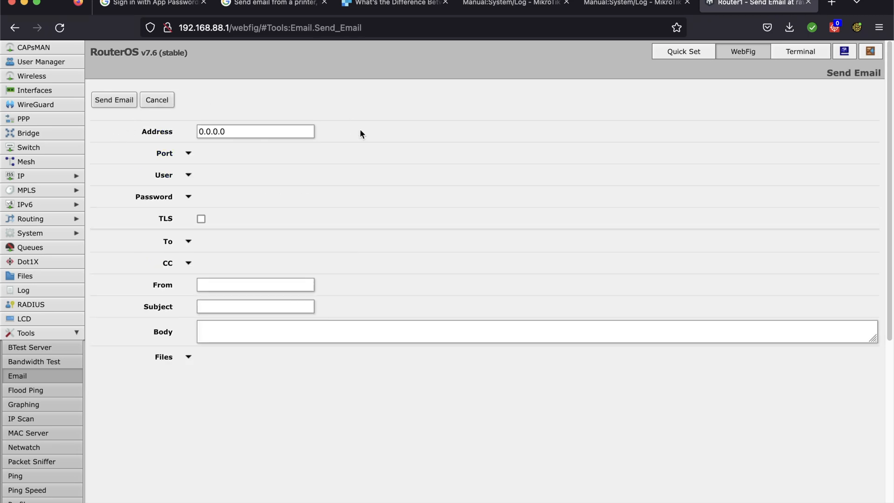
mouse_move(322, 213)
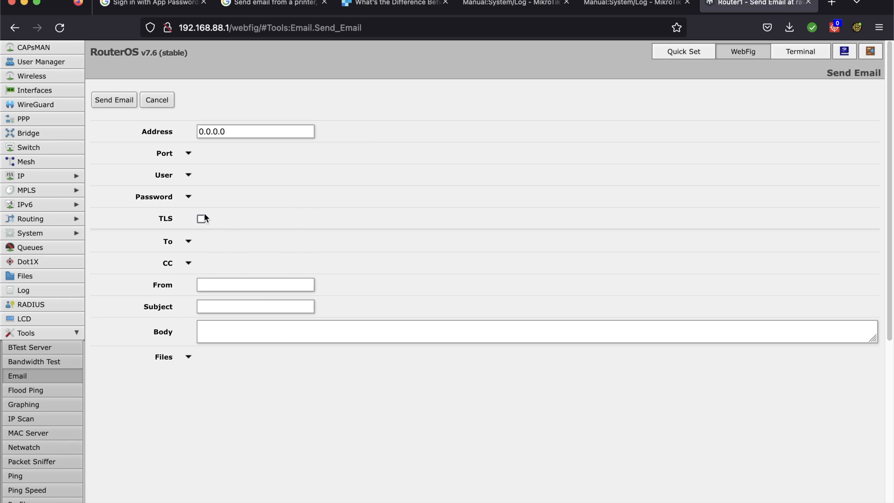
mouse_move(58, 157)
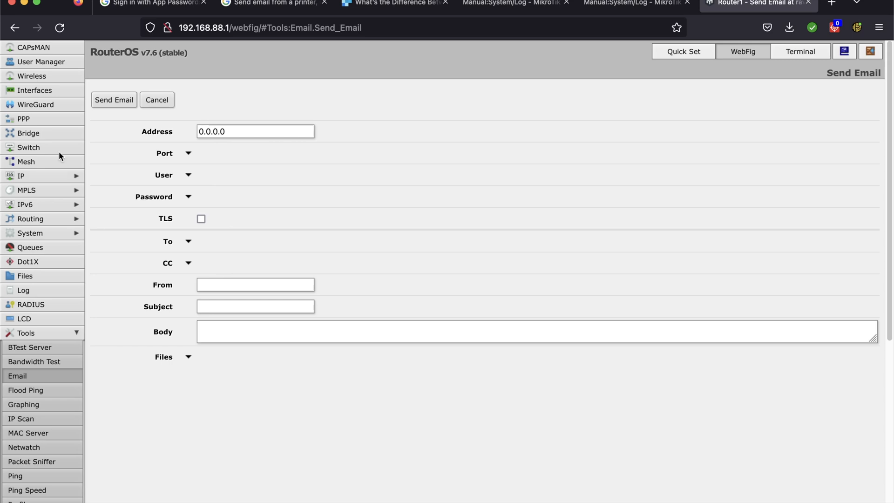
mouse_move(285, 185)
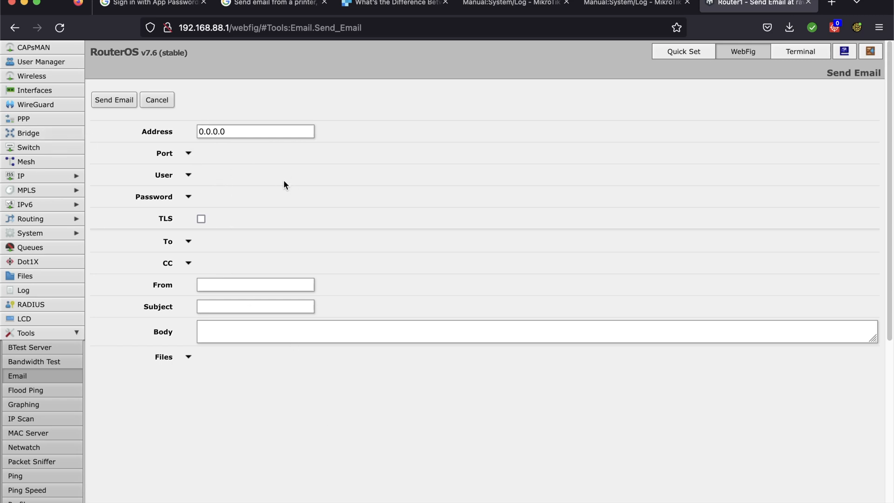
left_click(188, 240)
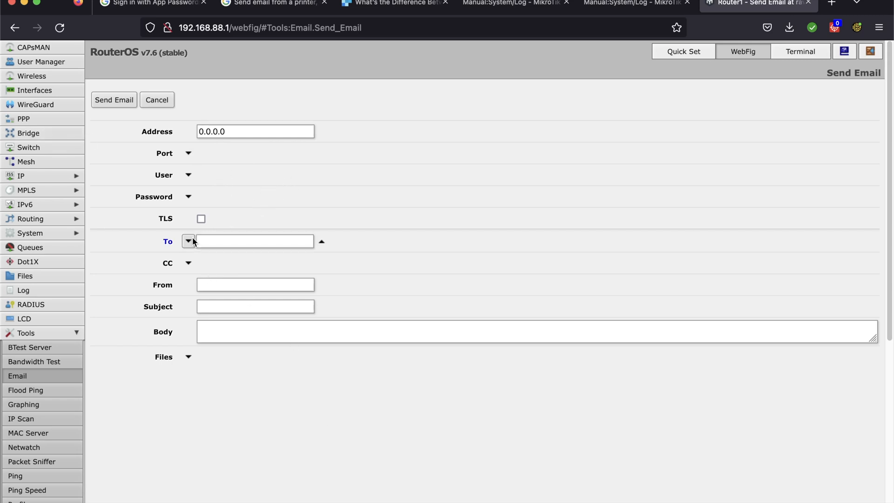
left_click(255, 240)
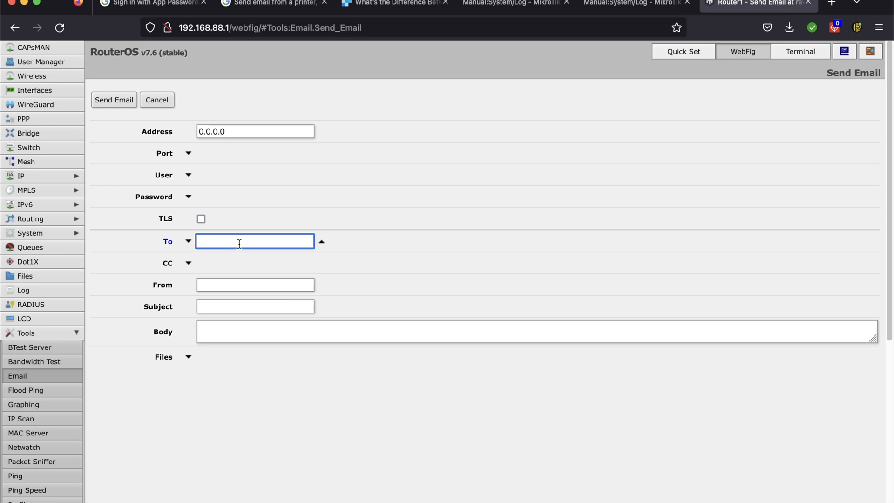
mouse_move(203, 267)
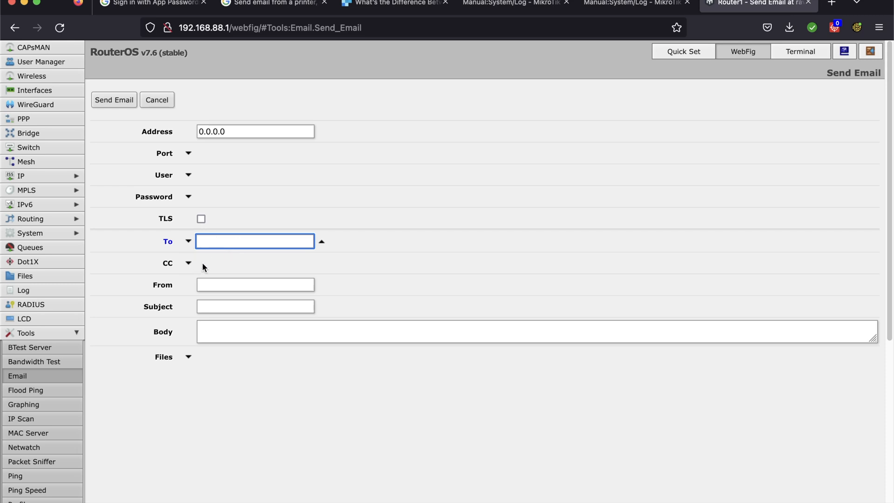
left_click(255, 284)
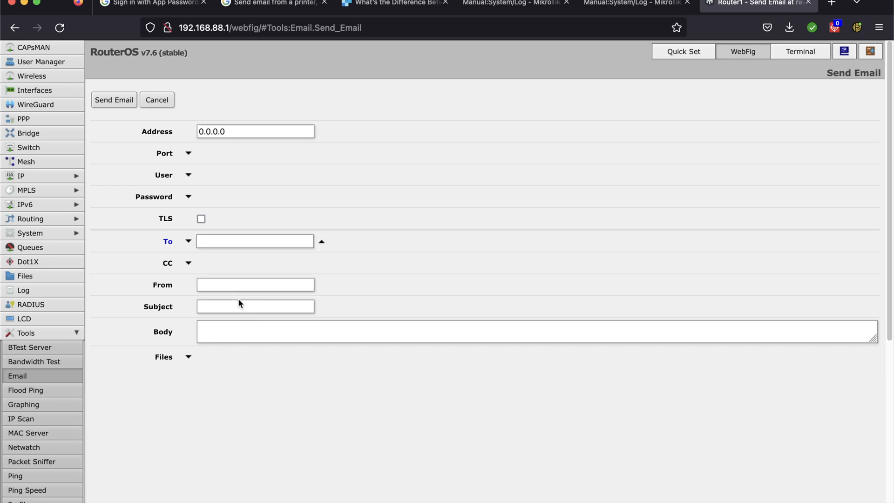
left_click(255, 307)
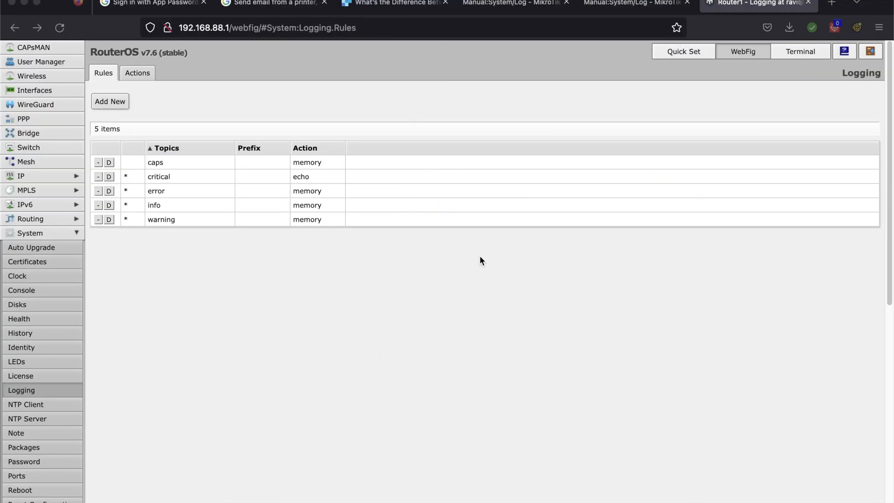
mouse_move(128, 157)
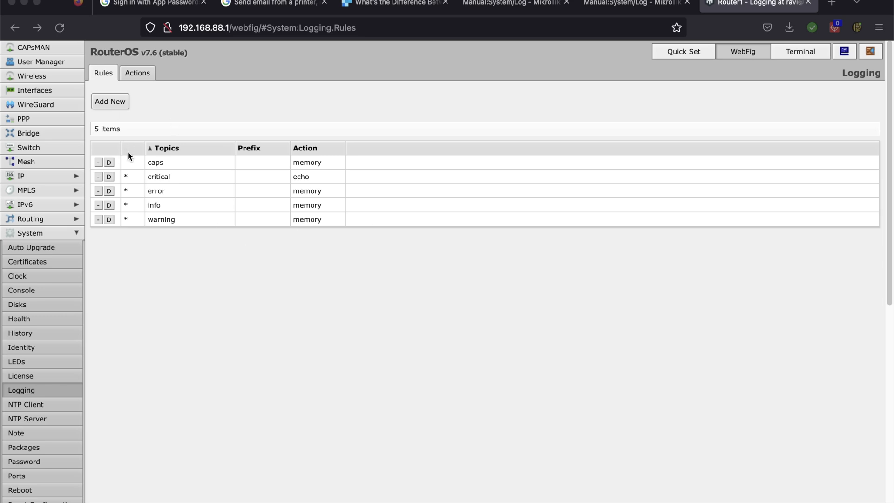
mouse_move(255, 277)
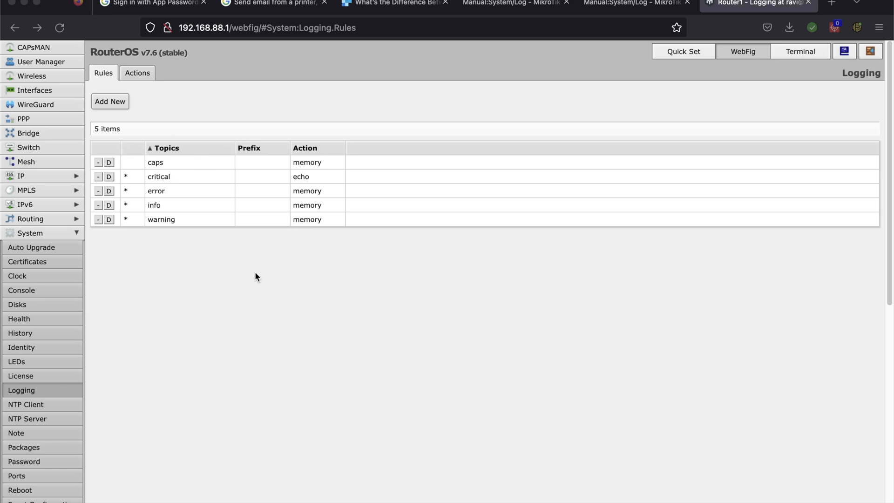
mouse_move(183, 247)
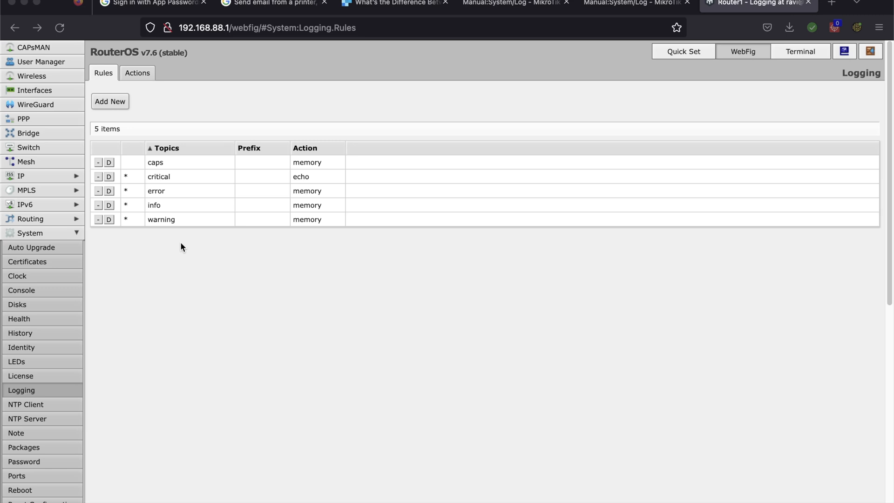
mouse_move(45, 380)
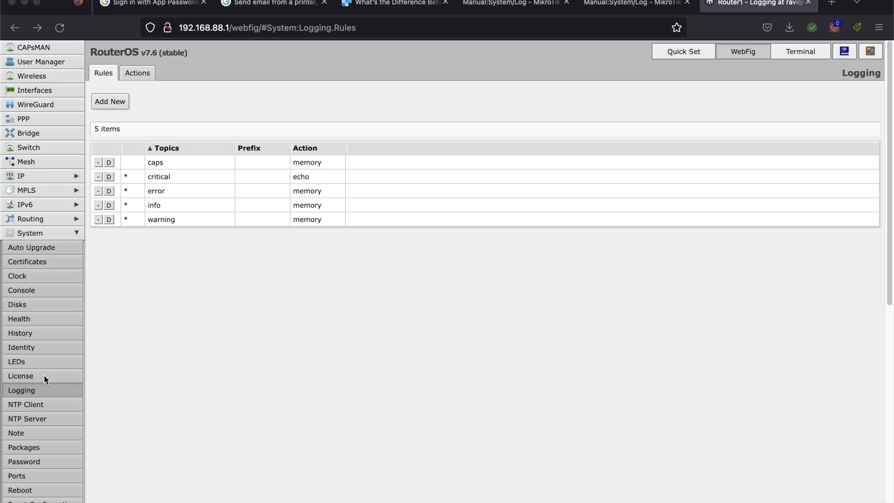
mouse_move(142, 92)
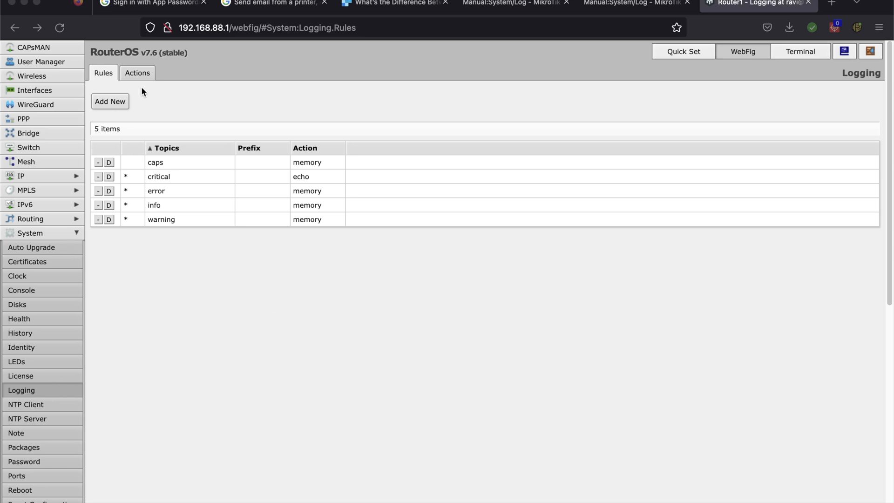
Show the logging actions list with its disk, echo, memory and remote entries.
left_click(137, 73)
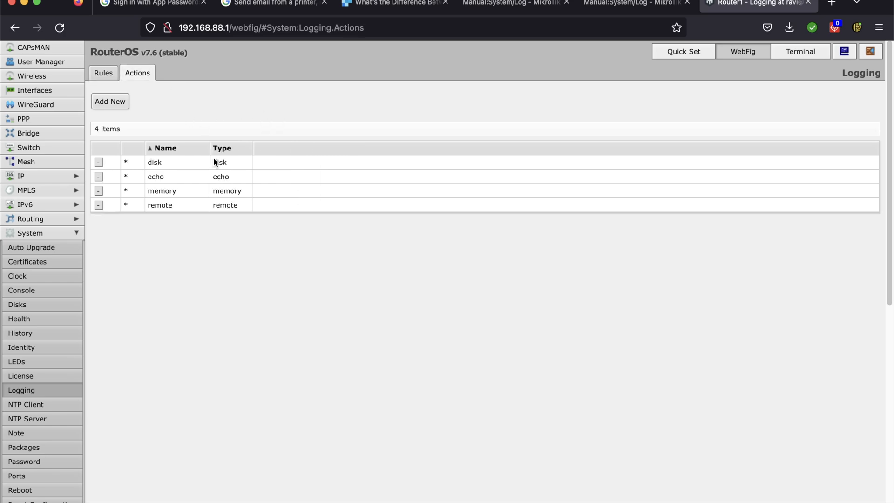
mouse_move(139, 242)
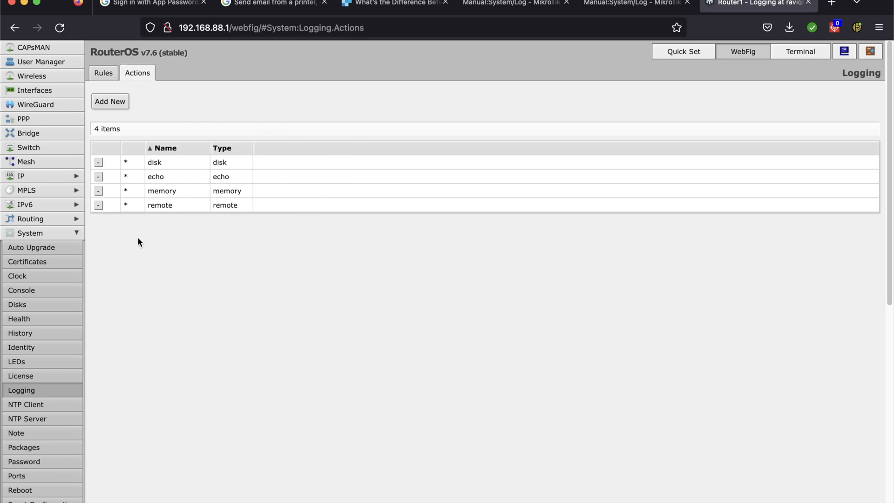
mouse_move(259, 199)
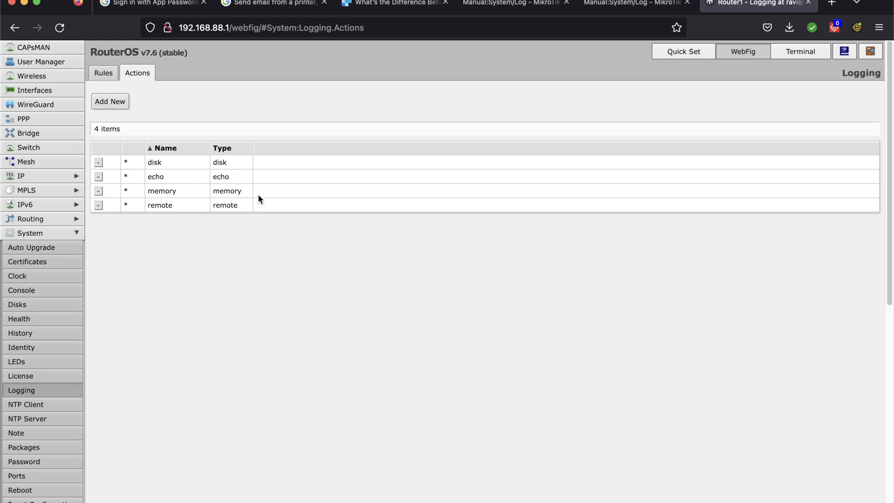
mouse_move(116, 115)
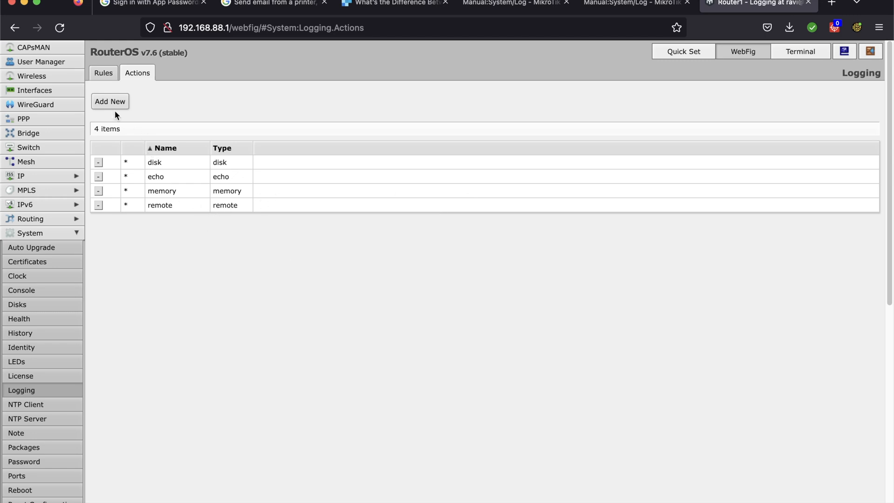
left_click(109, 101)
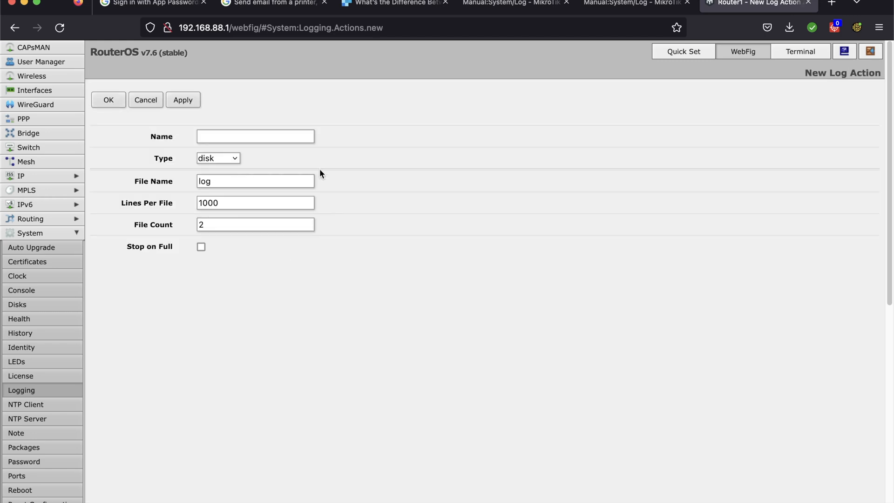
type("Em")
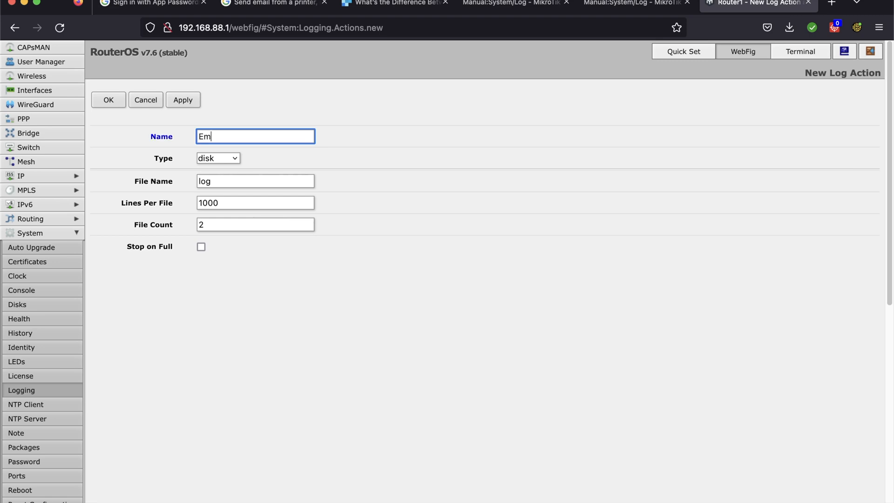
type("ail")
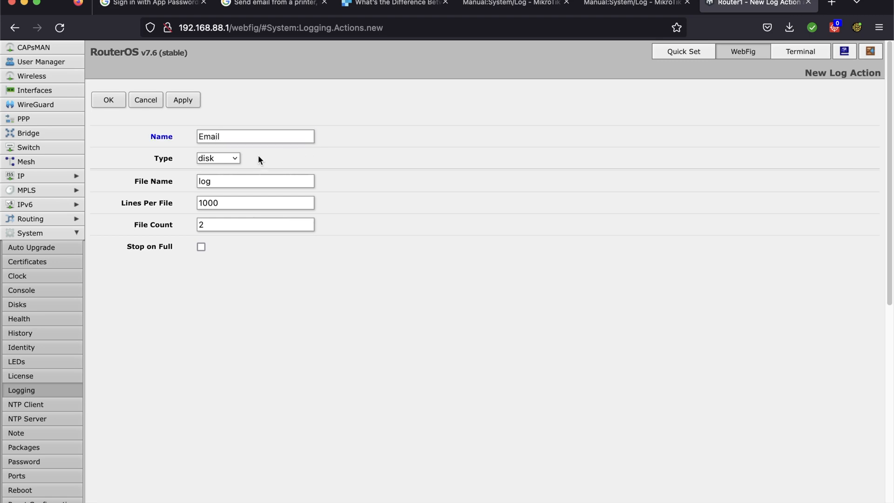
left_click(218, 158)
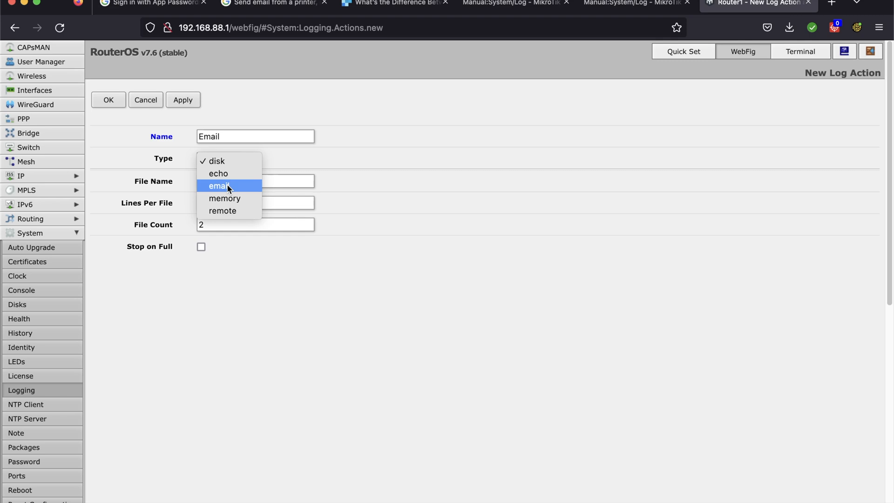
left_click(218, 186)
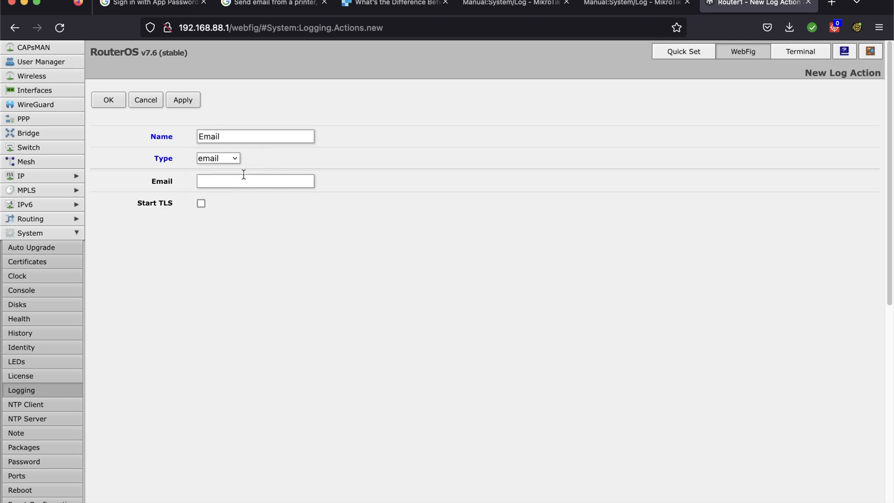
left_click(254, 181)
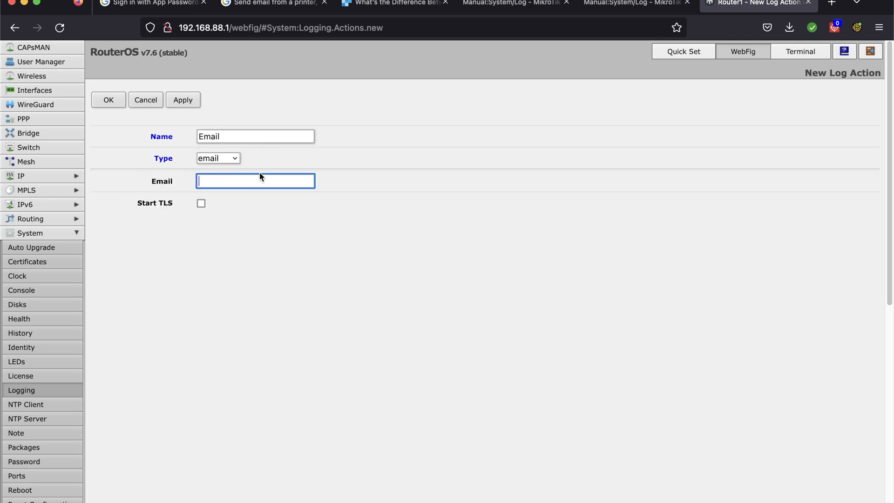
mouse_move(355, 236)
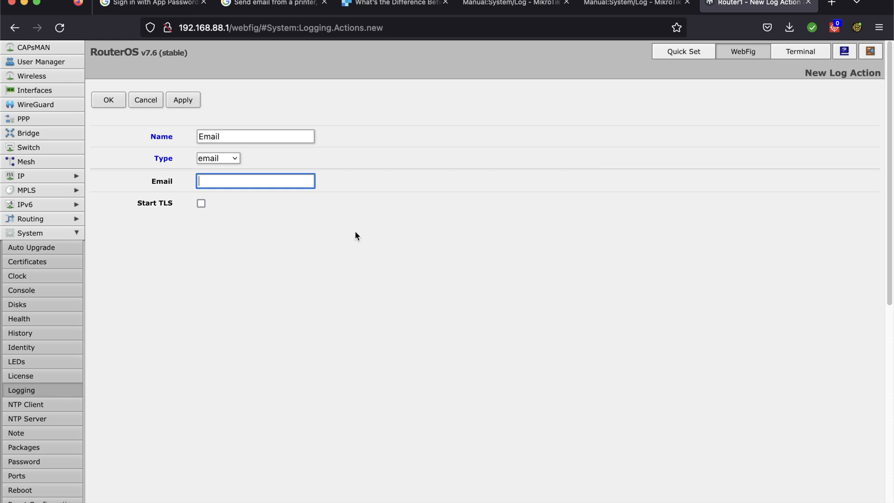
type("noc@m")
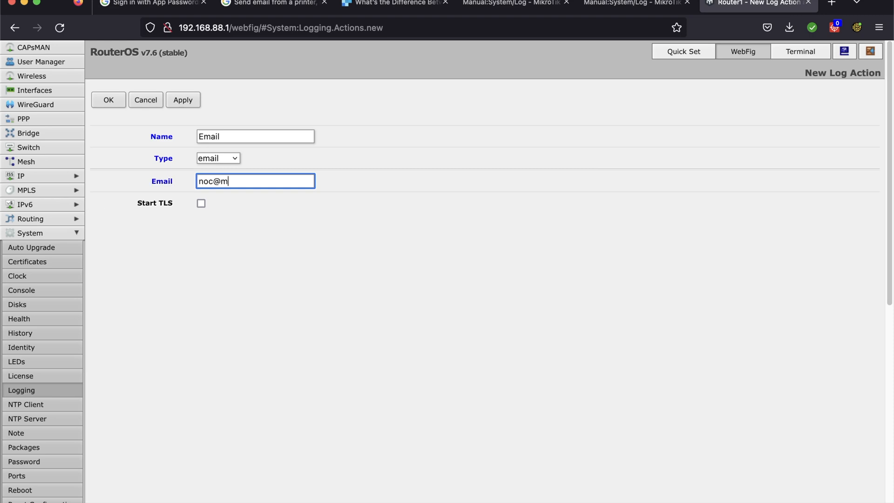
type("ycompany.c")
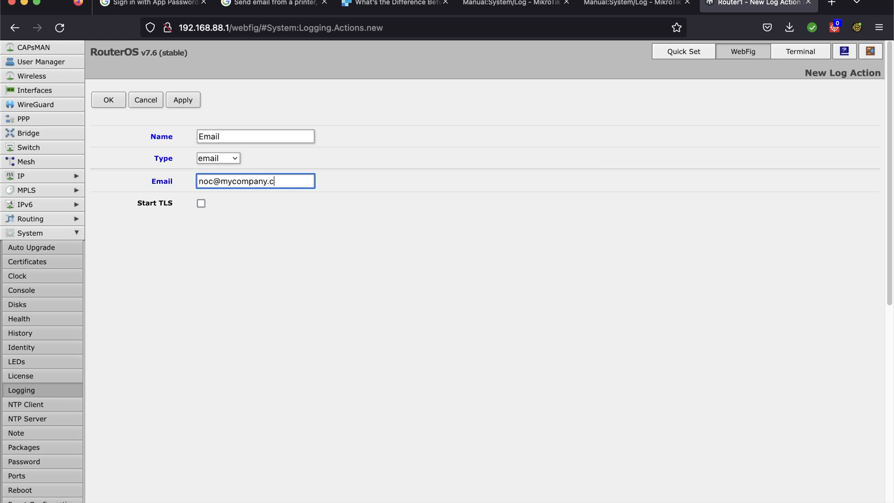
type("om")
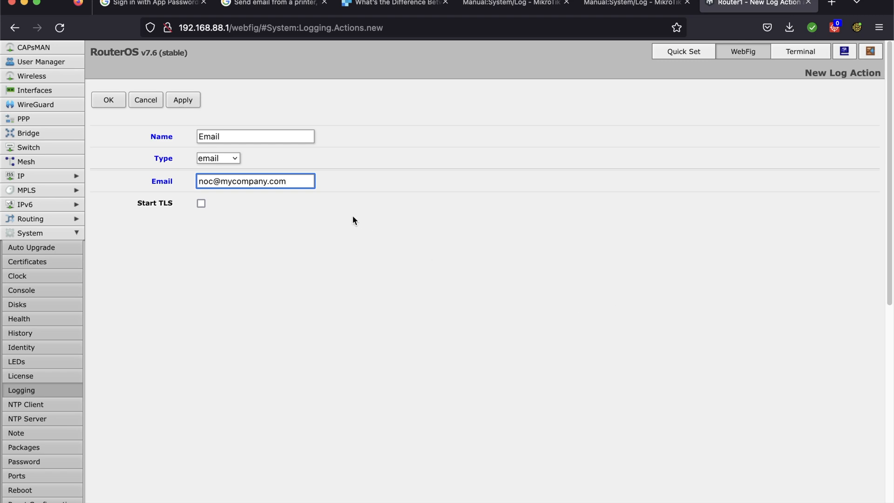
mouse_move(538, 251)
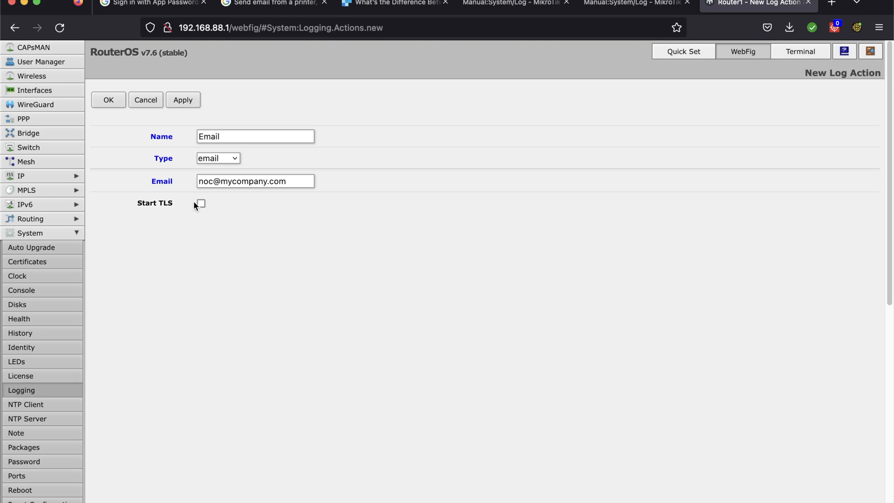
mouse_move(219, 218)
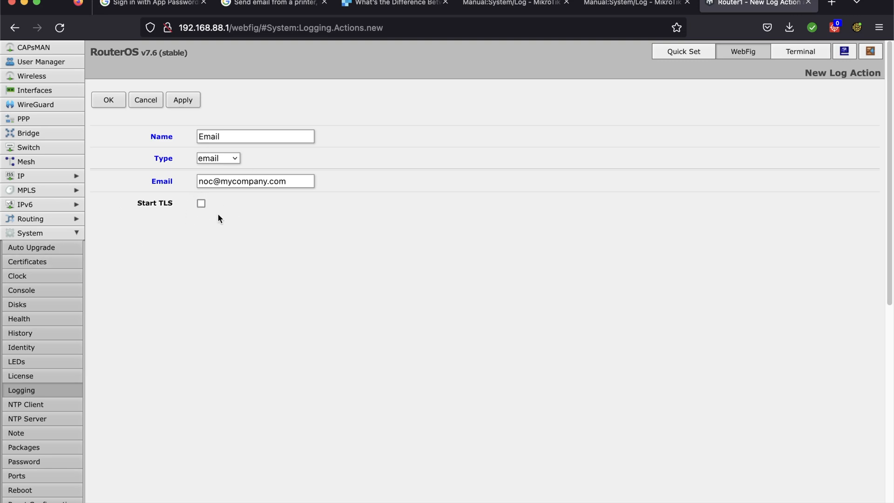
mouse_move(211, 125)
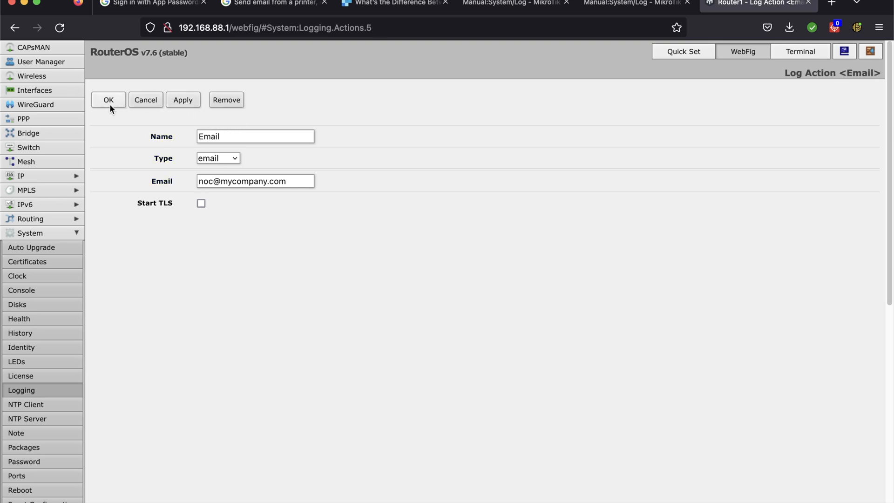
left_click(109, 99)
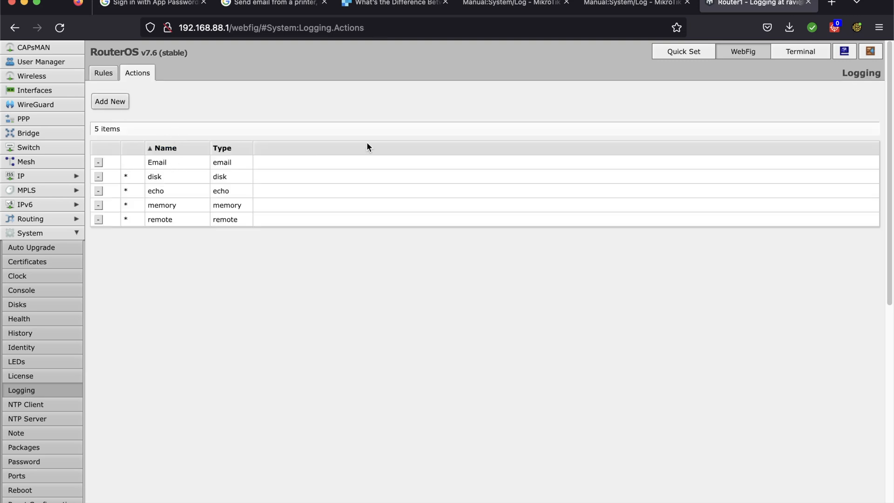
mouse_move(120, 83)
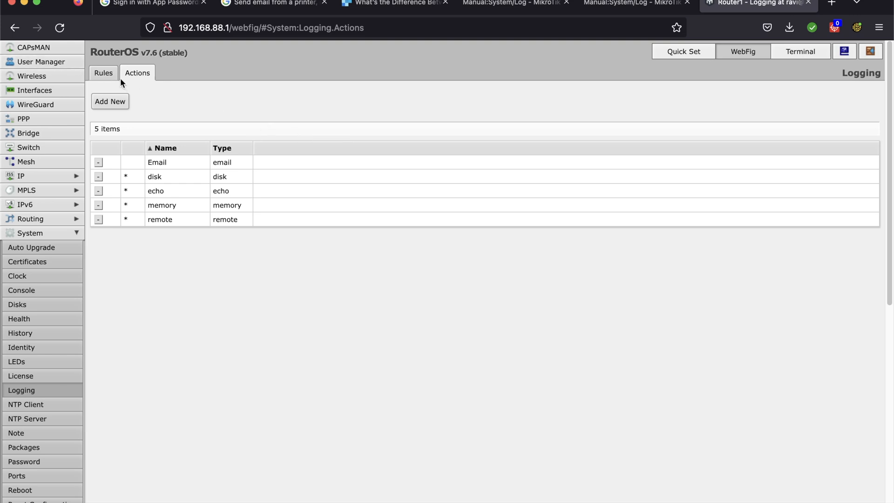
Start a new logging rule with action Email, then switch to the logging manual tab.
left_click(104, 72)
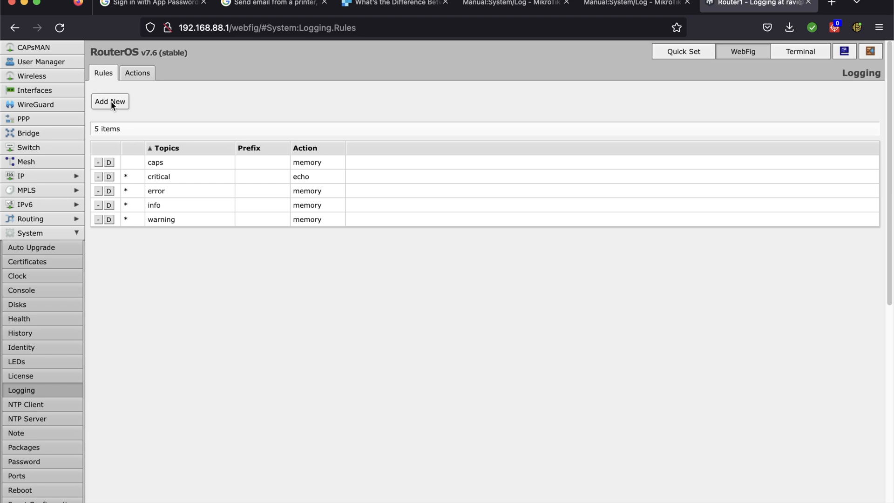
left_click(109, 101)
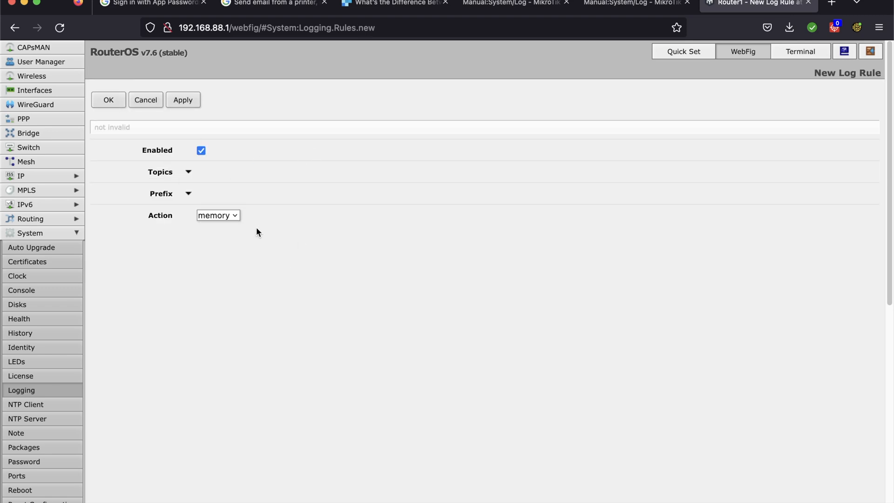
mouse_move(224, 193)
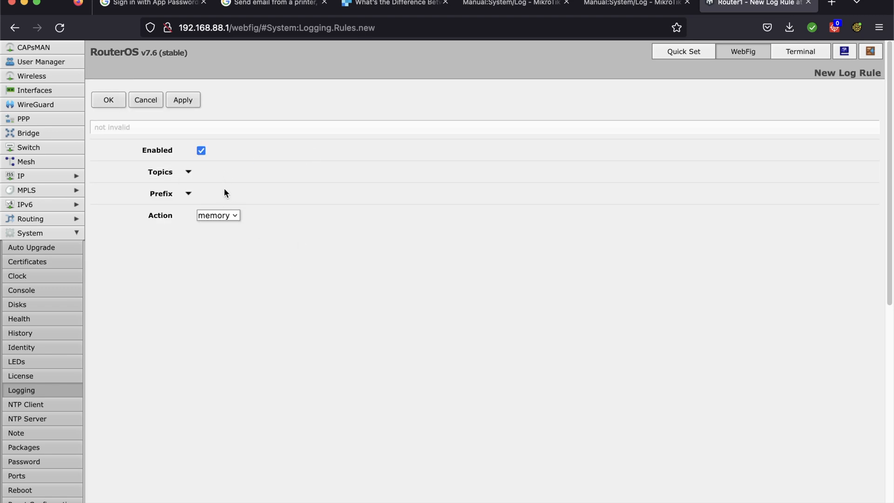
mouse_move(168, 218)
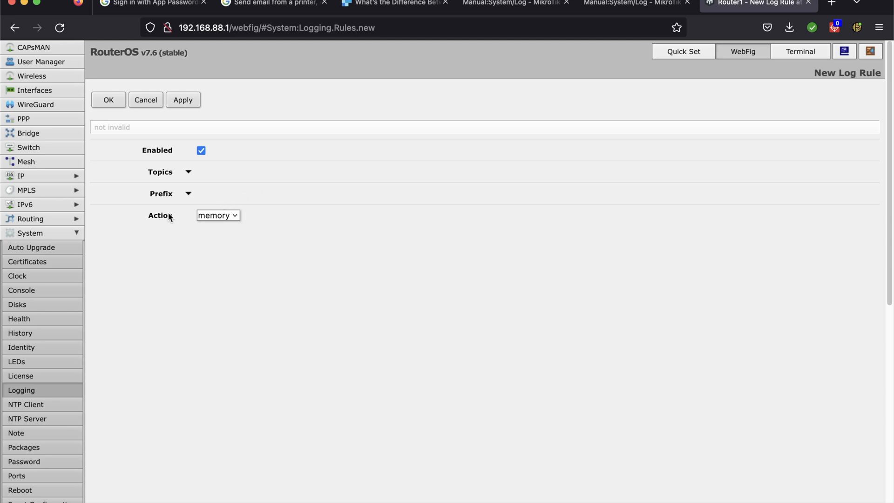
left_click(218, 215)
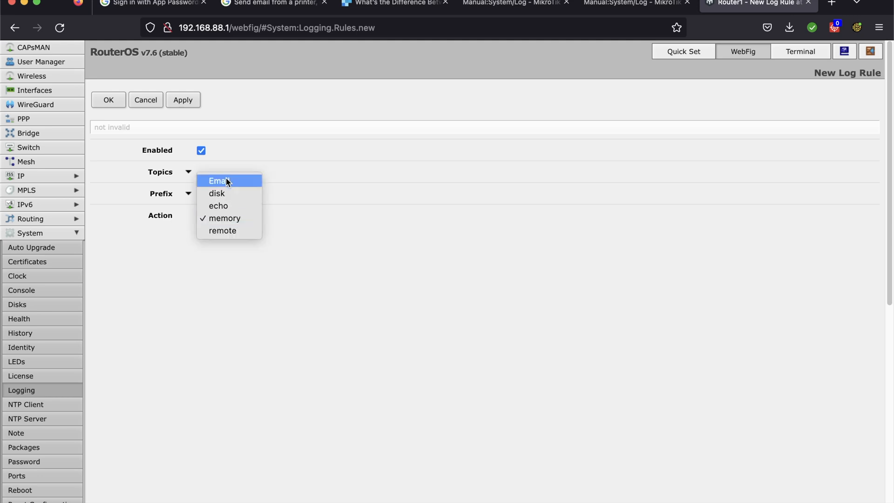
left_click(218, 181)
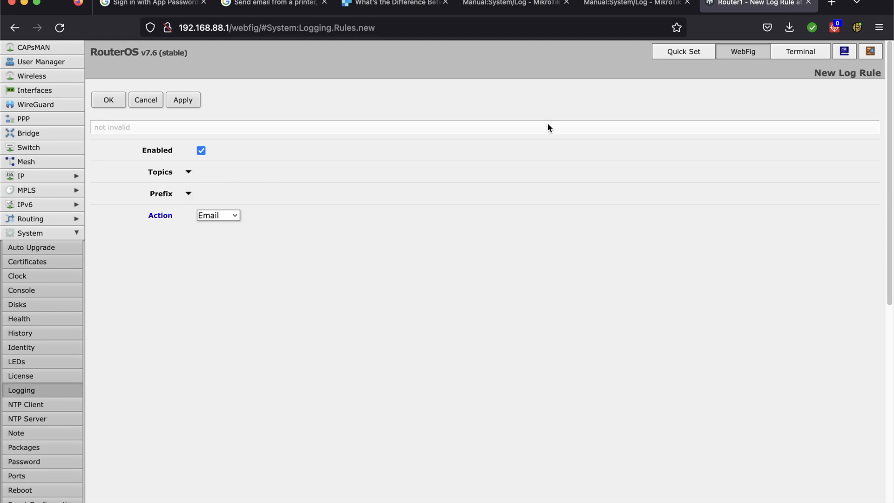
left_click(507, 4)
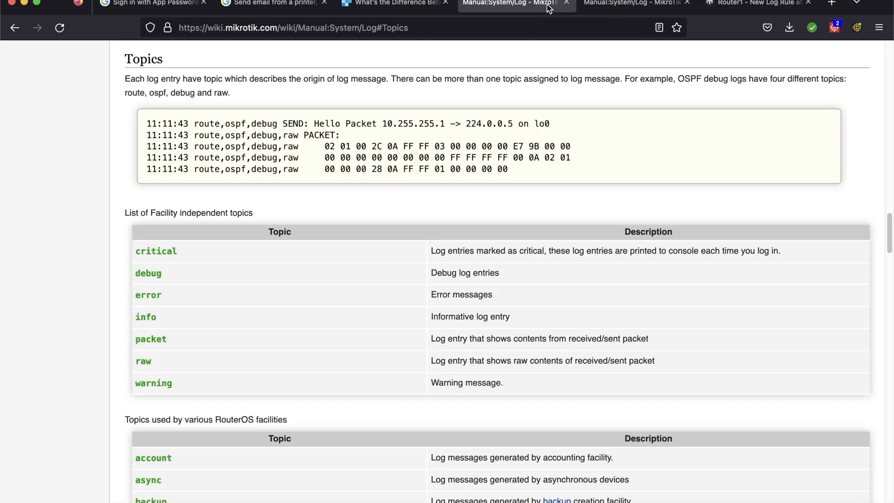
mouse_move(214, 281)
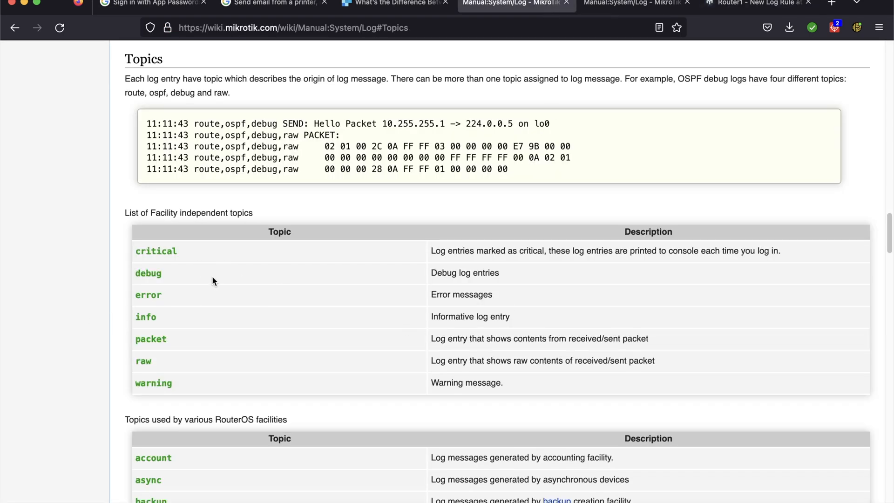
Scroll through the wiki's log Topics tables, then switch to the Logging configuration tab.
scroll("down", 3)
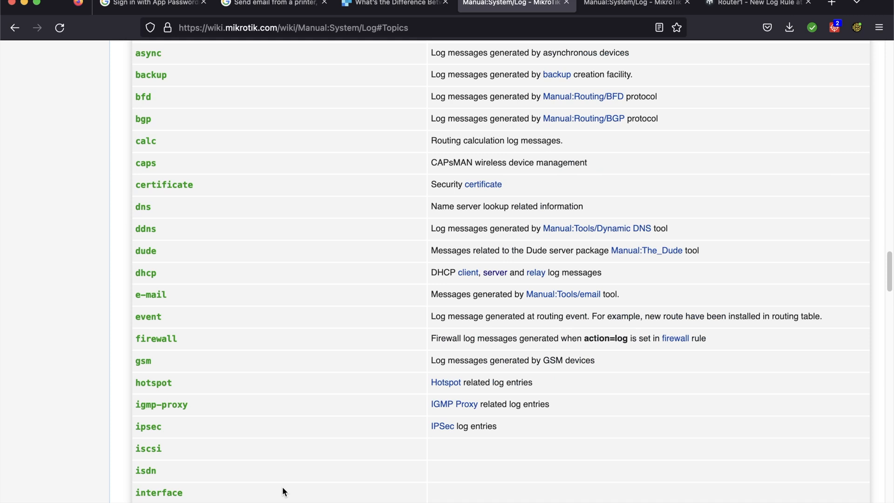
scroll("up", 3)
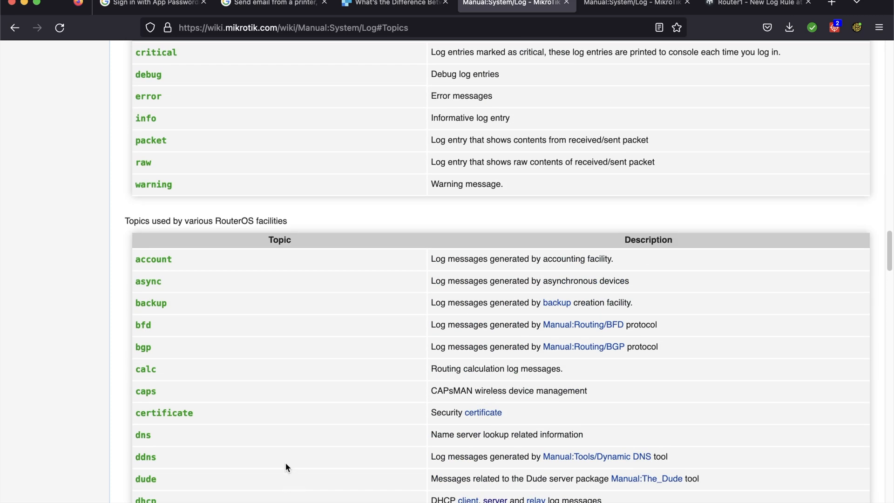
scroll("up", 3)
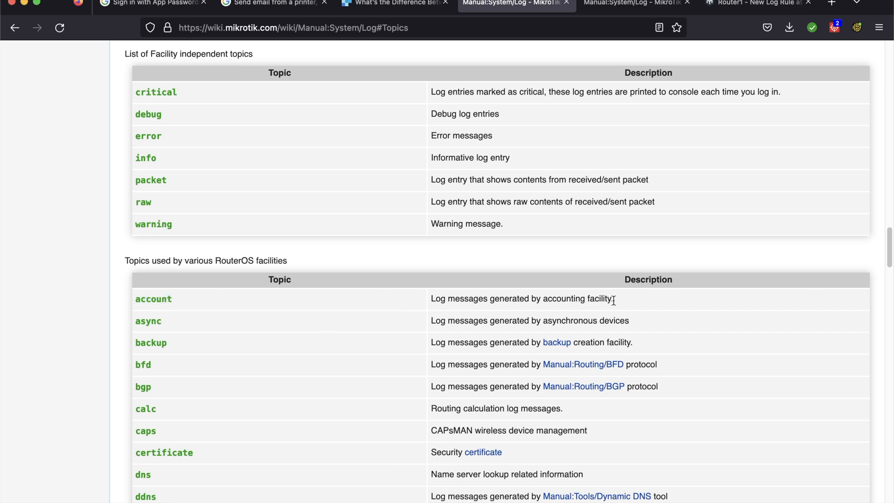
mouse_move(342, 307)
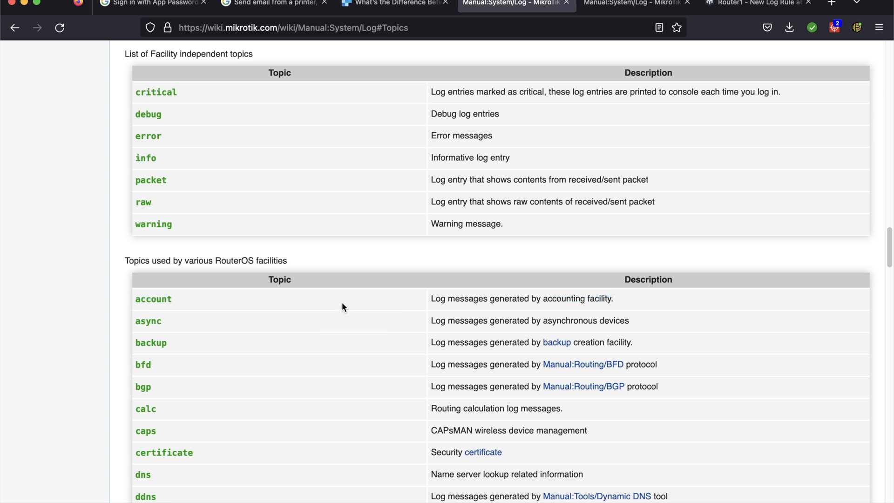
mouse_move(156, 295)
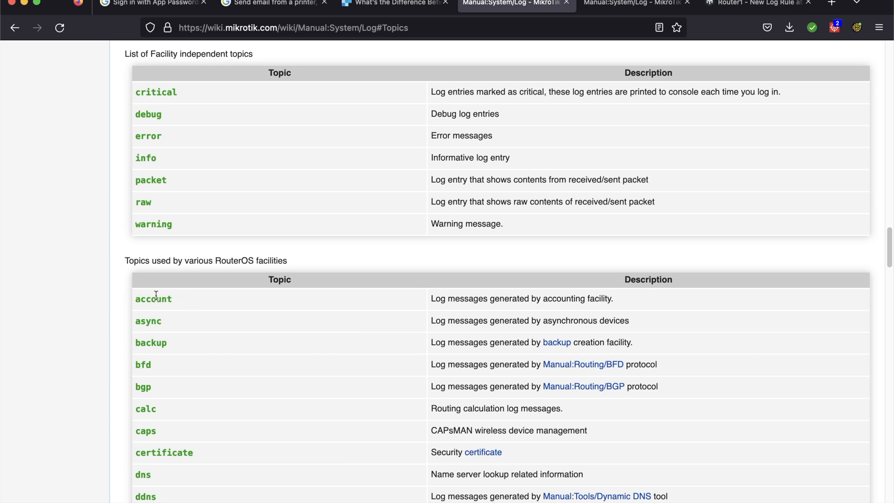
mouse_move(228, 305)
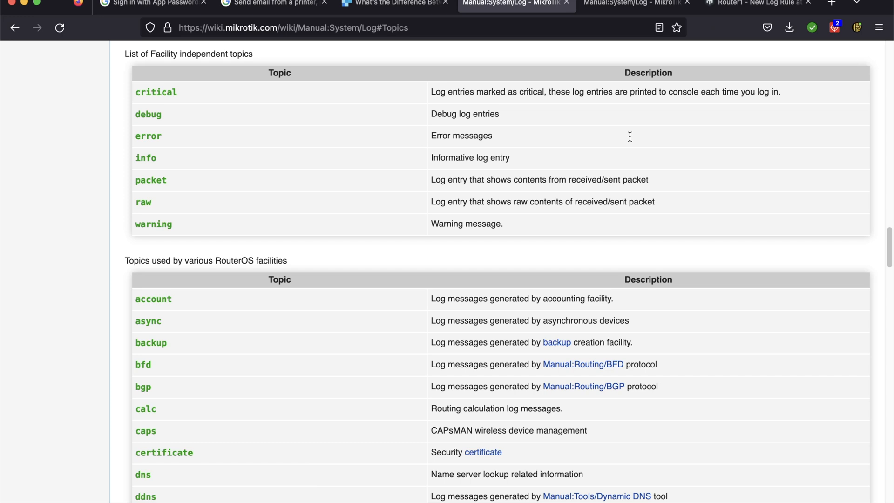
mouse_move(551, 82)
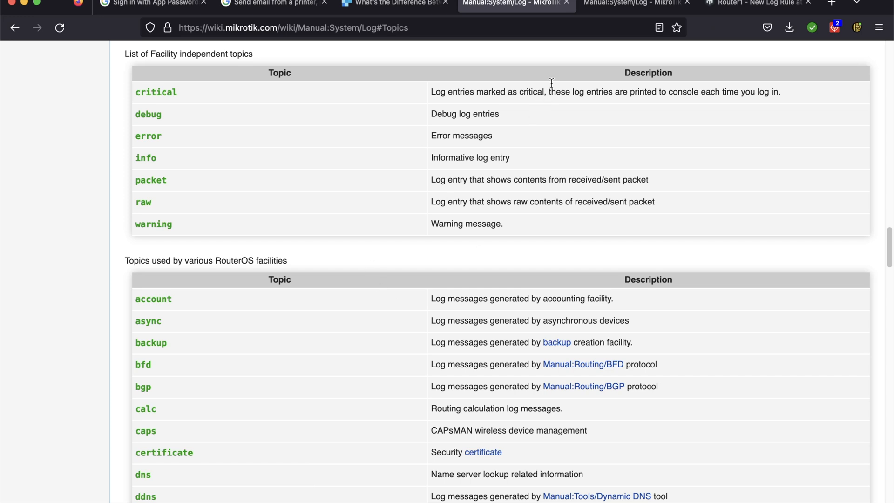
left_click(631, 2)
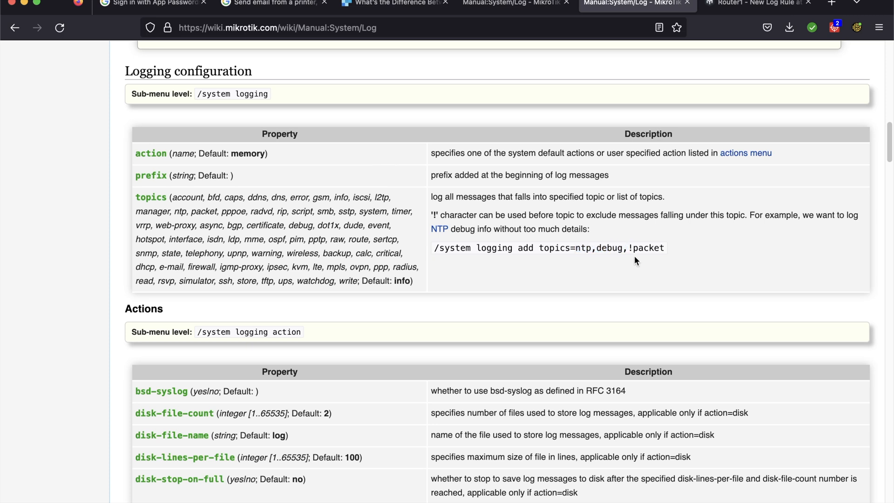
Select the topics=ntp,debug,!packet example, then return to the Router1 New Log Rule tab.
double_click(647, 247)
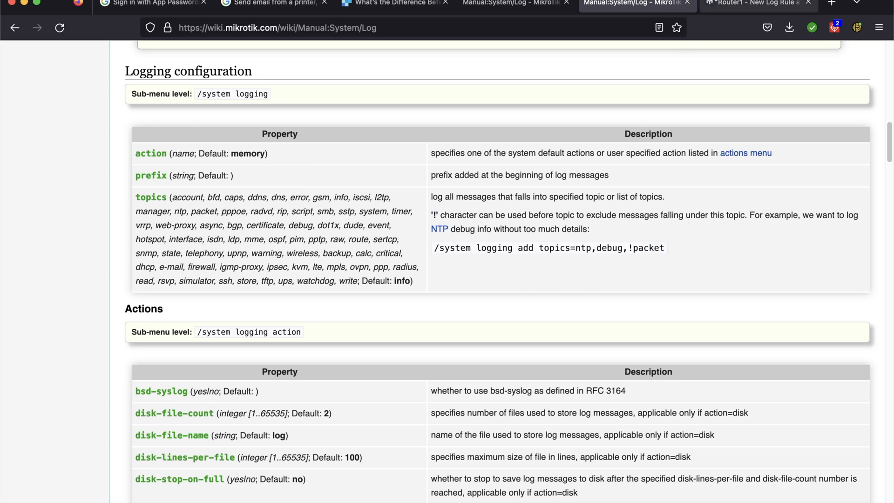
left_click(758, 3)
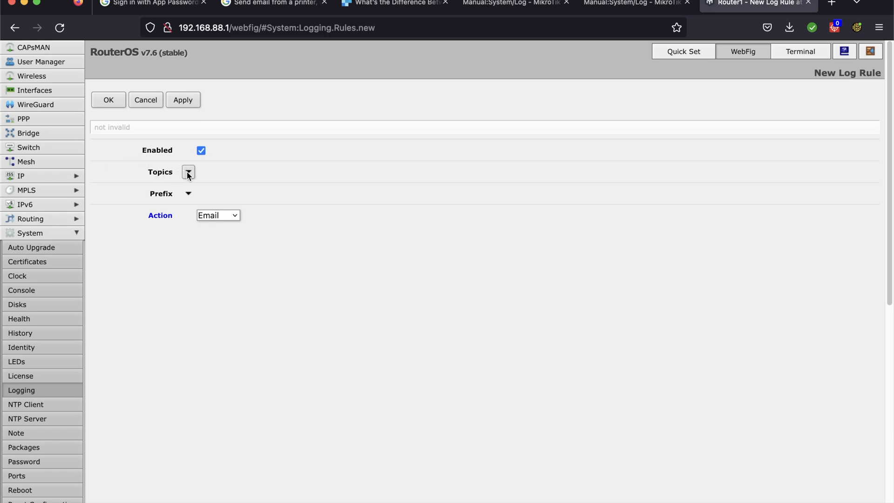
Add ntp, debug and packet as rule topics, then remove packet, leaving ntp and debug.
left_click(188, 171)
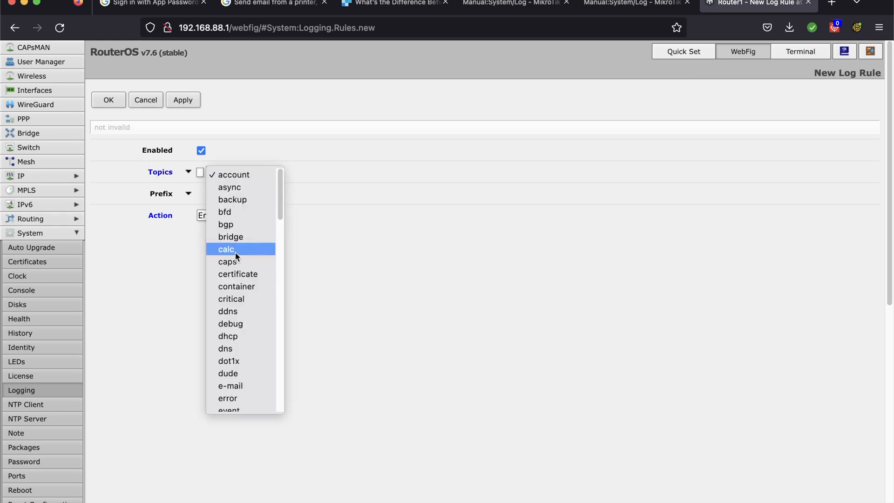
scroll("down", 3)
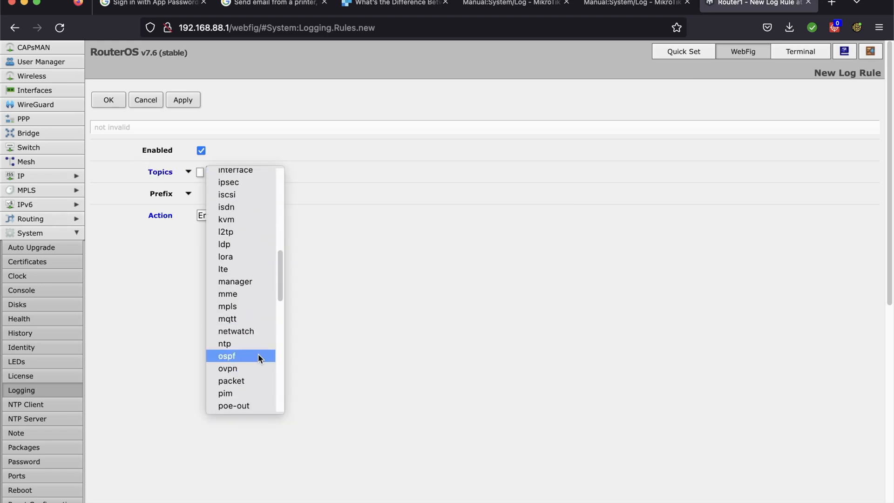
left_click(224, 343)
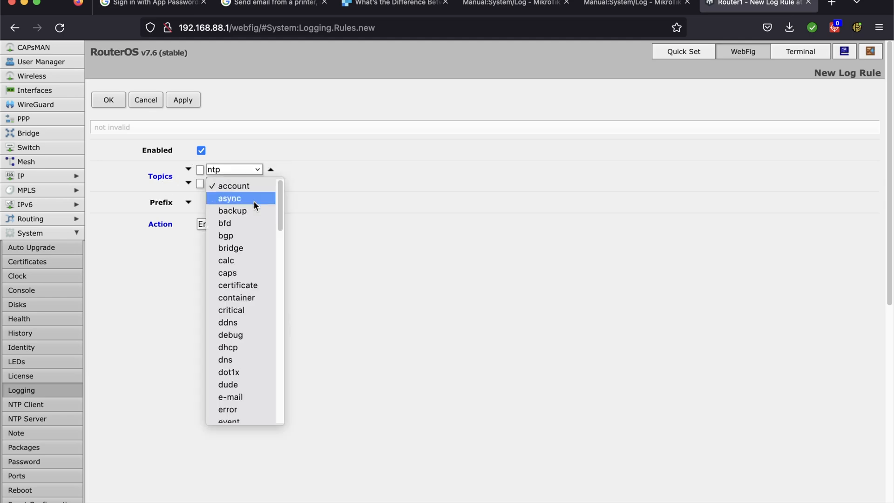
mouse_move(239, 322)
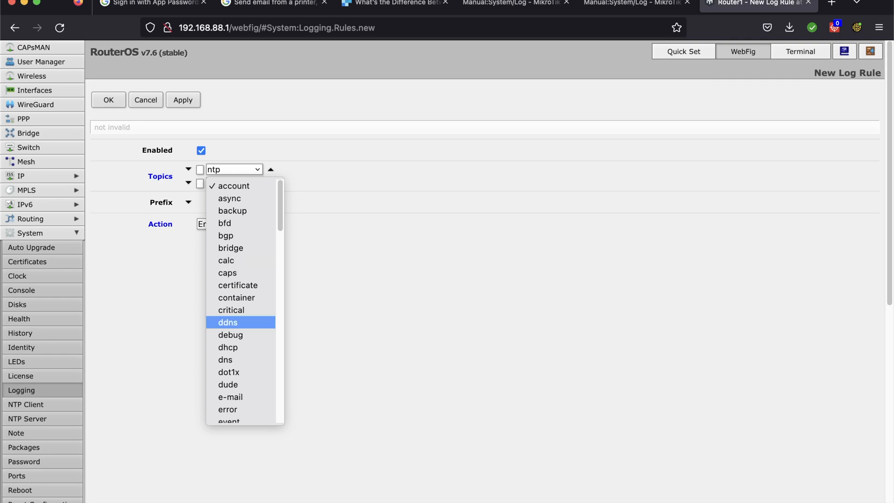
left_click(231, 334)
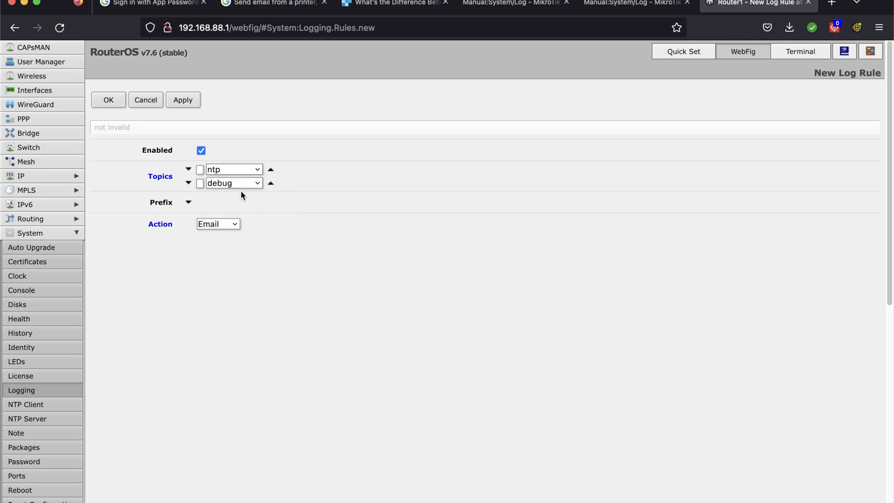
left_click(187, 196)
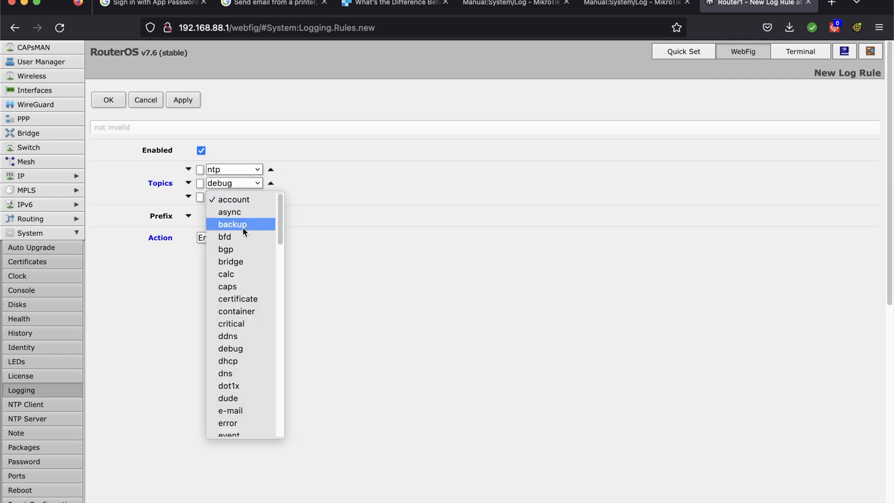
scroll("down", 3)
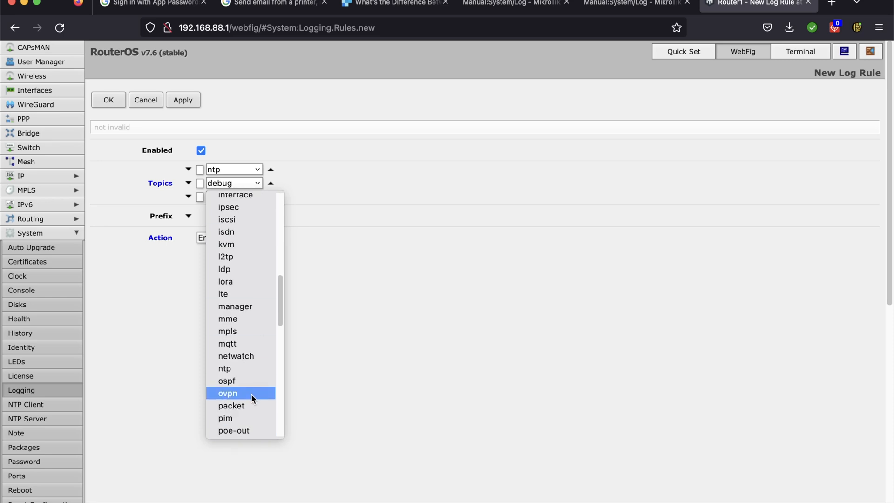
left_click(231, 406)
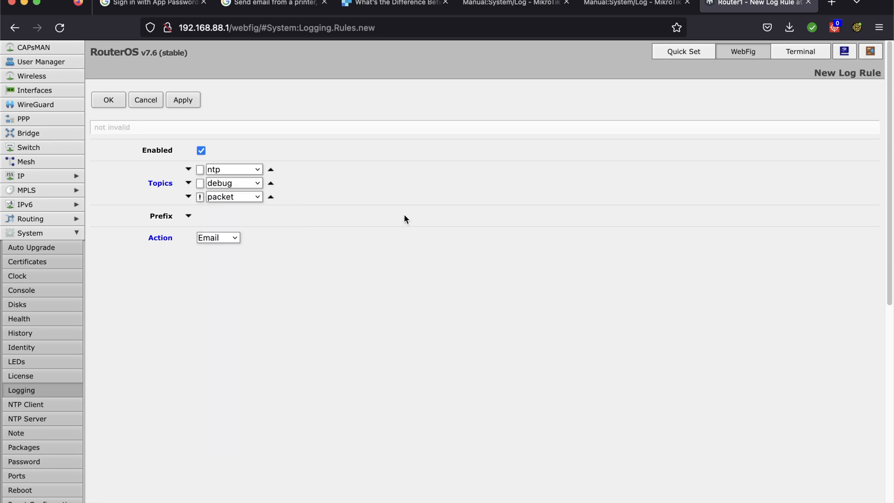
mouse_move(592, 33)
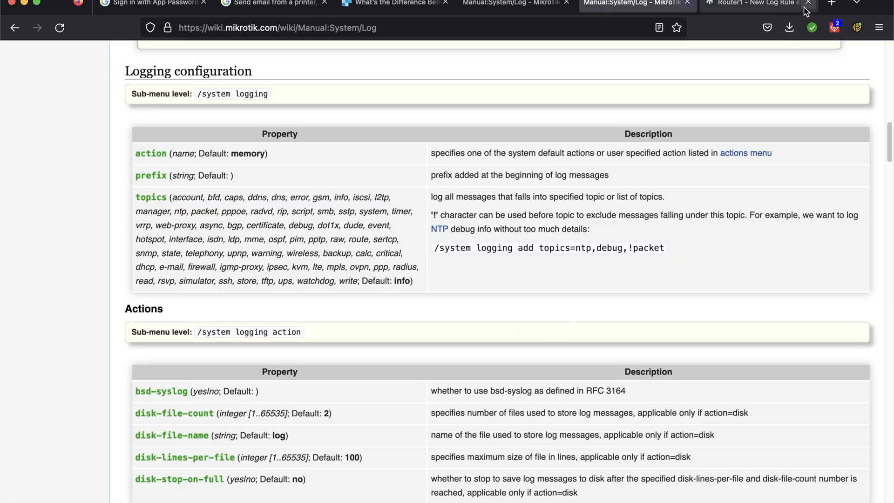
left_click(758, 4)
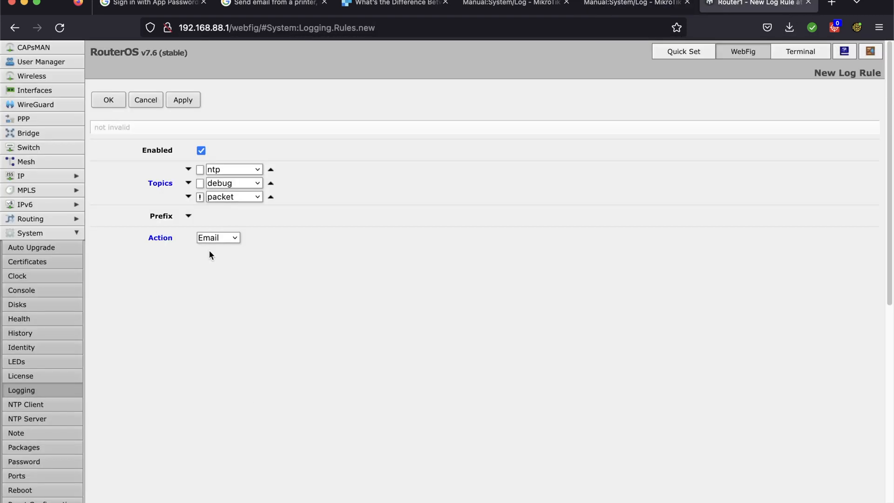
left_click(271, 196)
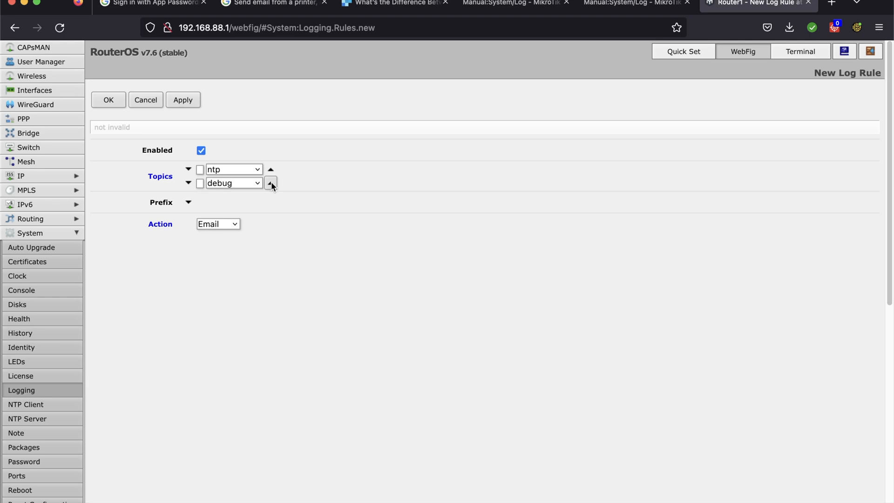
Discard the draft, then save a new rule with topic account and action Email.
left_click(145, 100)
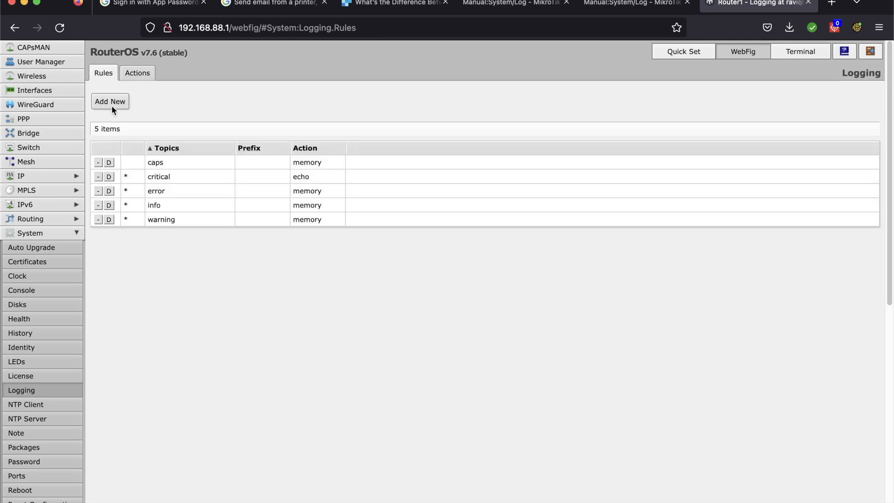
left_click(109, 101)
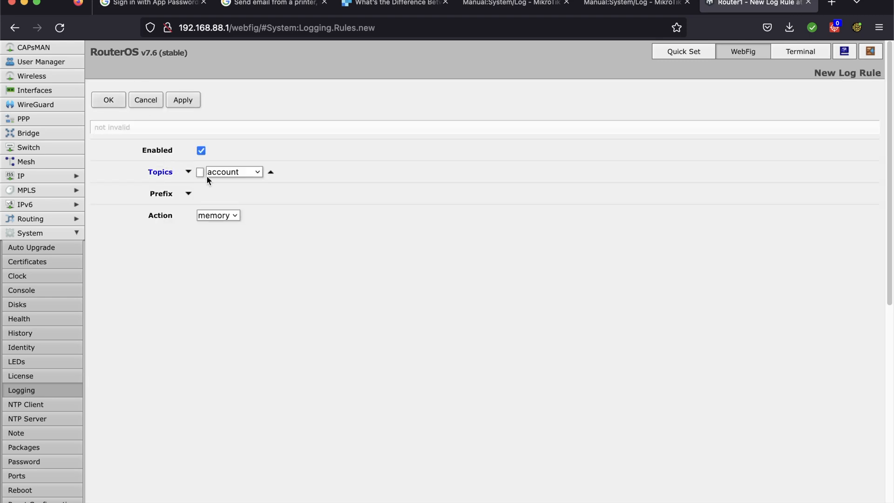
left_click(233, 171)
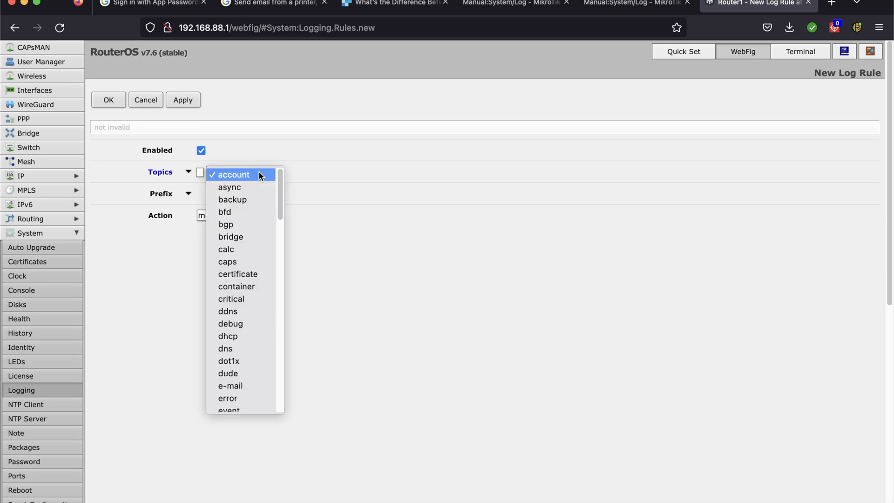
left_click(234, 174)
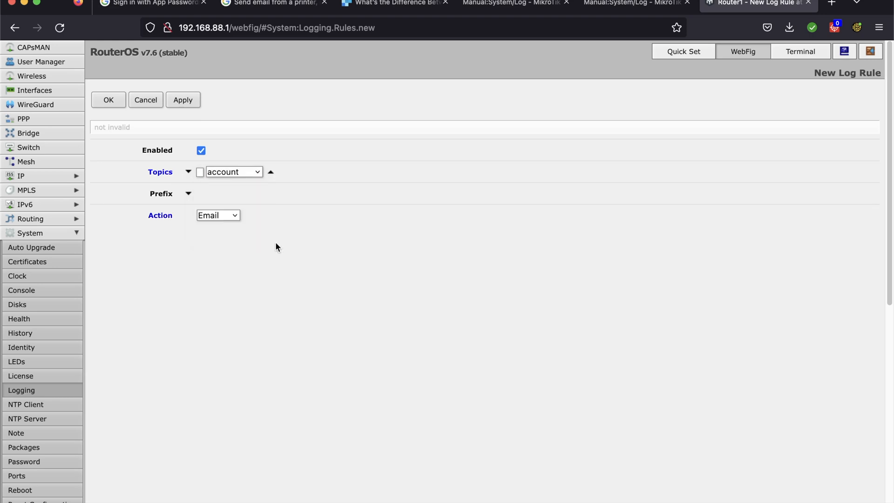
left_click(183, 99)
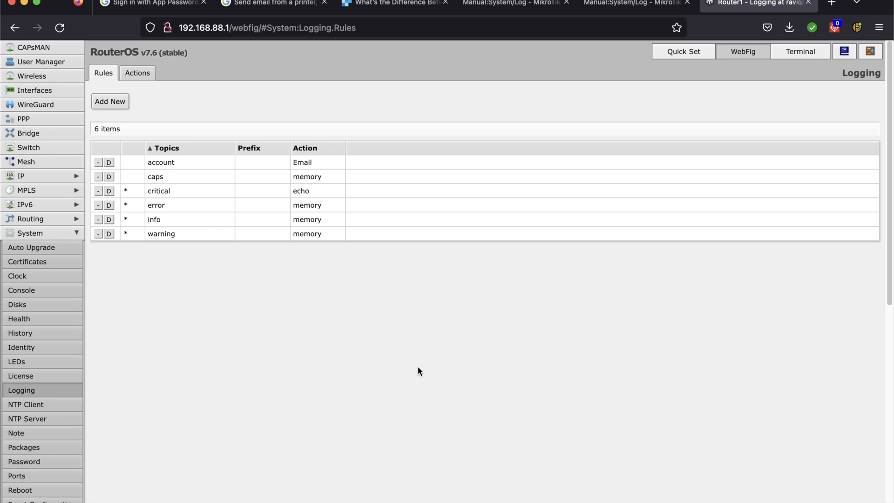
mouse_move(436, 385)
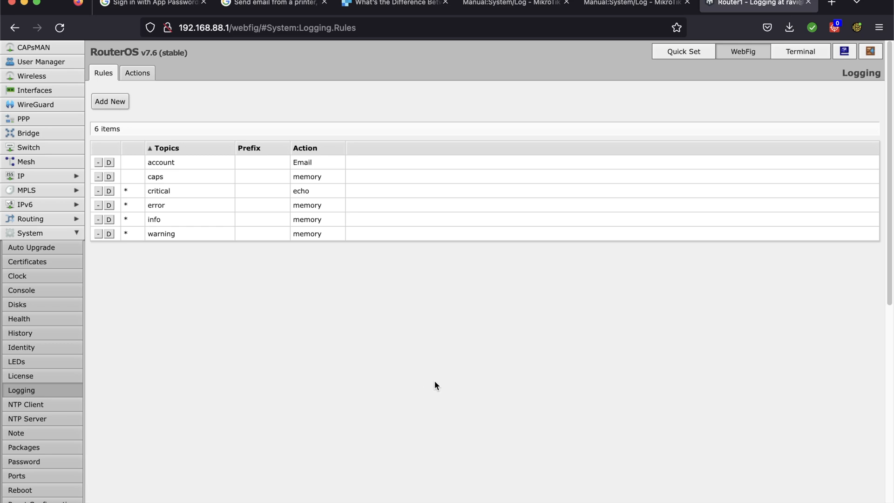
mouse_move(510, 329)
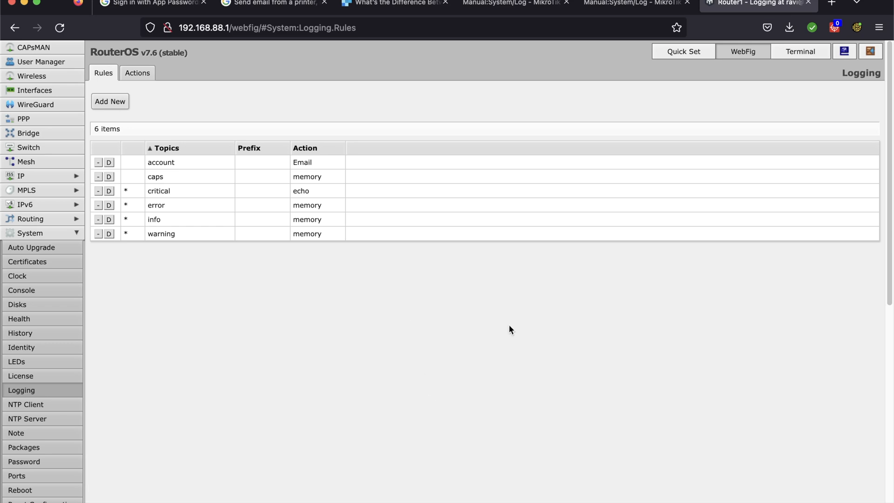
mouse_move(642, 343)
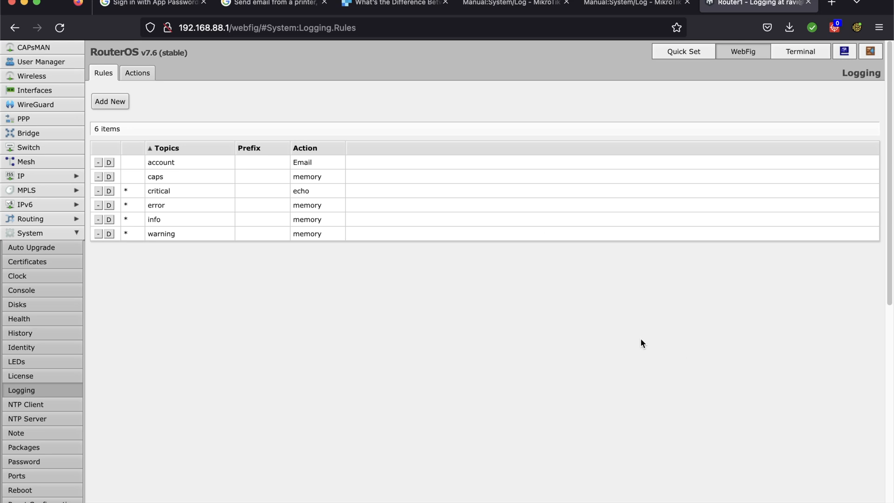
mouse_move(759, 90)
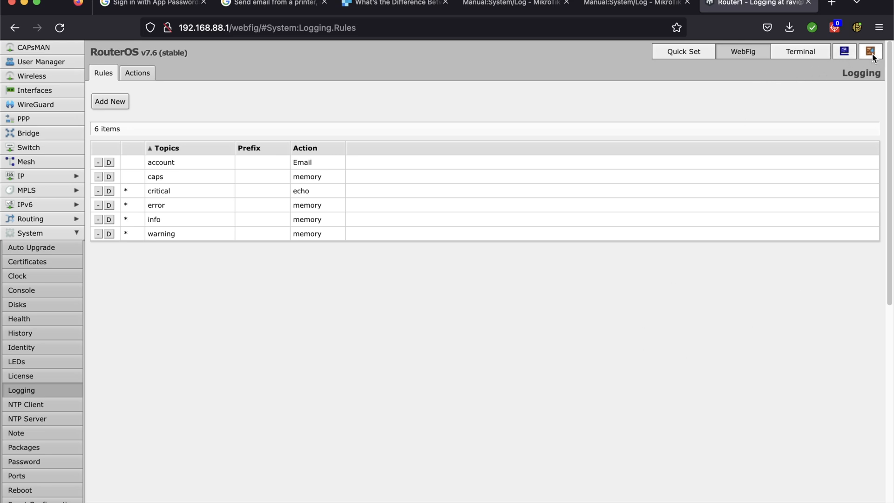
Log out of WebFig, log back in, then switch to another browser tab.
left_click(870, 51)
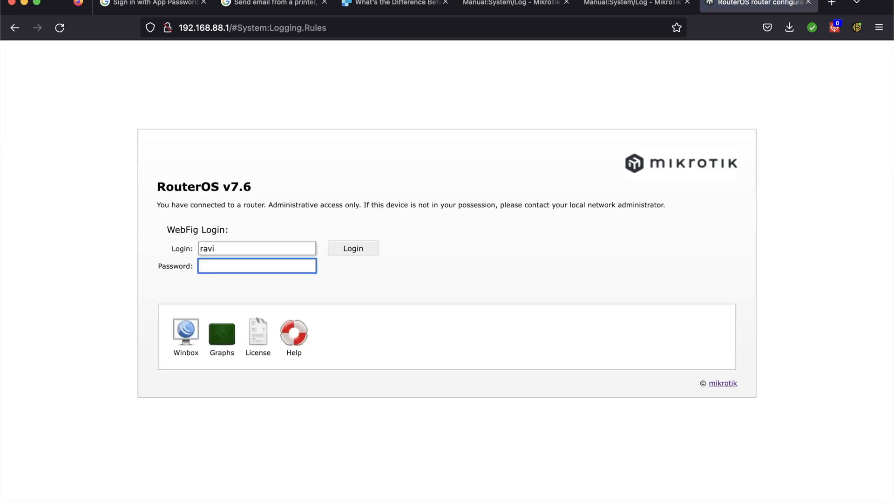
mouse_move(419, 343)
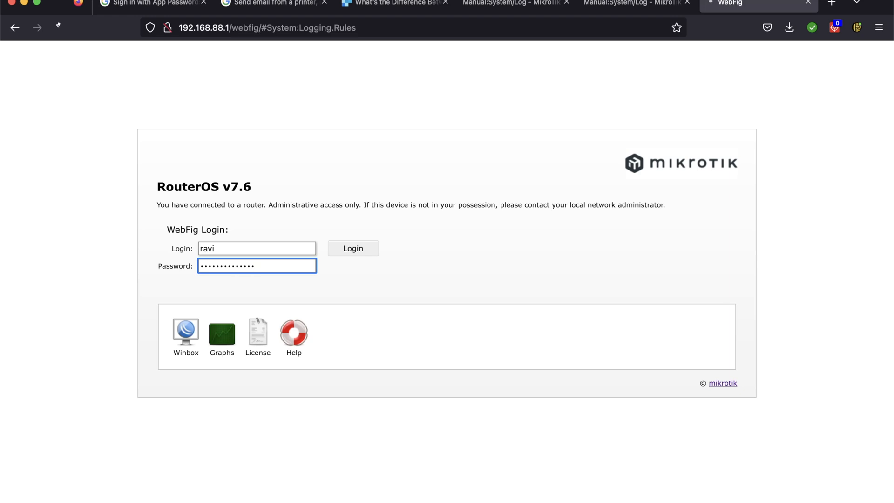
left_click(353, 248)
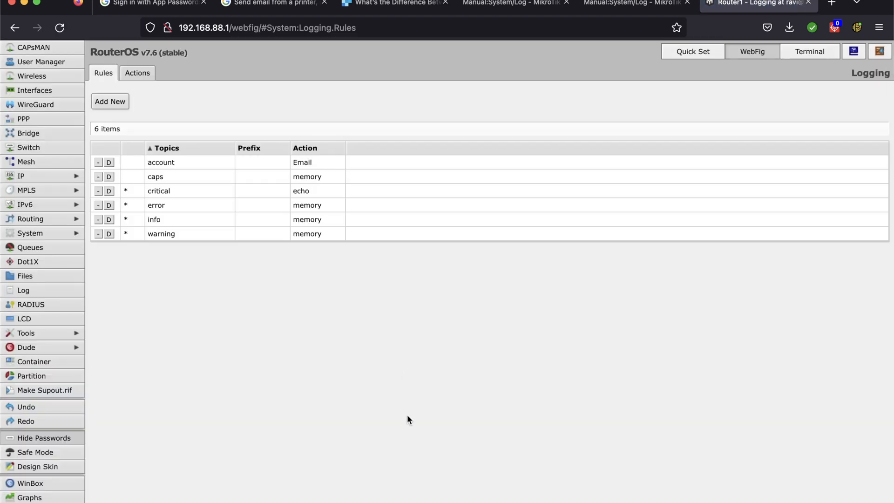
mouse_move(413, 414)
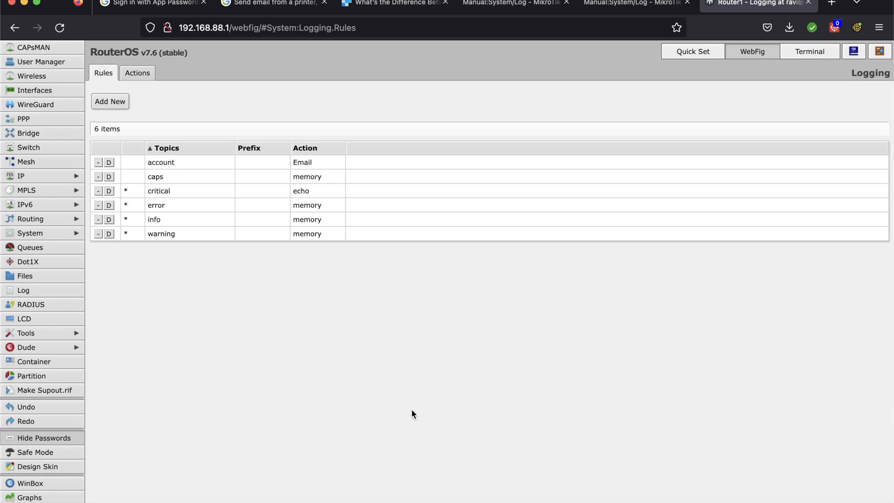
left_click(764, 4)
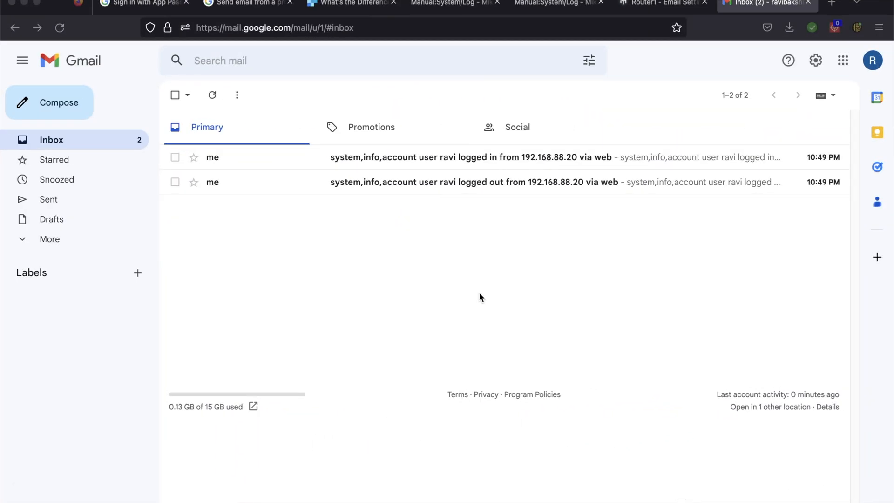
mouse_move(500, 266)
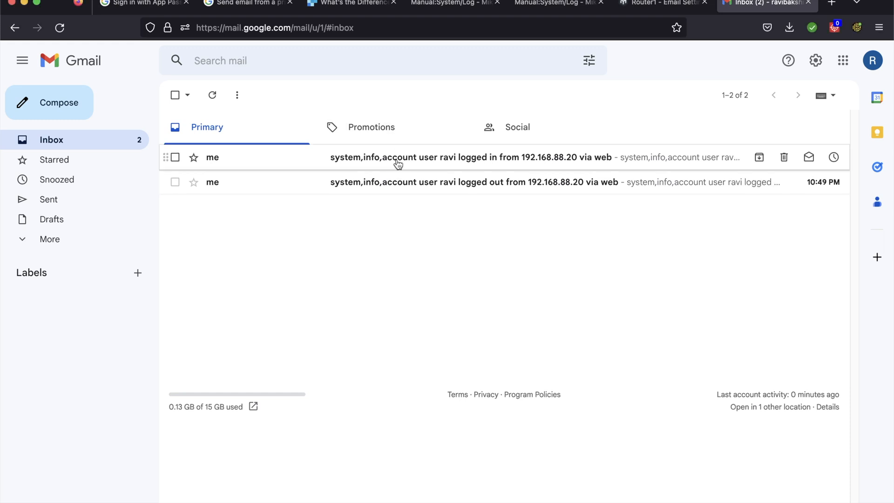
mouse_move(701, 71)
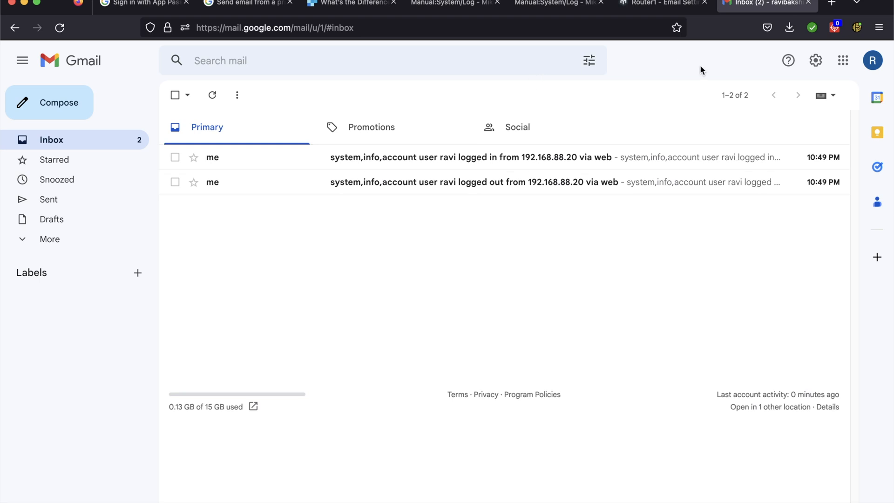
mouse_move(741, 81)
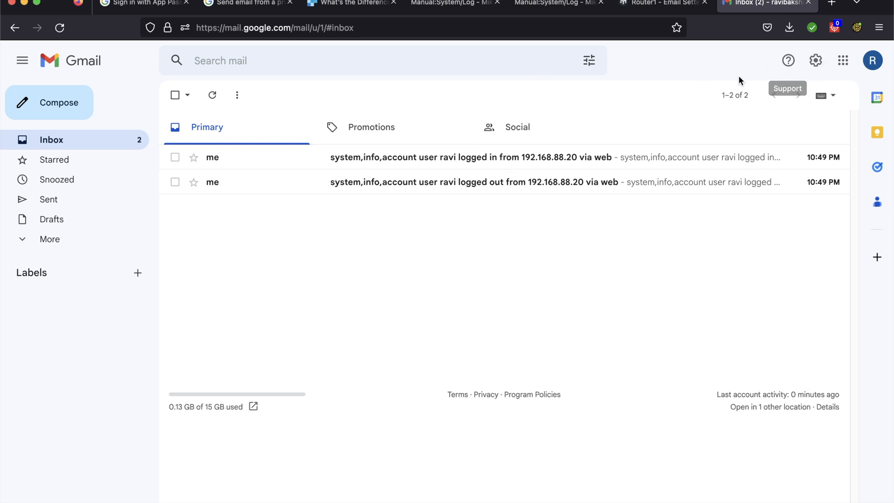
mouse_move(682, 72)
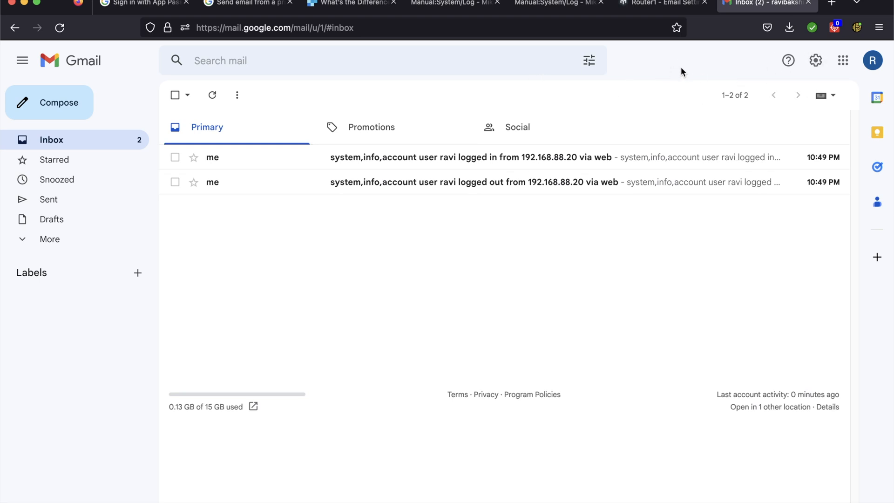
mouse_move(515, 109)
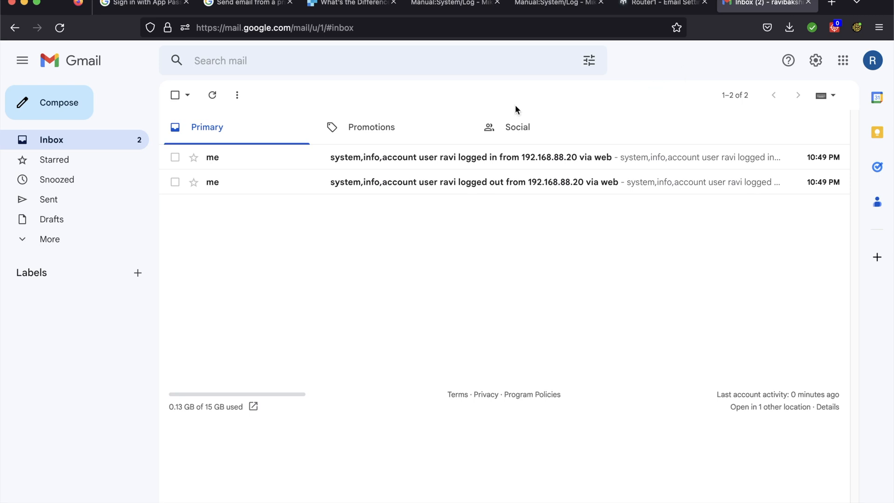
mouse_move(212, 157)
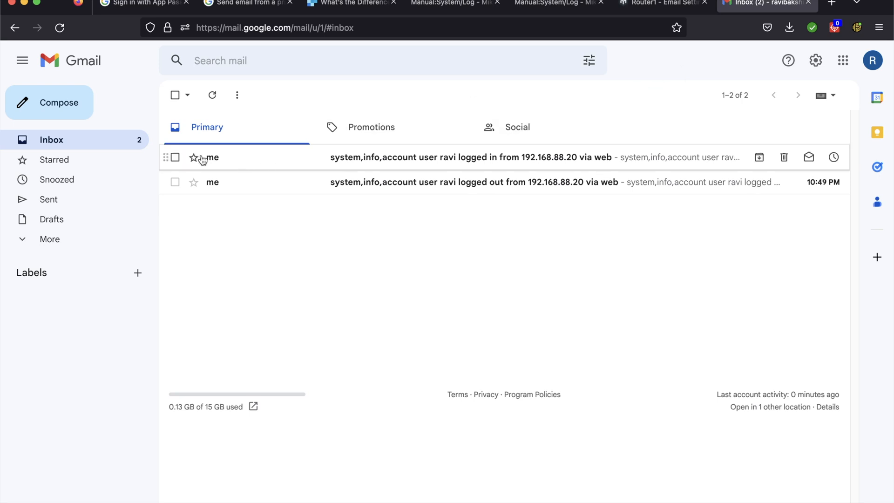
mouse_move(453, 208)
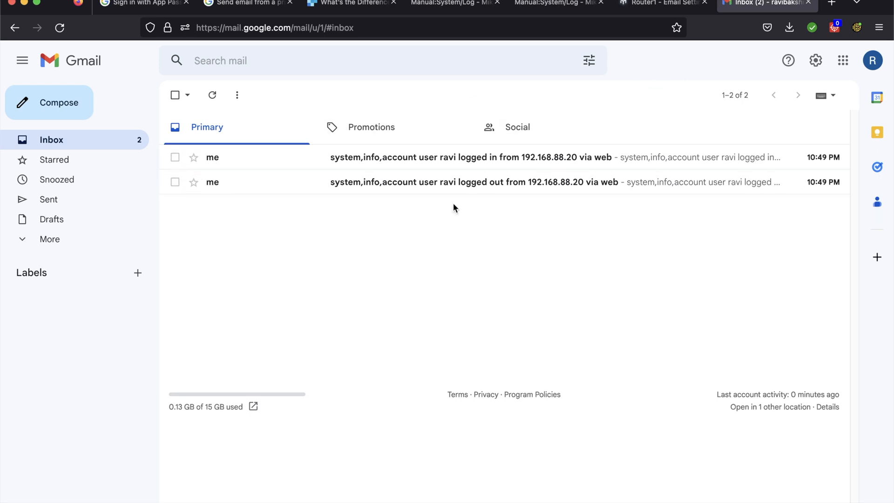
mouse_move(312, 229)
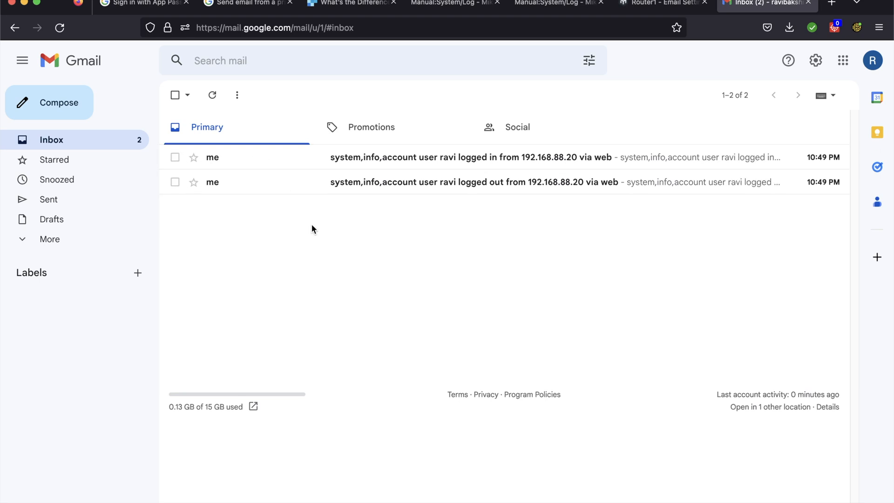
mouse_move(327, 182)
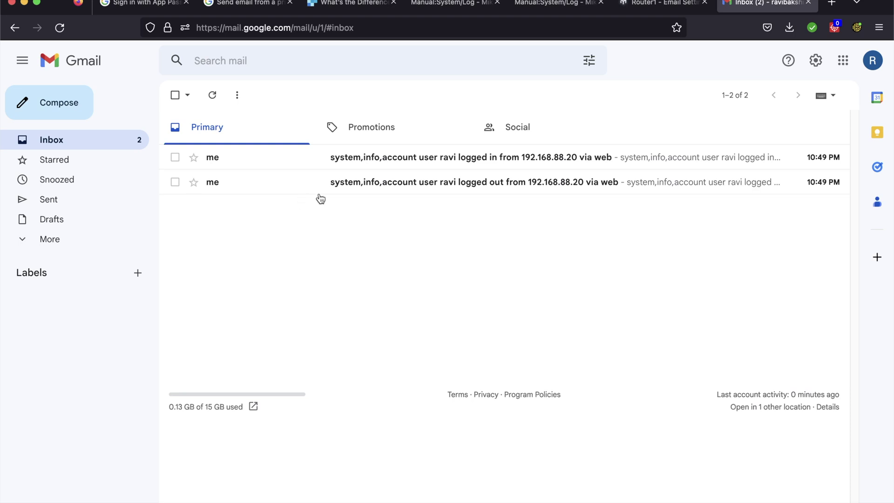
mouse_move(462, 182)
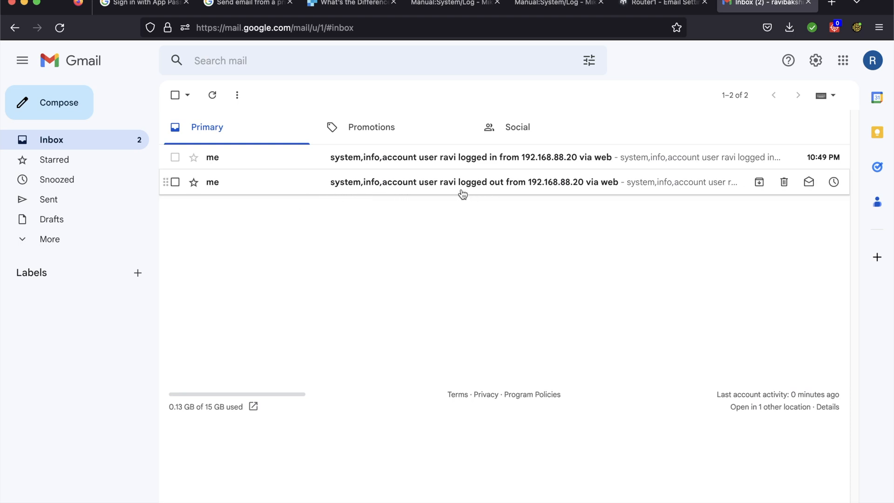
mouse_move(470, 191)
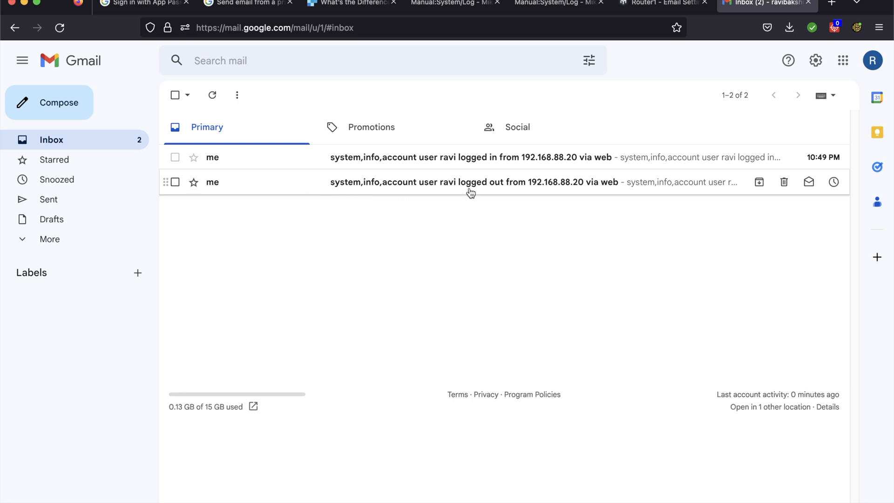
mouse_move(589, 191)
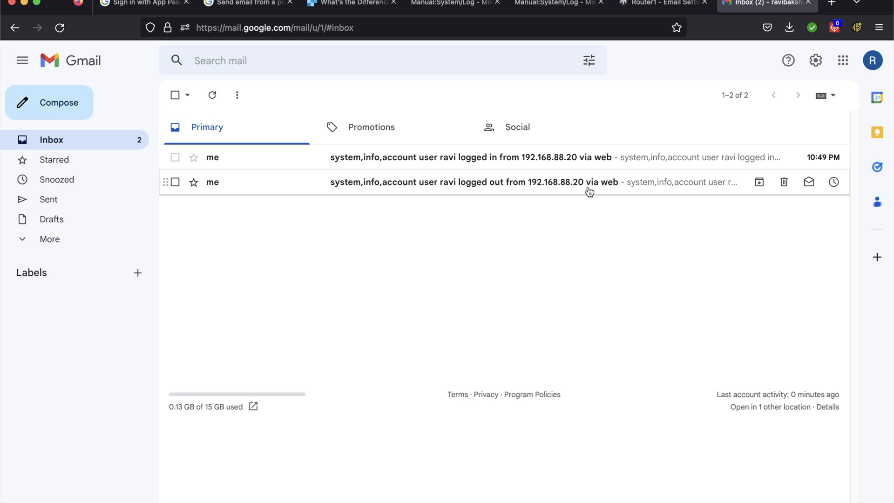
mouse_move(585, 189)
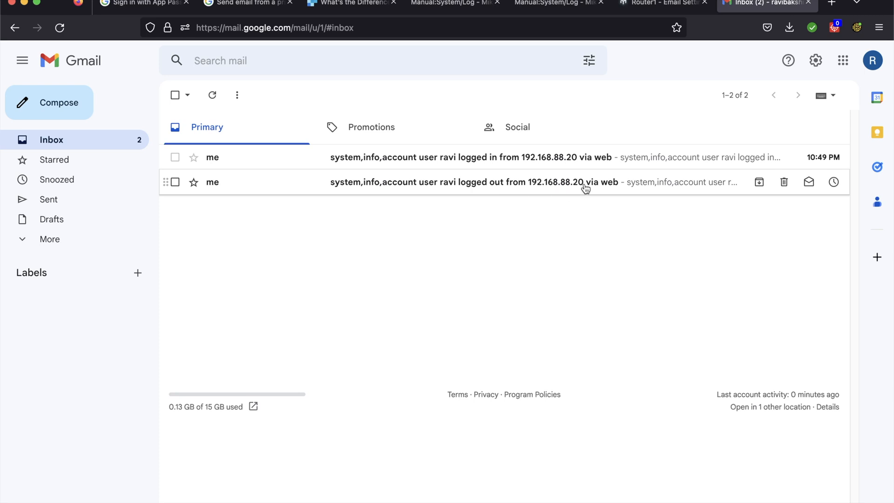
mouse_move(615, 193)
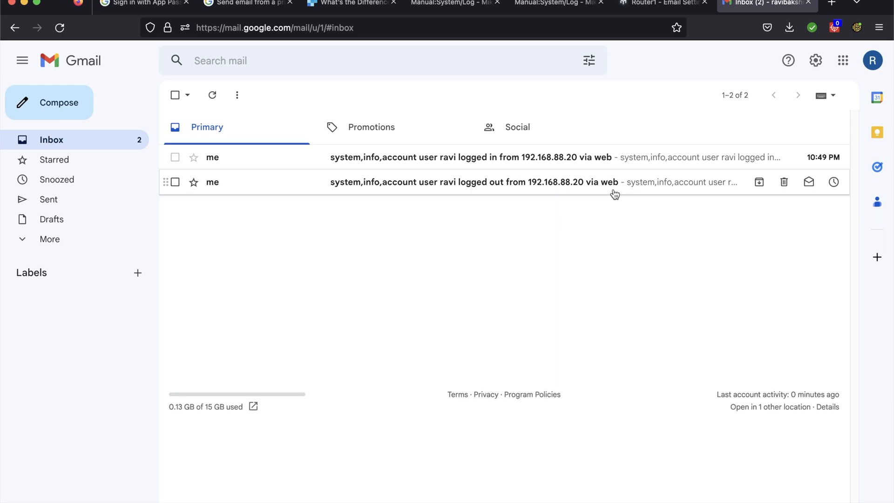